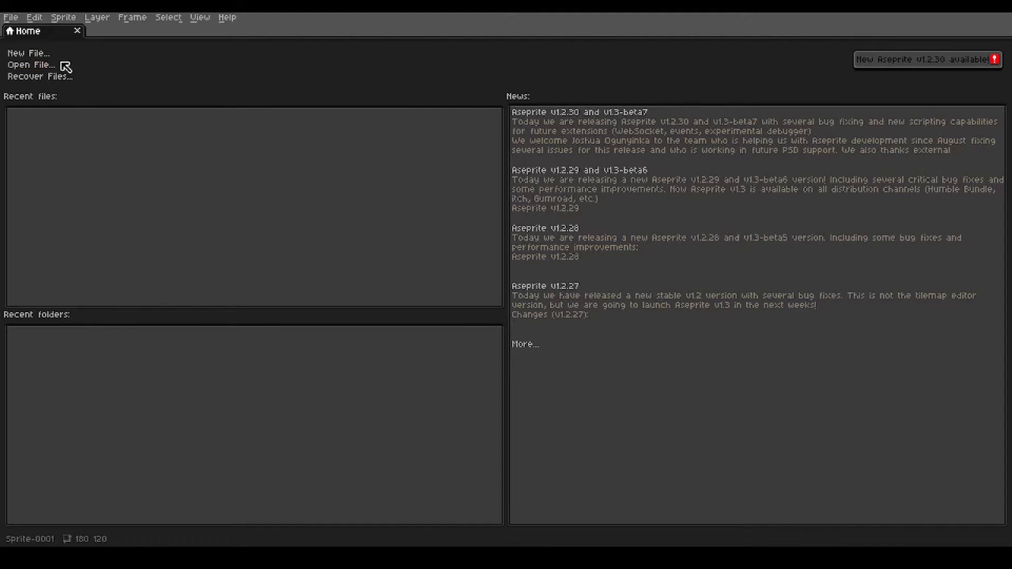
# Create a new 180×120 transparent sprite from the New File dialog
pyautogui.click(28, 52)
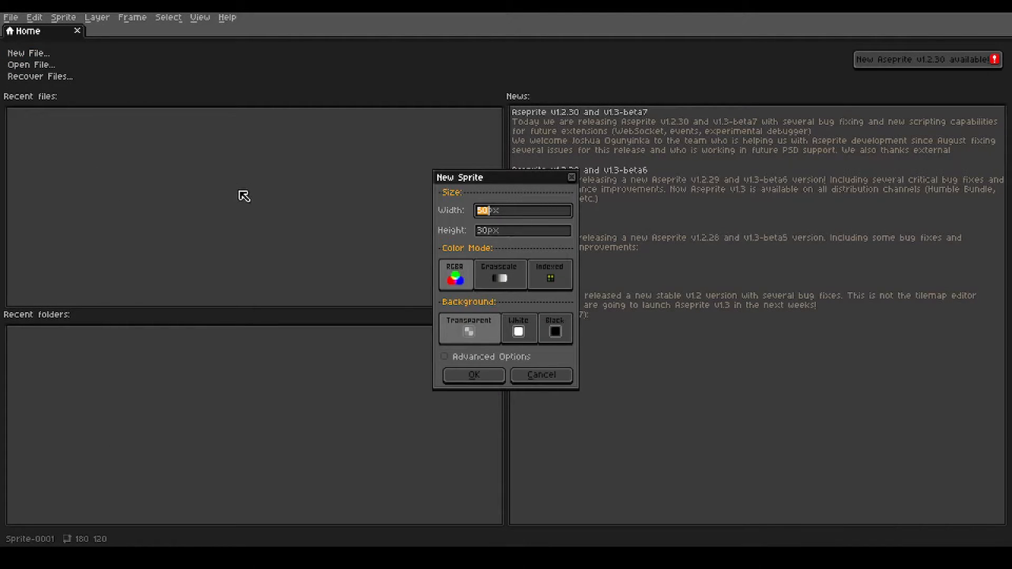
pyautogui.write('180')
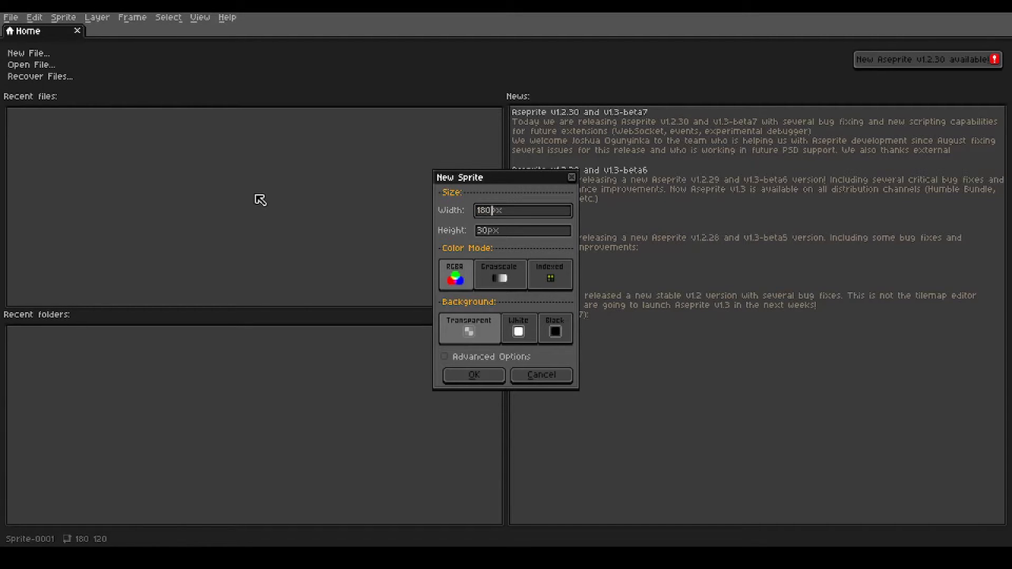
pyautogui.click(522, 231)
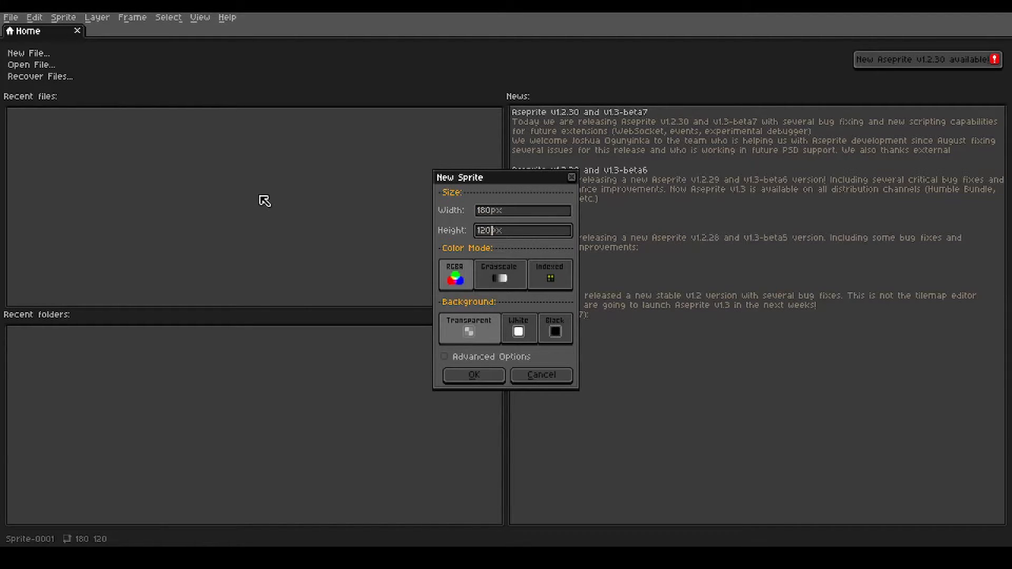
pyautogui.click(473, 376)
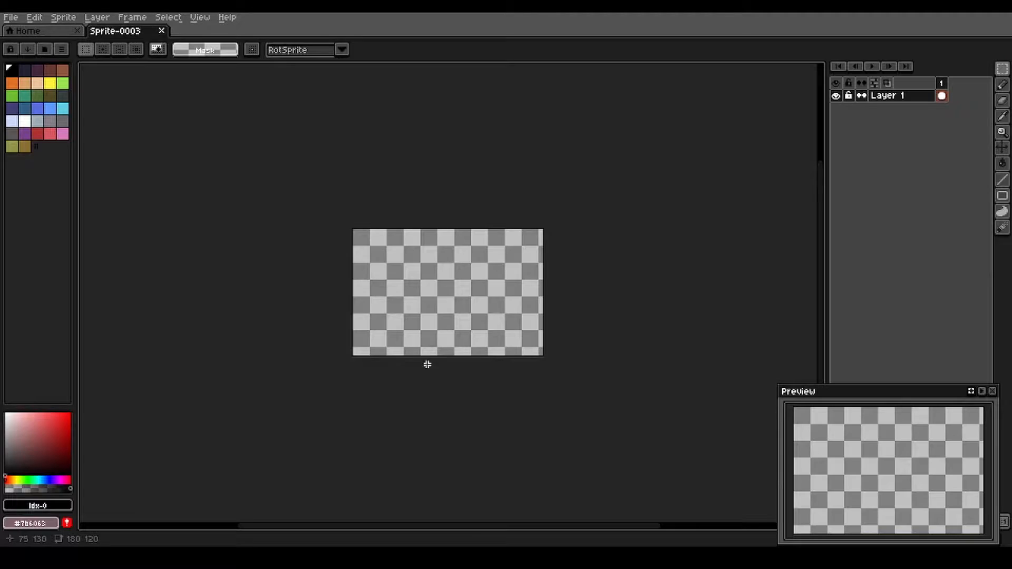
# Load LandscapeTutorial_realtime02_palette.png as the sprite's palette
pyautogui.click(61, 50)
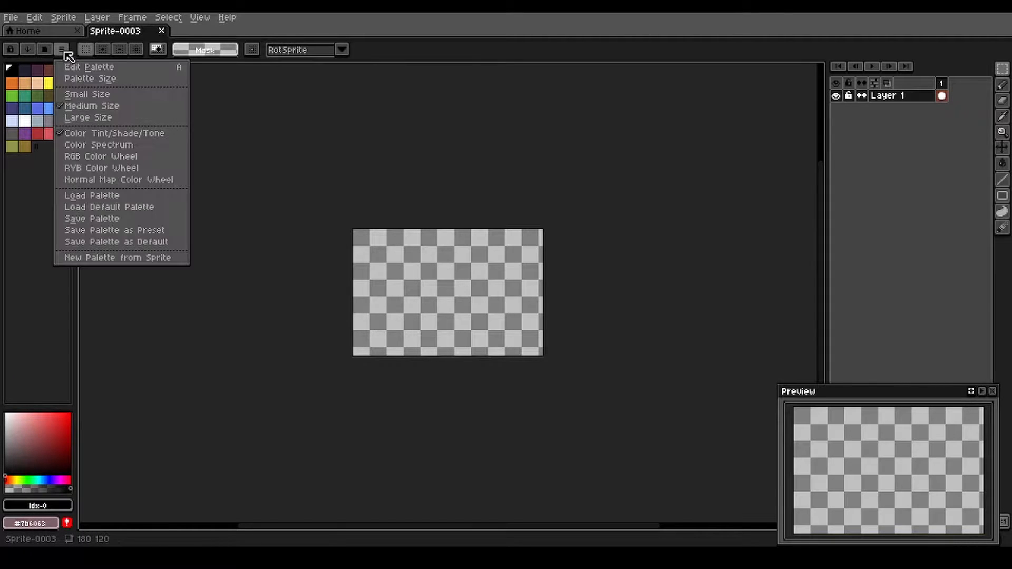
pyautogui.moveTo(92, 195)
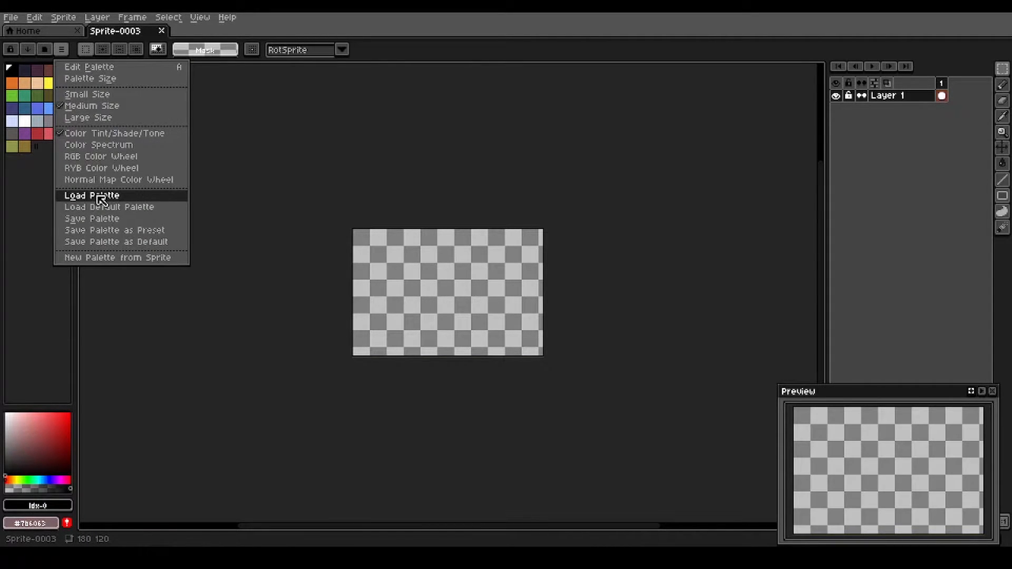
pyautogui.click(91, 195)
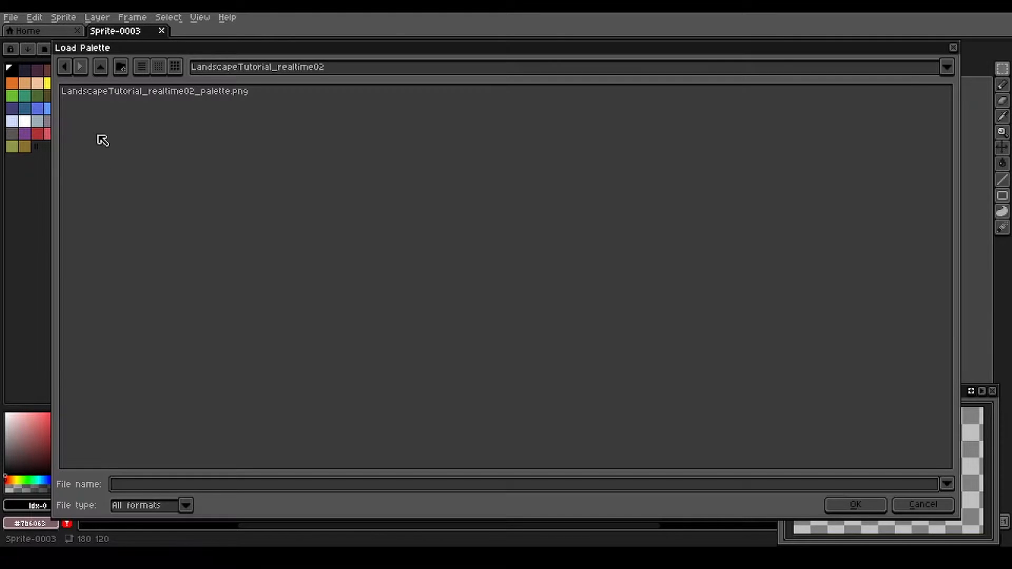
pyautogui.click(155, 90)
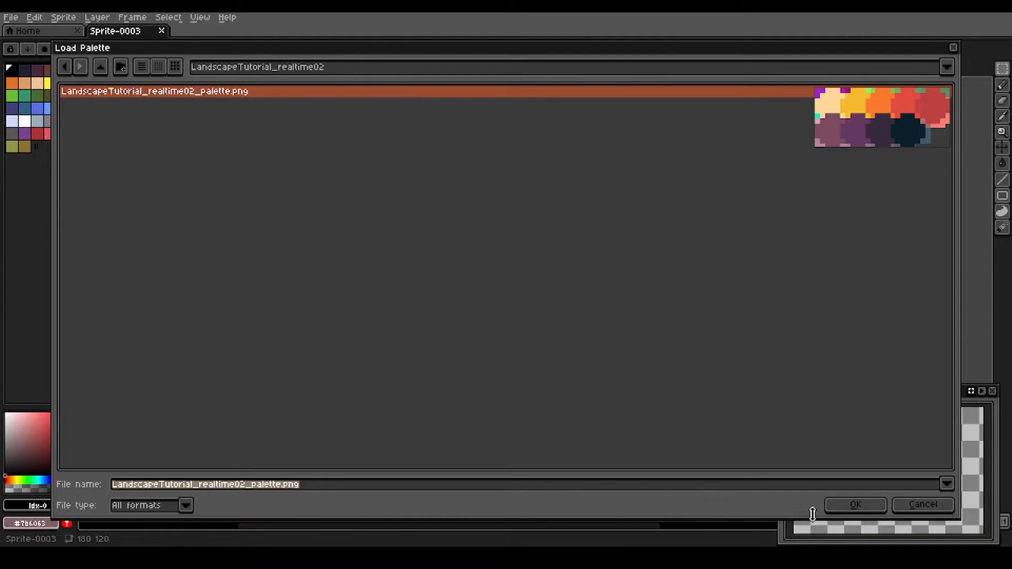
pyautogui.click(854, 504)
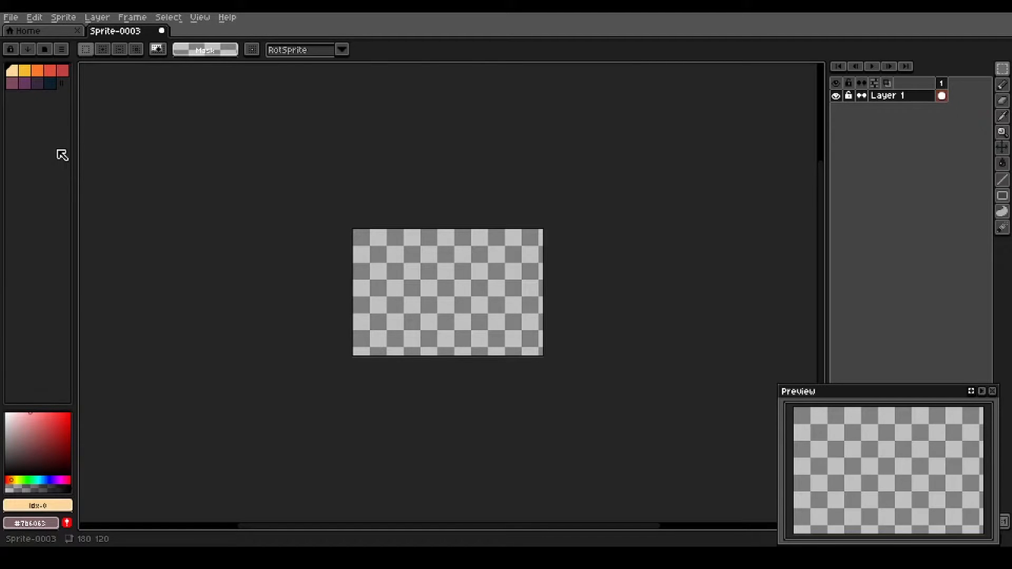
pyautogui.moveTo(583, 197)
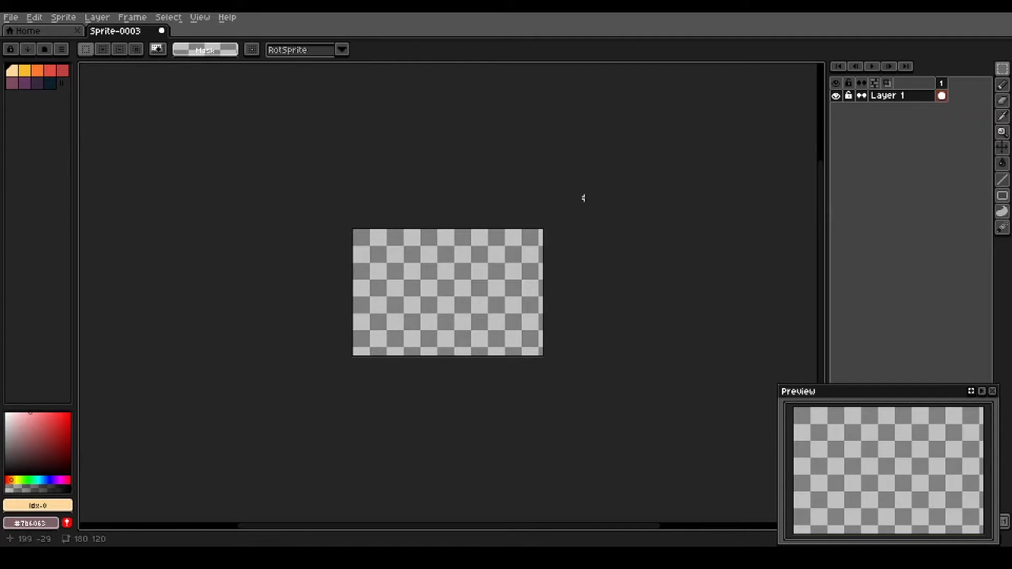
# Rename Layer 1 to sky, fill its upper area orange-yellow, and add a layer above
pyautogui.rightClick(887, 95)
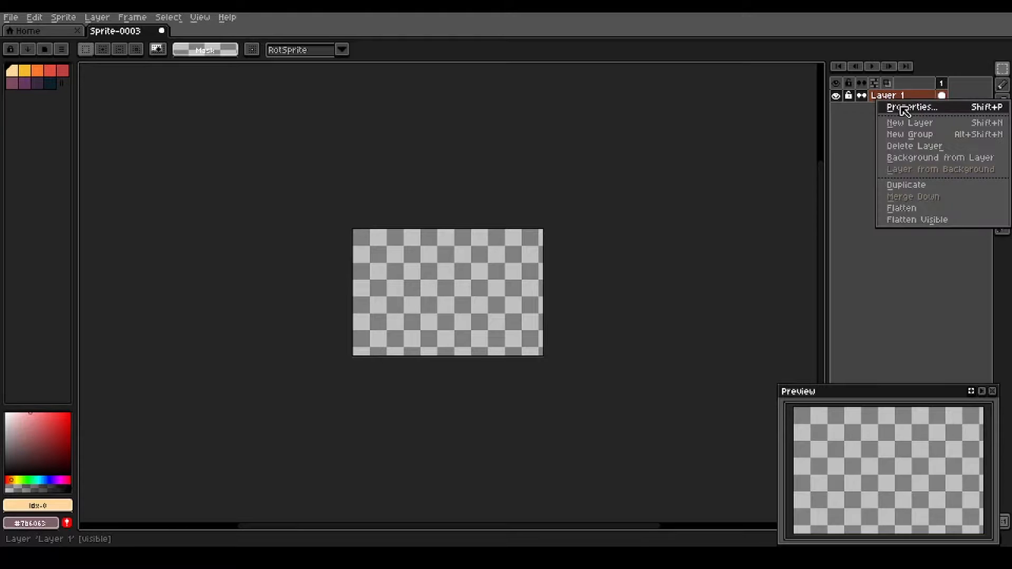
pyautogui.click(910, 106)
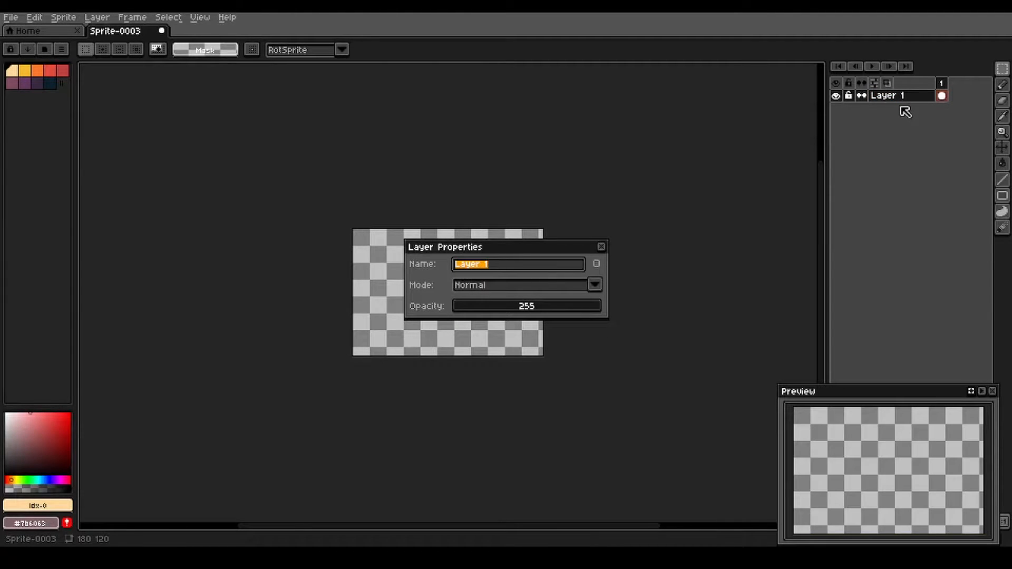
pyautogui.write('sk')
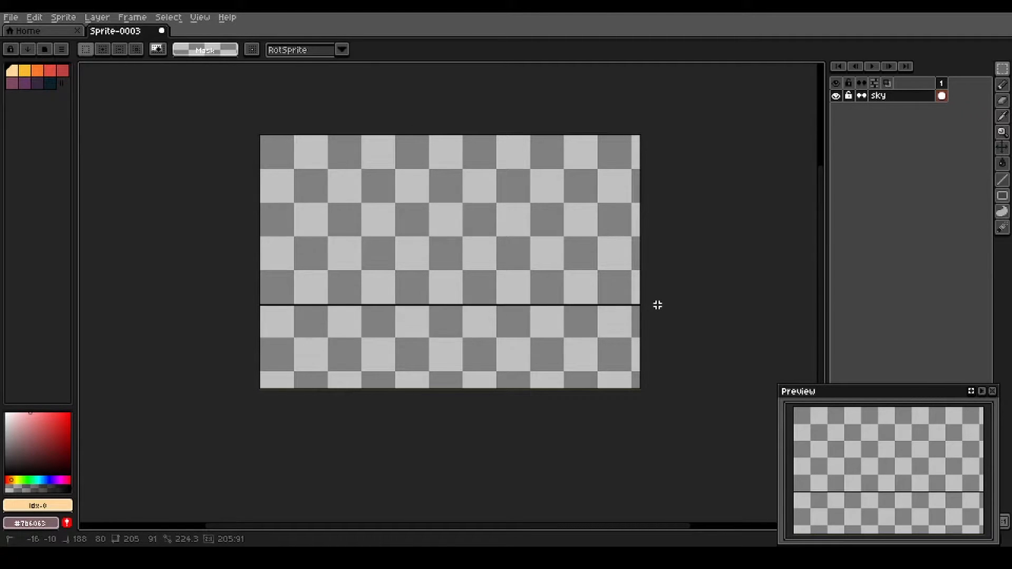
pyautogui.moveTo(260, 134); pyautogui.dragTo(642, 308)
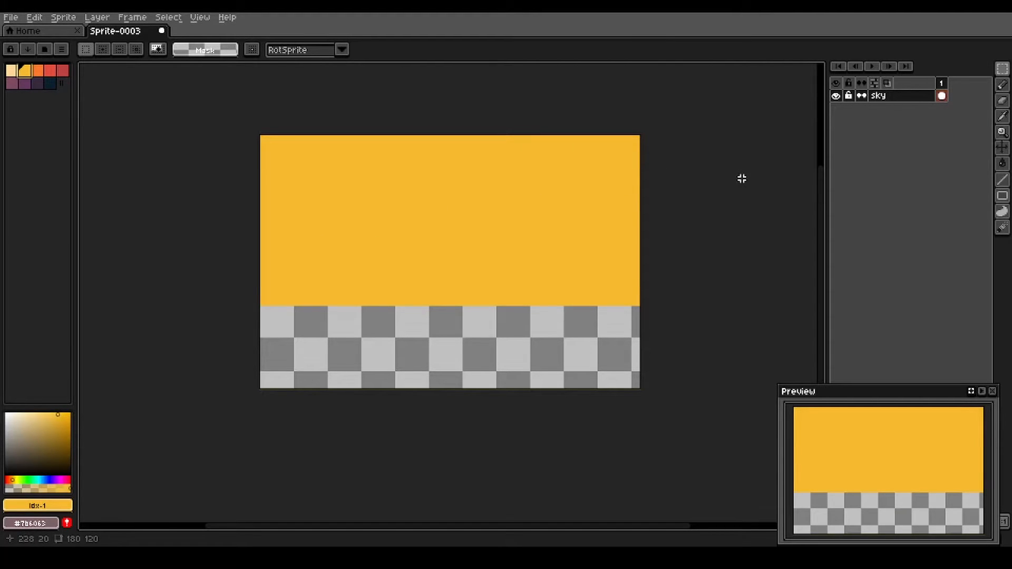
pyautogui.click(873, 82)
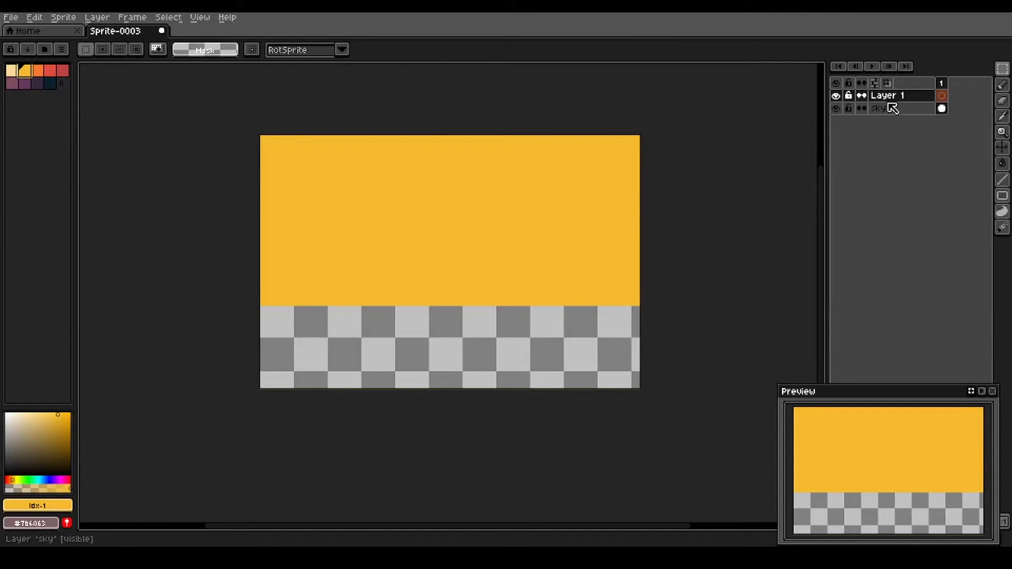
# Name the layer mountains01 and draw a dark purple filled hill silhouette below the sky
pyautogui.doubleClick(879, 108)
pyautogui.write('mountains01')
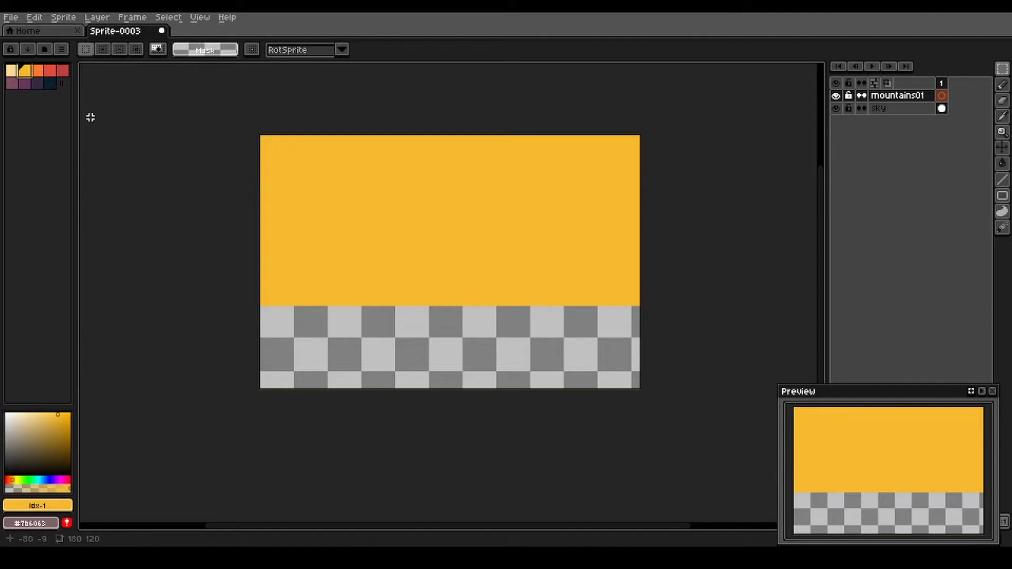
pyautogui.click(36, 81)
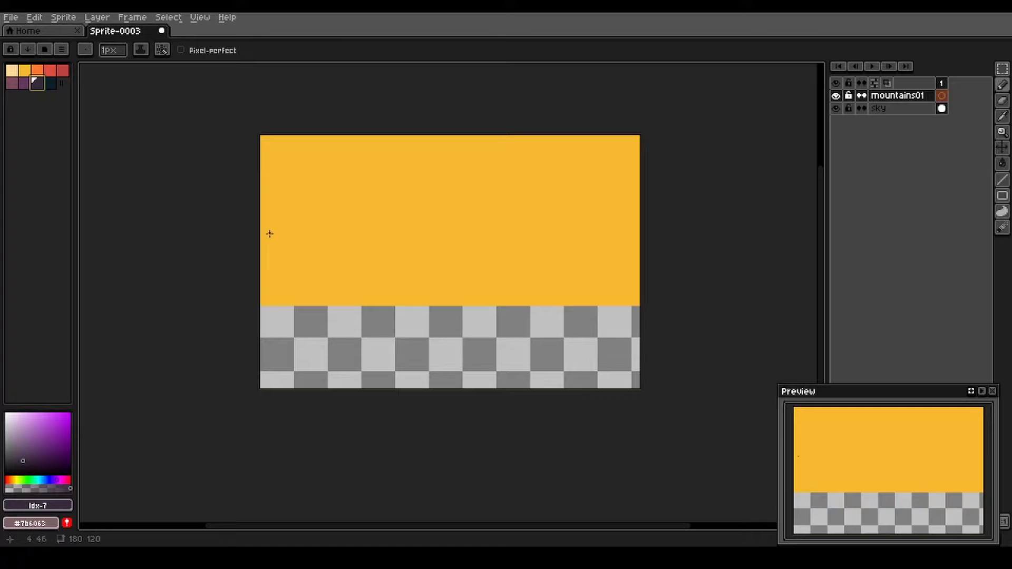
pyautogui.moveTo(260, 271)
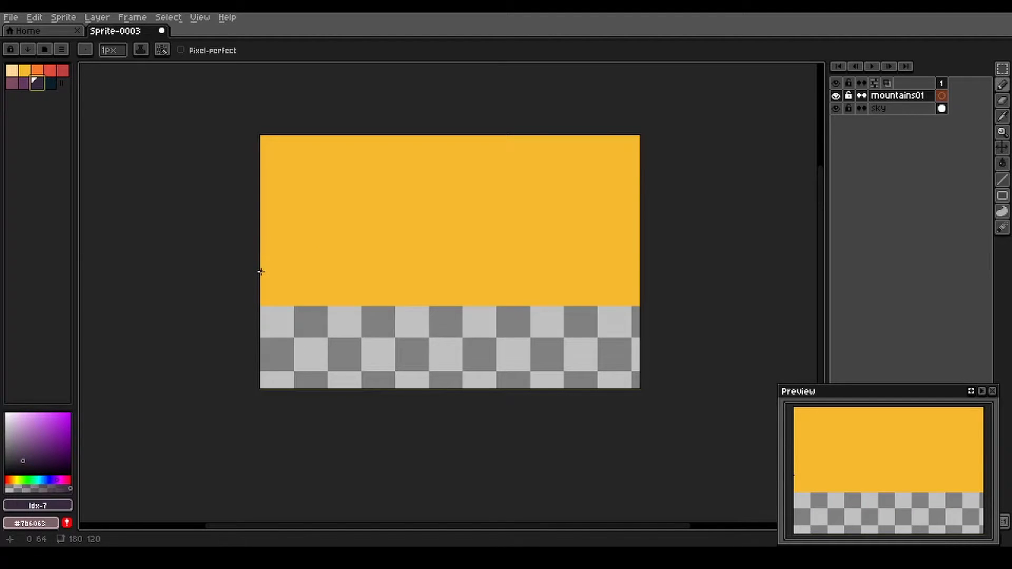
pyautogui.moveTo(262, 268); pyautogui.dragTo(407, 257)
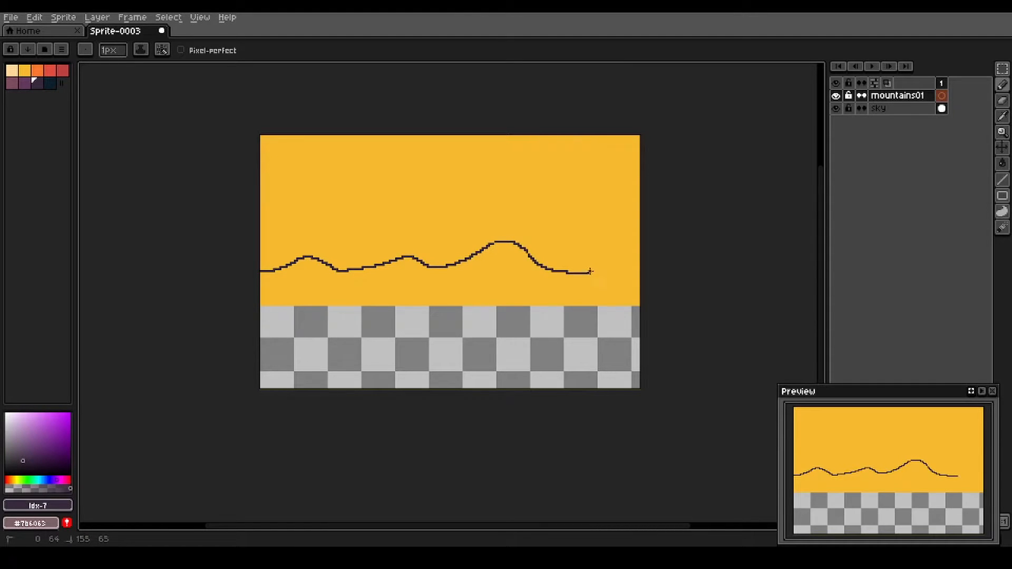
pyautogui.moveTo(588, 271); pyautogui.dragTo(639, 277)
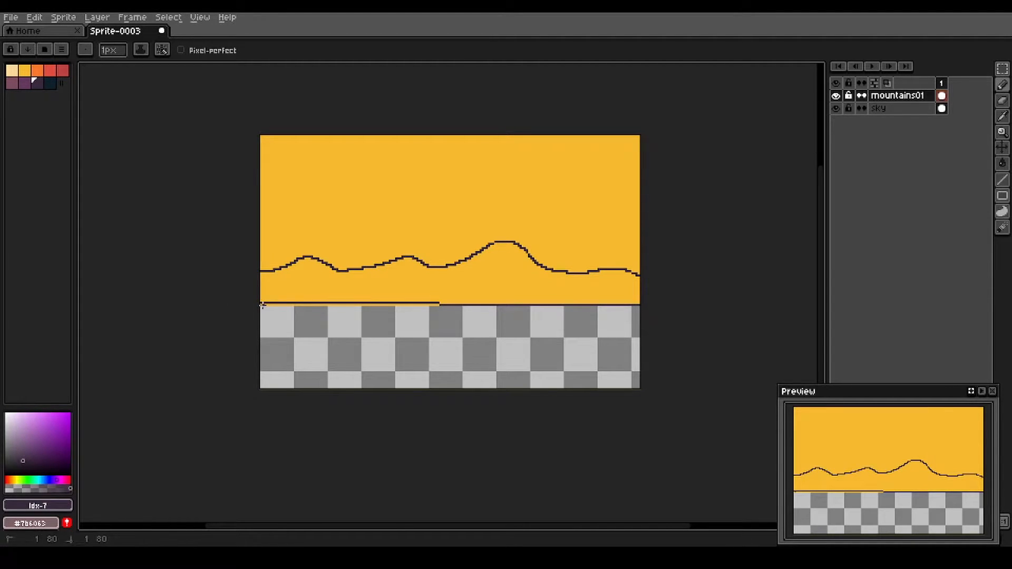
pyautogui.moveTo(261, 303); pyautogui.dragTo(442, 303)
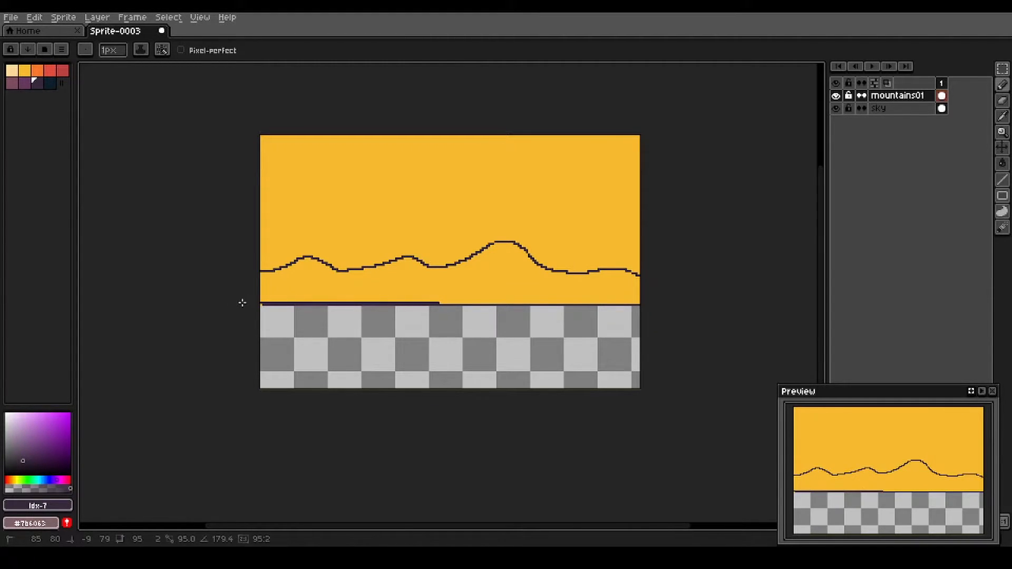
pyautogui.moveTo(379, 300)
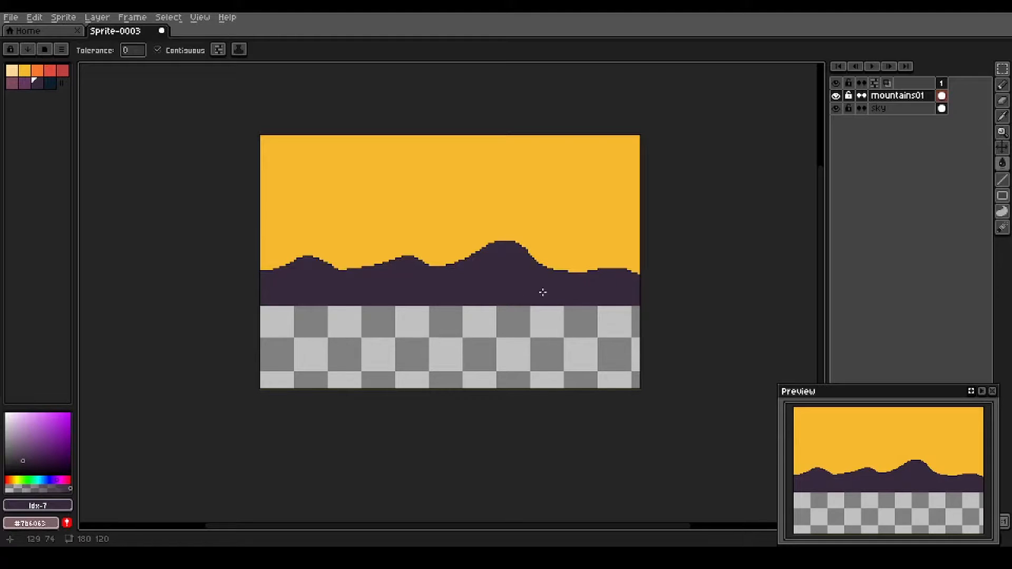
pyautogui.click(879, 107)
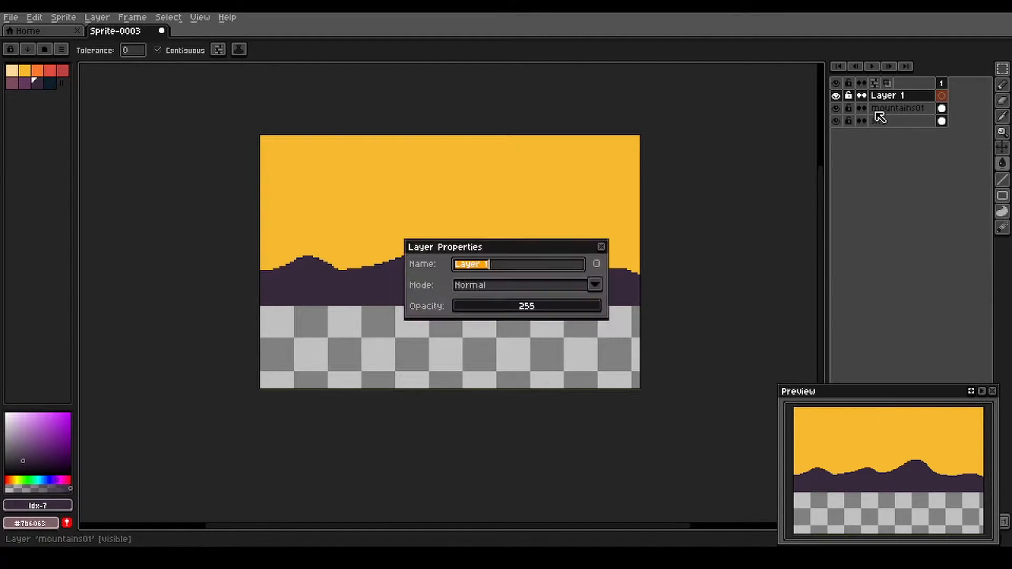
# Name a new layer mountains02 and sketch a dark ridge outline across the purple hills
pyautogui.write('mountains02')
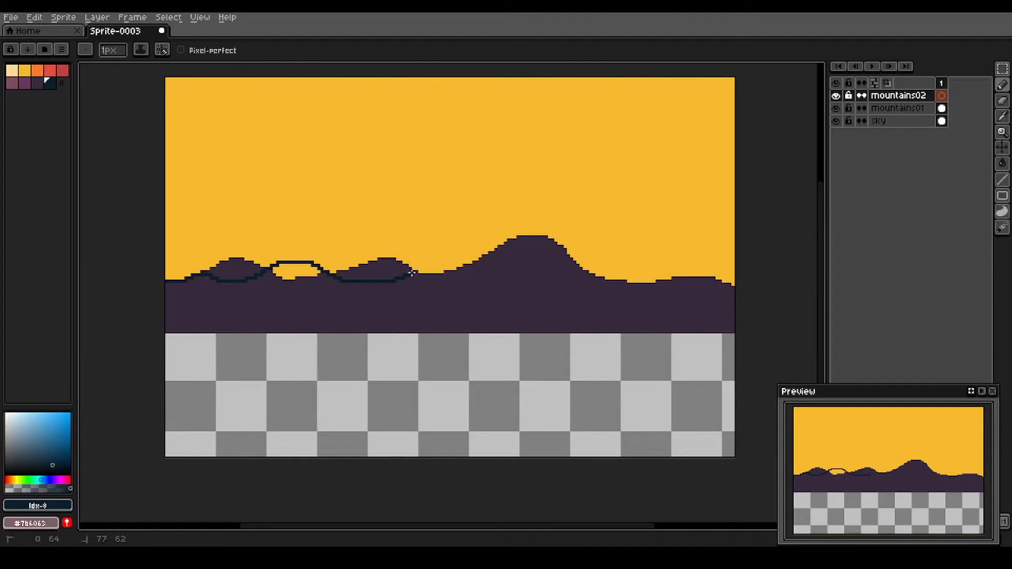
pyautogui.moveTo(413, 270); pyautogui.dragTo(561, 262)
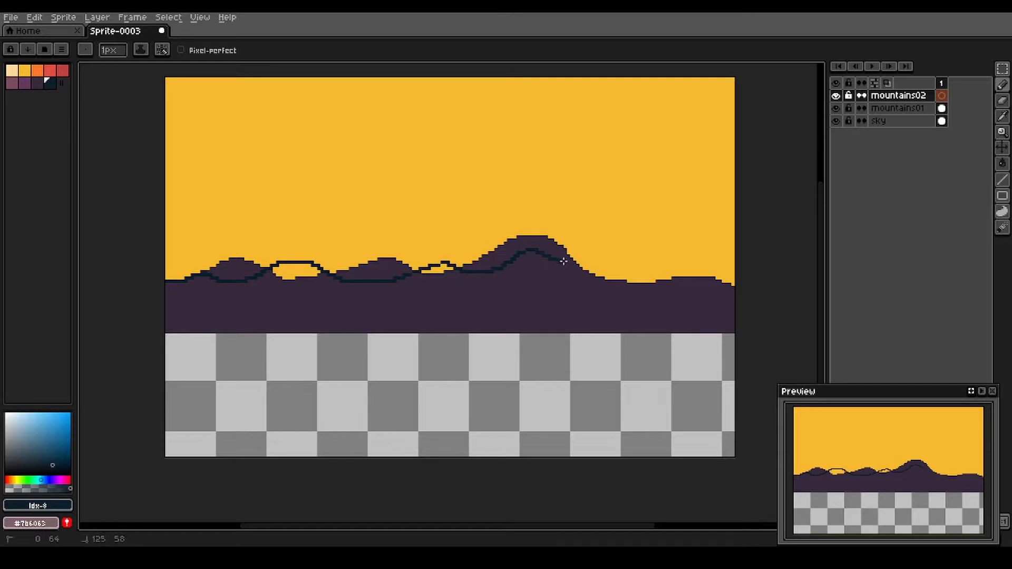
pyautogui.moveTo(574, 261); pyautogui.dragTo(700, 280)
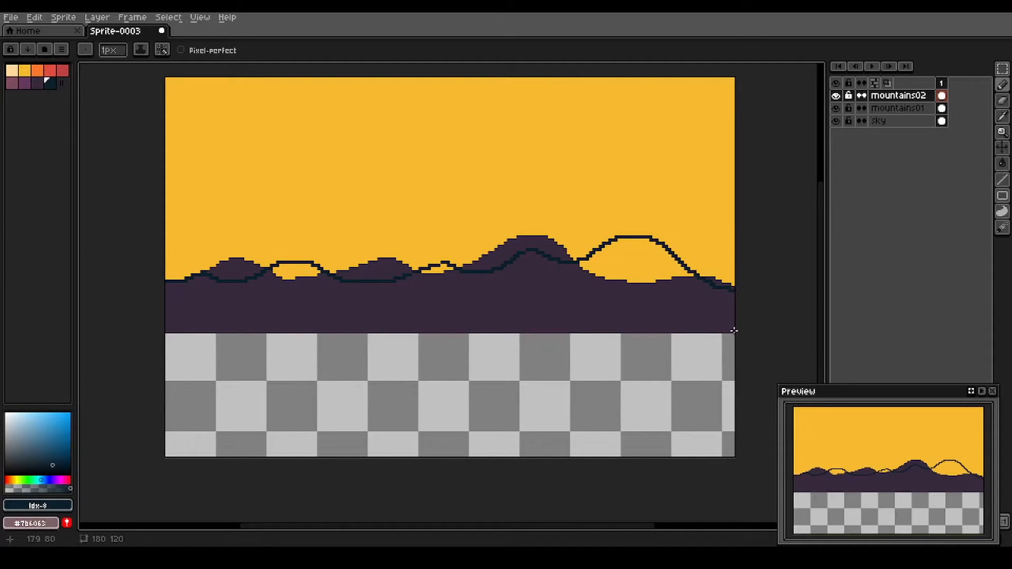
pyautogui.moveTo(165, 330); pyautogui.dragTo(734, 329)
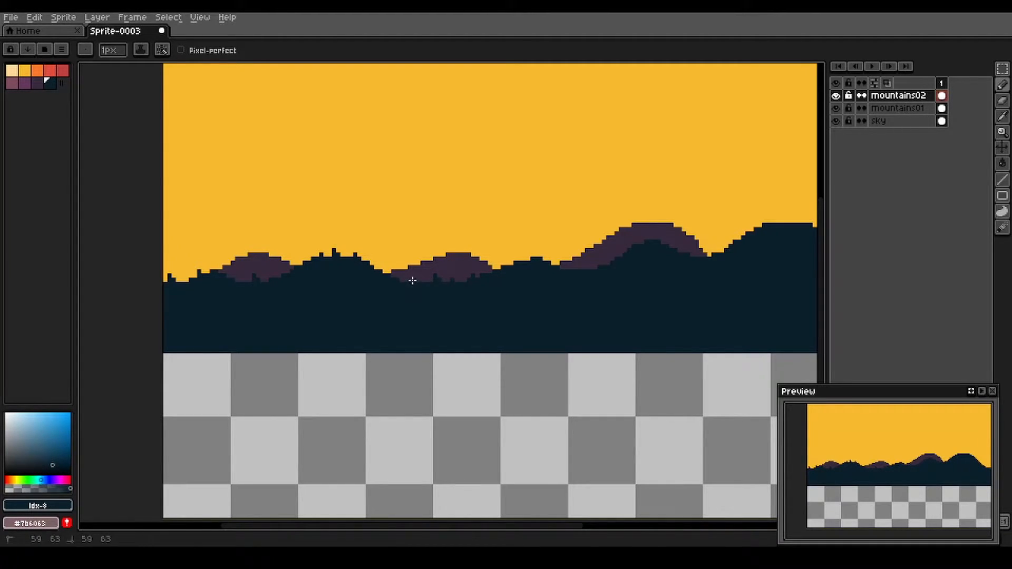
pyautogui.moveTo(518, 259)
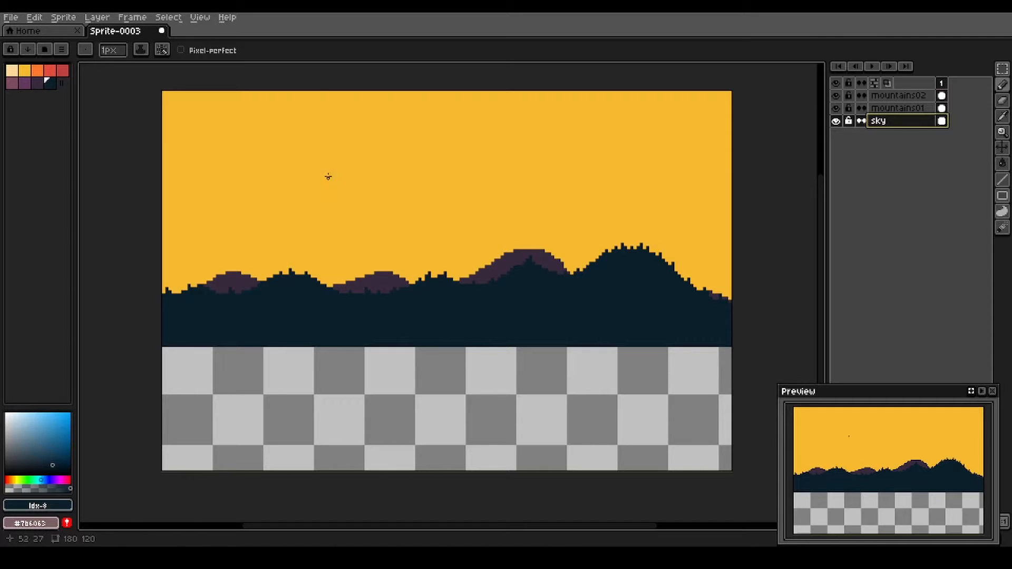
pyautogui.moveTo(334, 168)
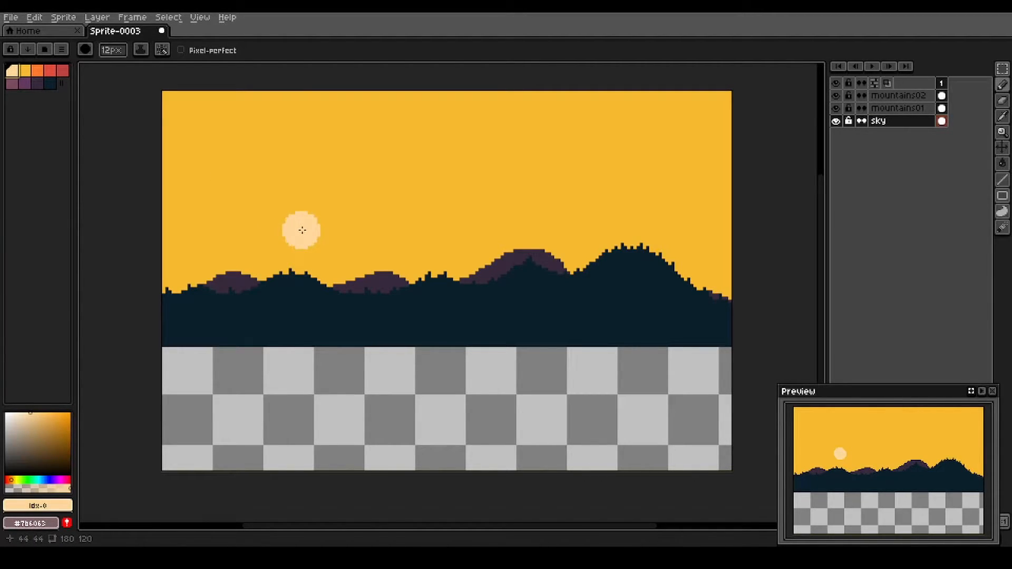
# Move the pale yellow sun down so it rests on the left hills
pyautogui.moveTo(301, 231); pyautogui.dragTo(326, 268)
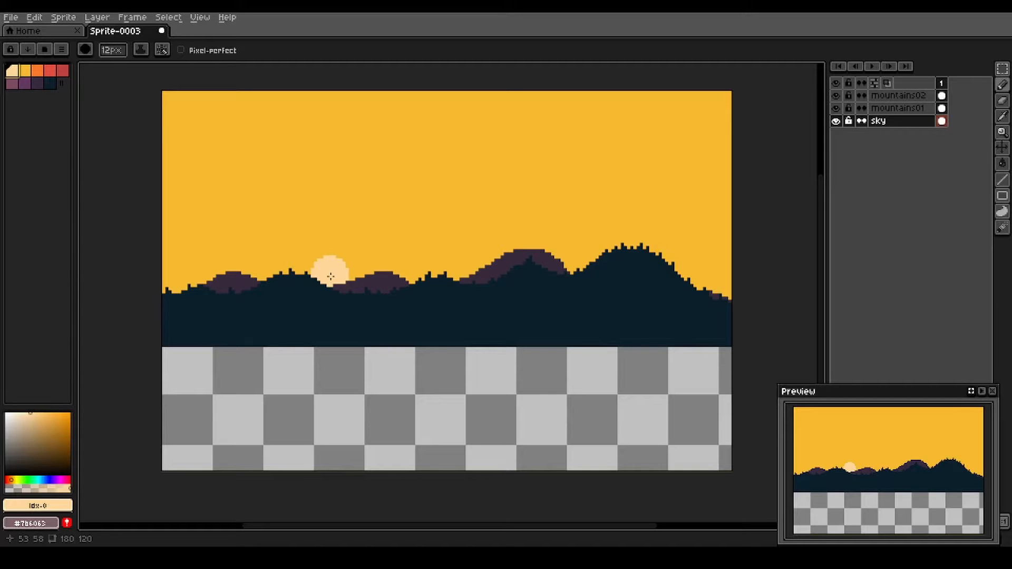
pyautogui.click(294, 245)
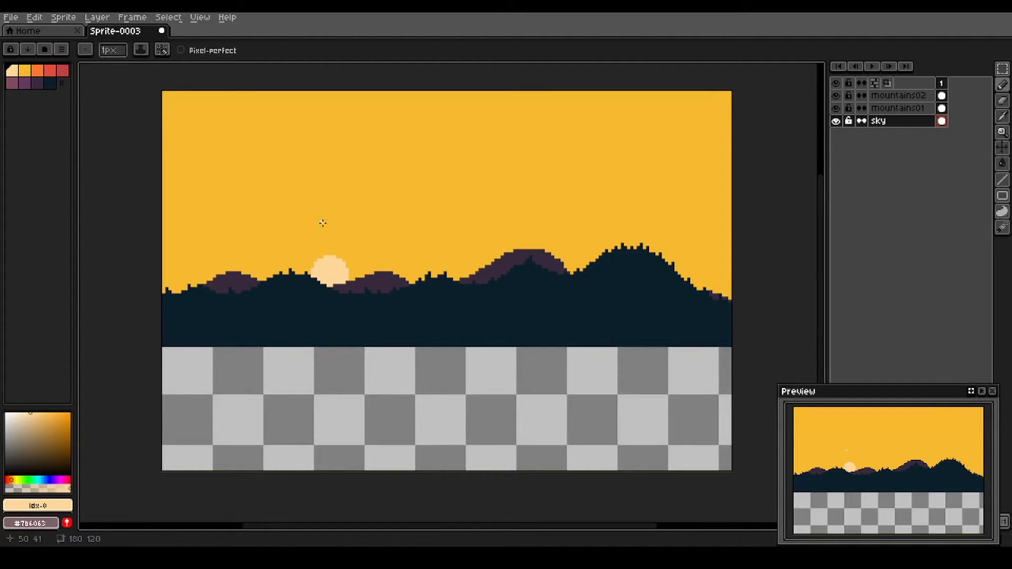
pyautogui.moveTo(263, 192)
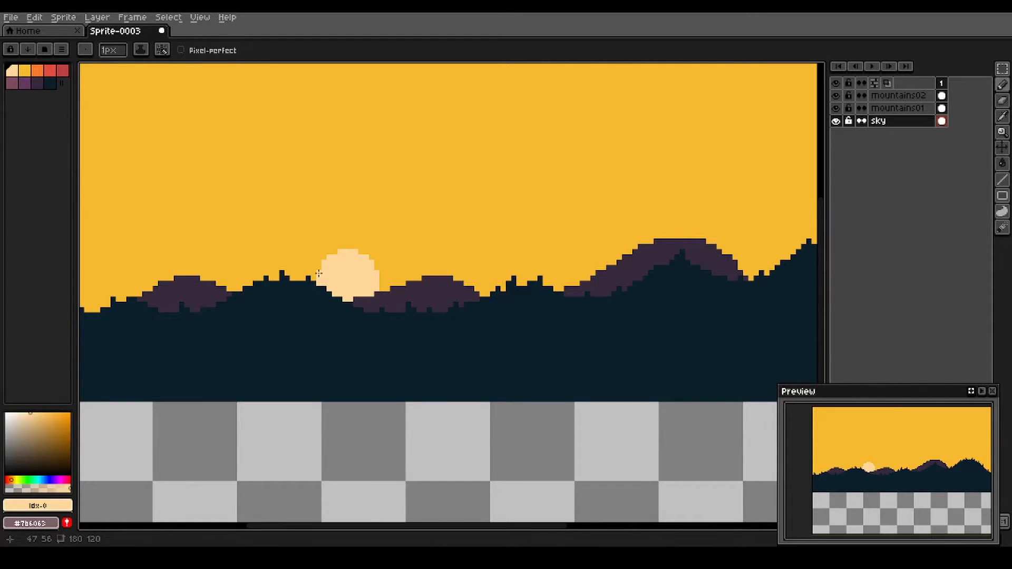
pyautogui.moveTo(318, 276)
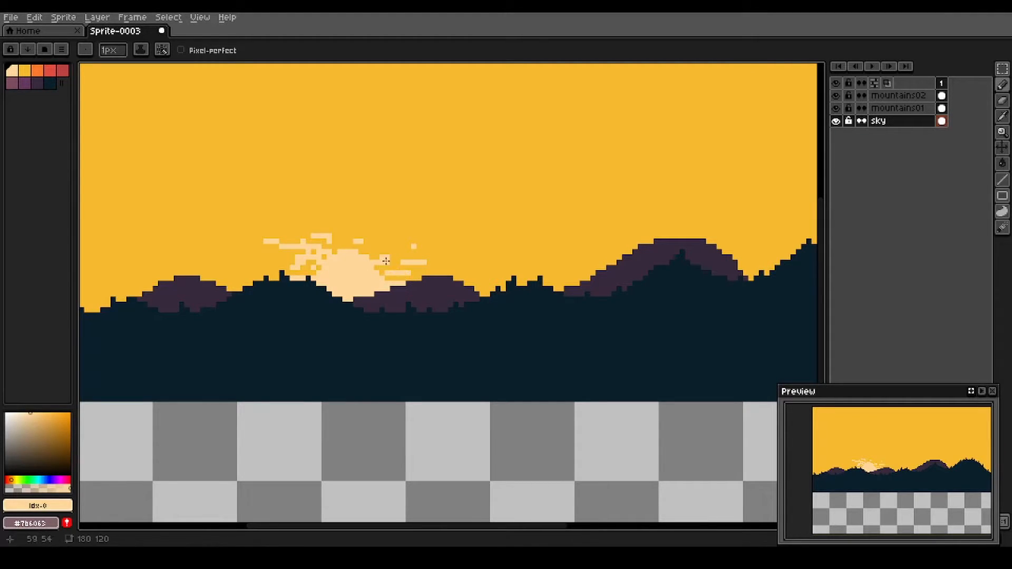
# Draw short pale yellow cloud streaks beside and around the sun
pyautogui.click(335, 231)
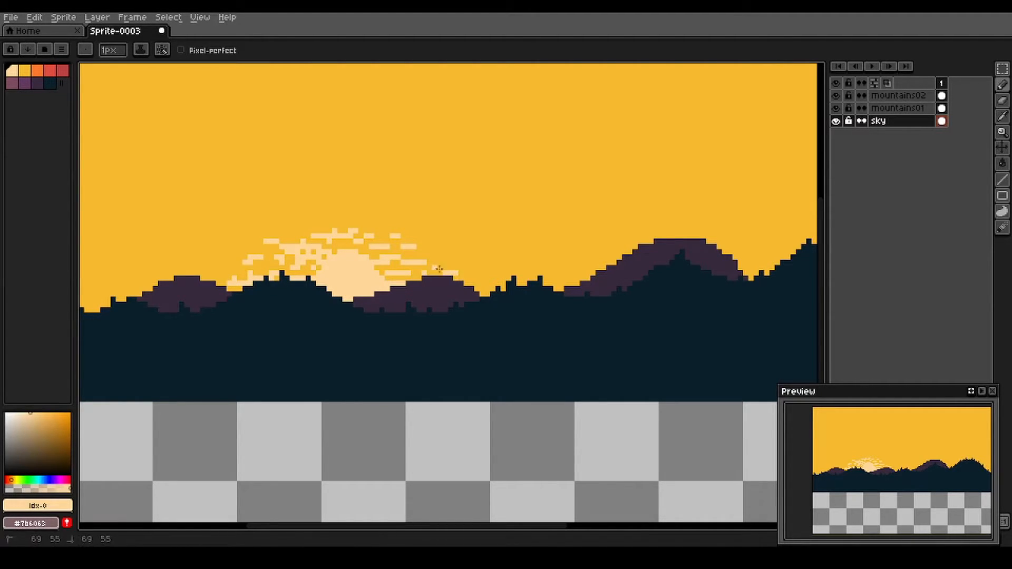
pyautogui.click(465, 278)
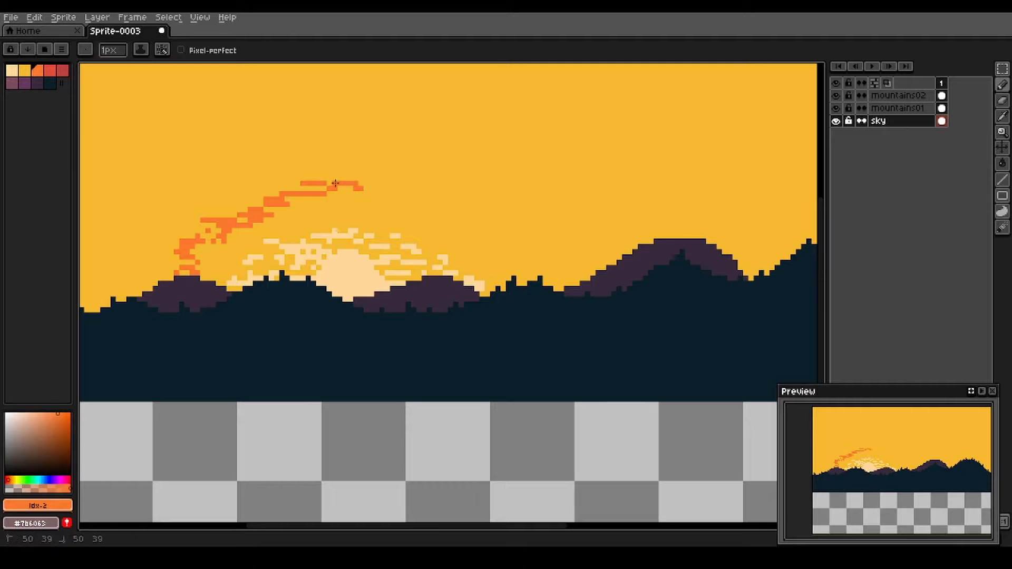
# Draw a ragged orange cloud arc over the sun and down its right side
pyautogui.moveTo(335, 185); pyautogui.dragTo(422, 196)
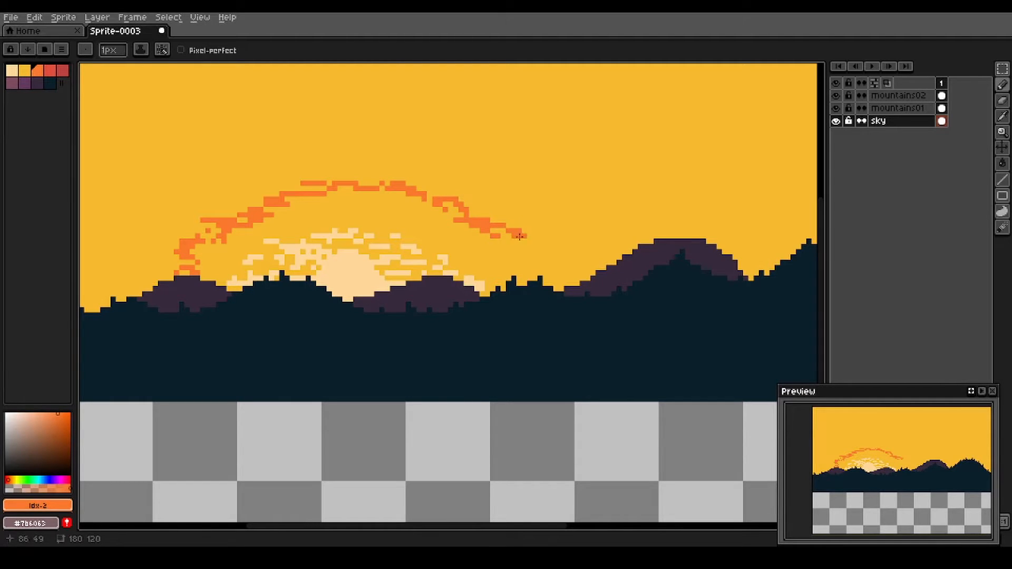
pyautogui.moveTo(520, 235); pyautogui.dragTo(533, 271)
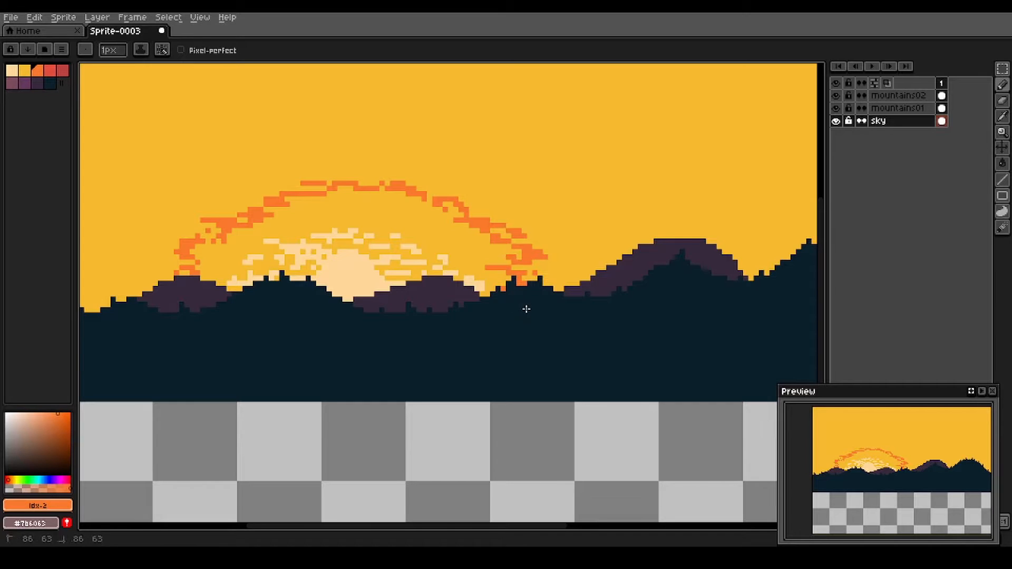
pyautogui.moveTo(512, 401)
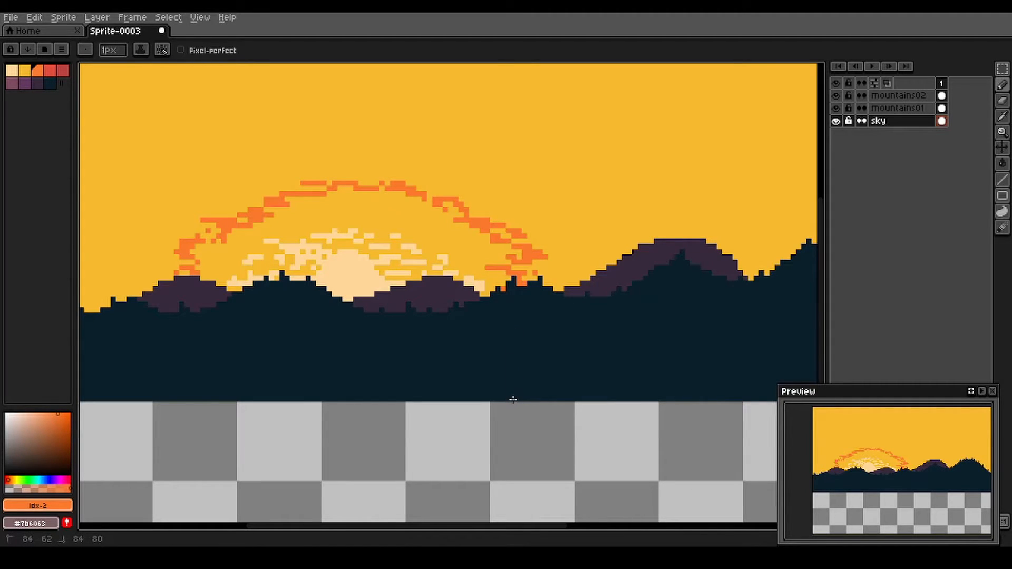
pyautogui.moveTo(174, 278)
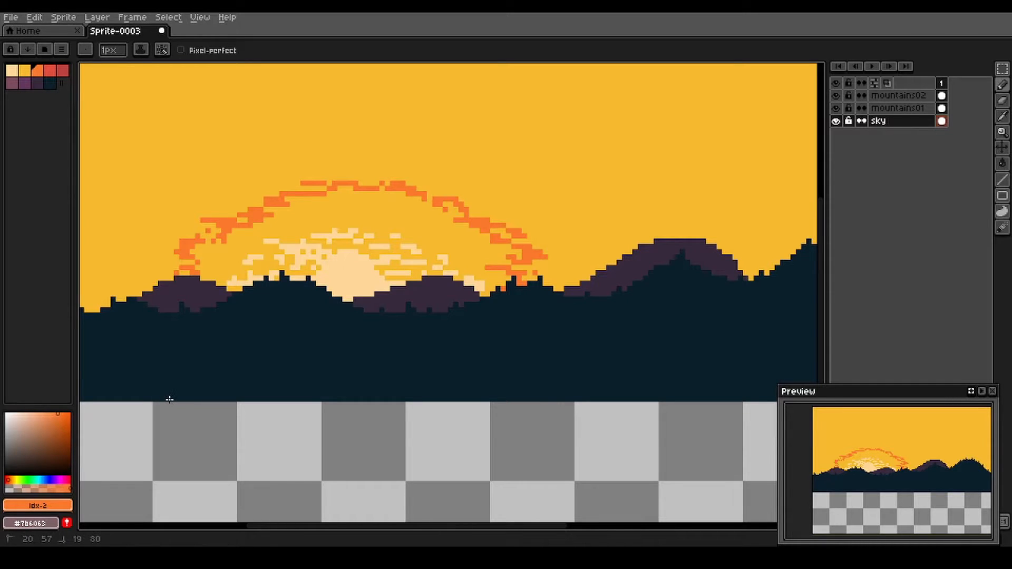
# Hide the mountains, fill the outer sky solid orange, then show mountains01 again
pyautogui.click(834, 96)
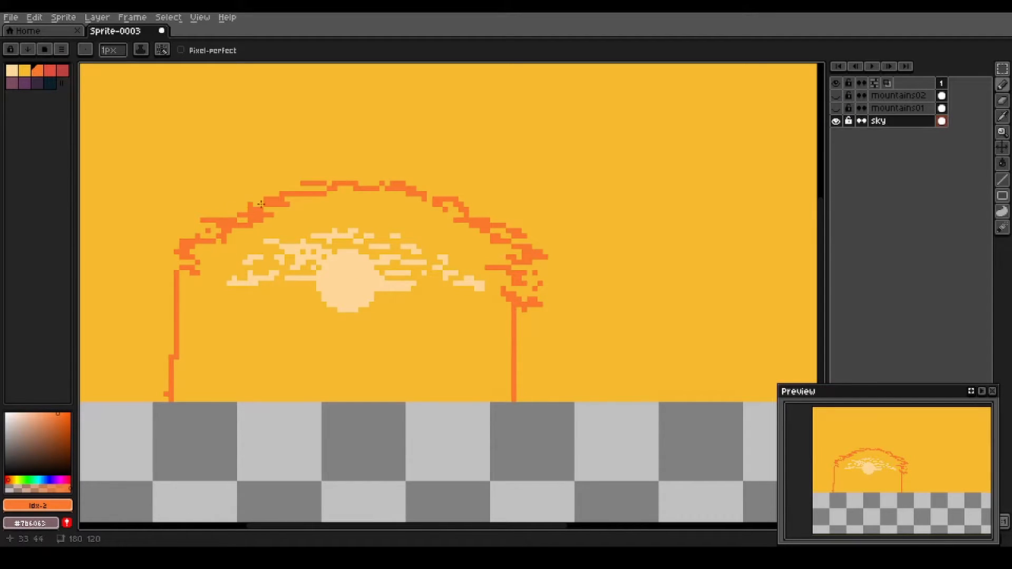
pyautogui.moveTo(524, 301)
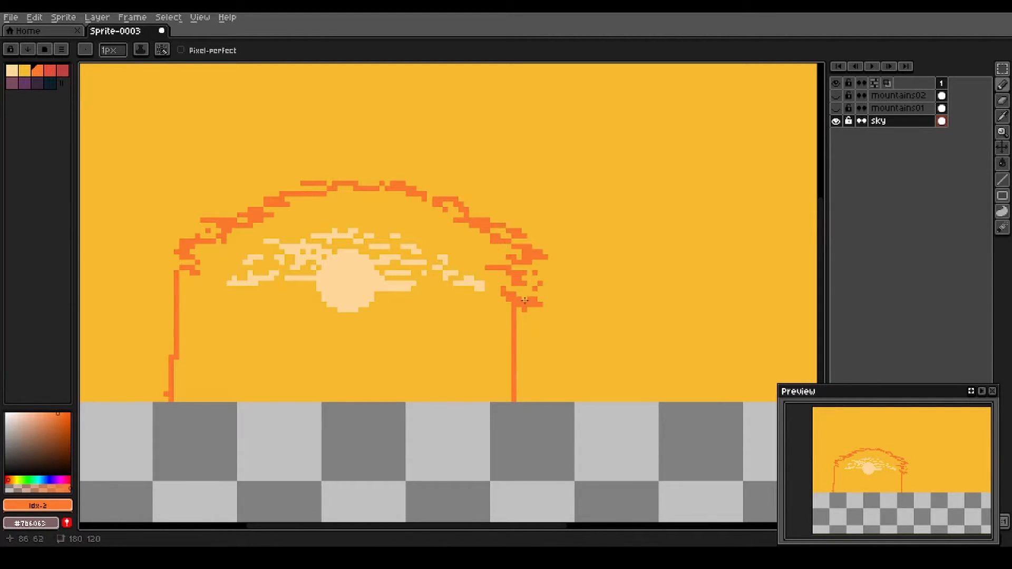
pyautogui.moveTo(208, 292)
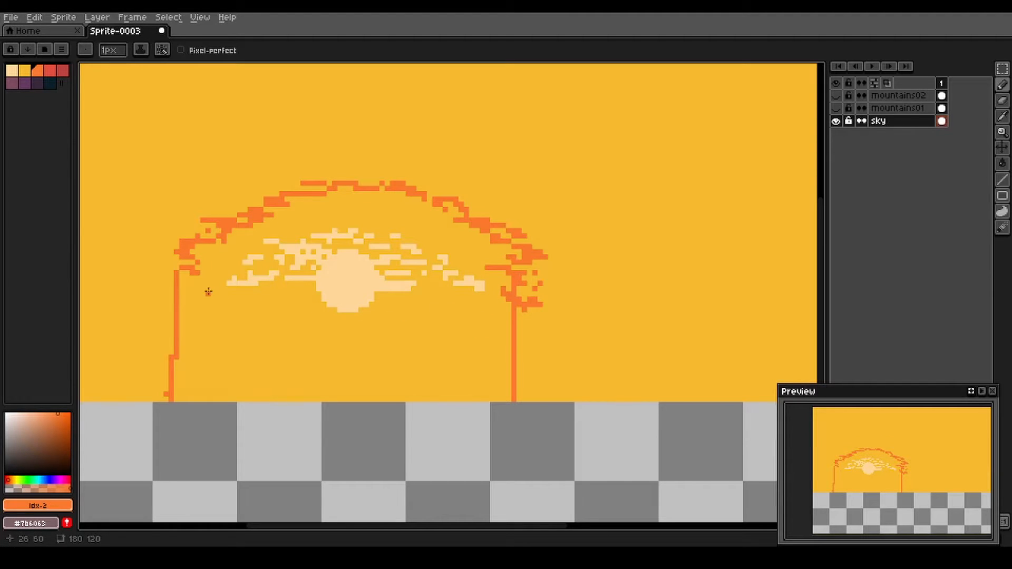
pyautogui.moveTo(189, 249)
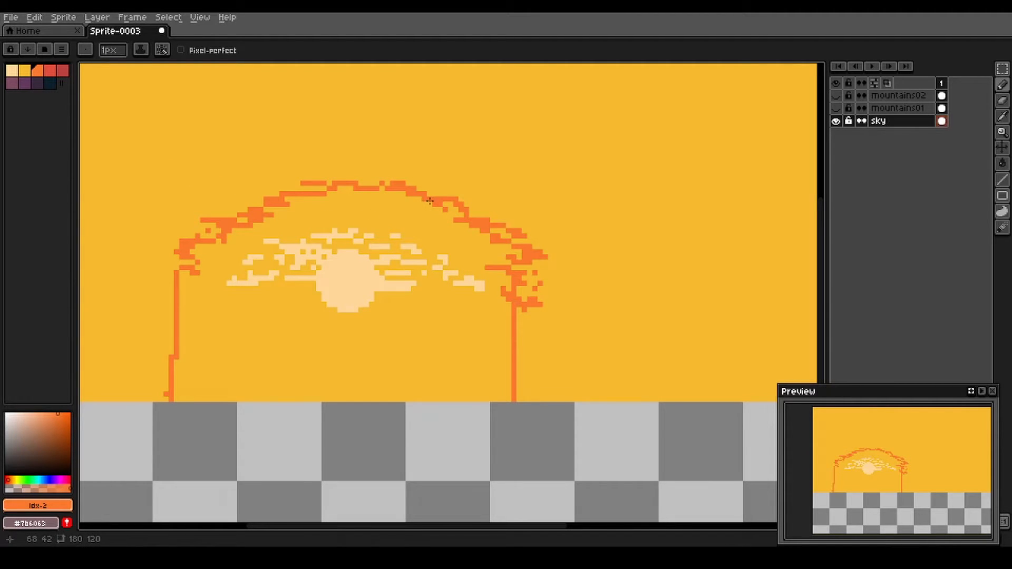
pyautogui.moveTo(182, 193)
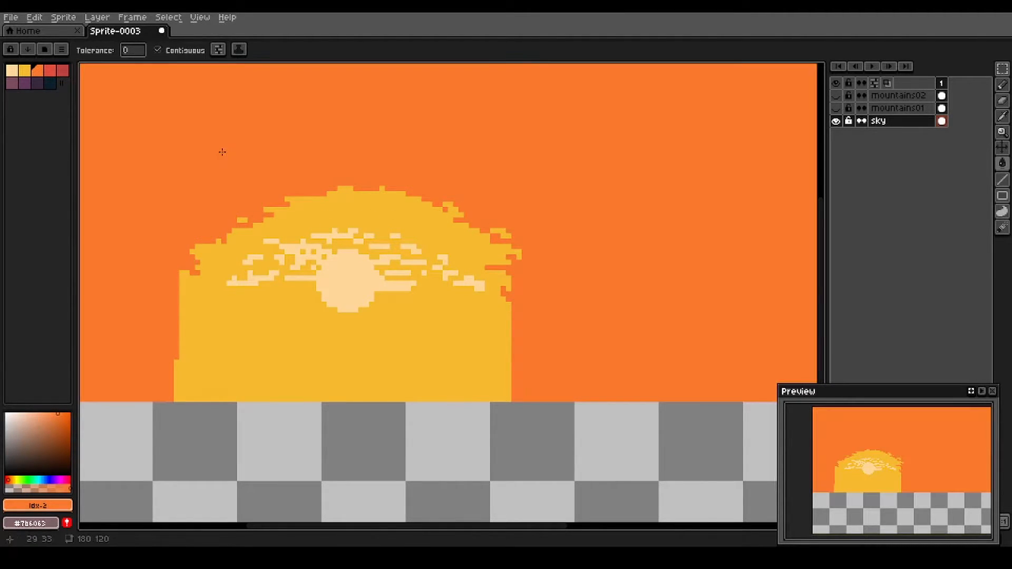
pyautogui.click(835, 96)
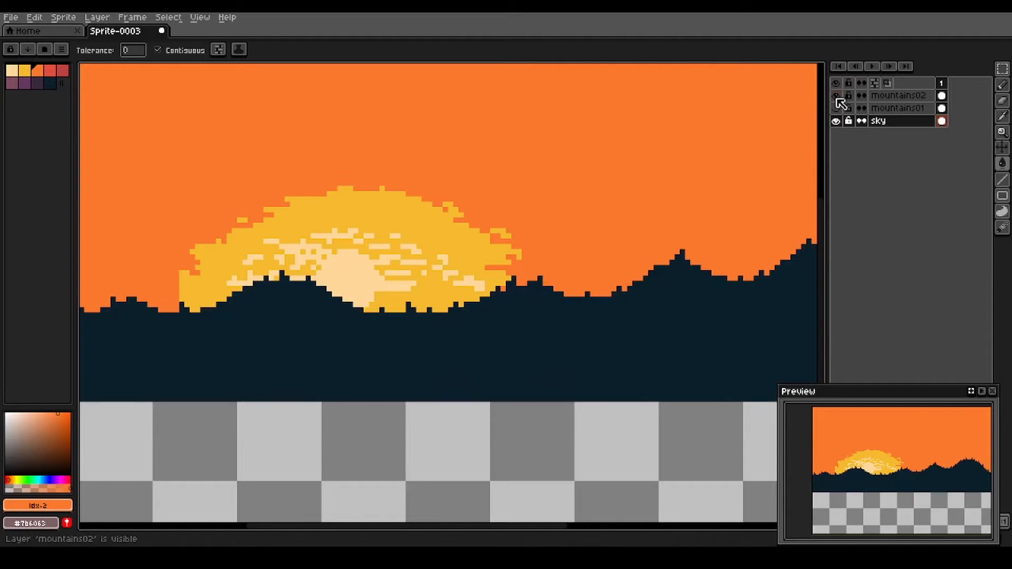
# Show the purple hills and draw a broken red cloud arc over the yellow glow
pyautogui.click(834, 96)
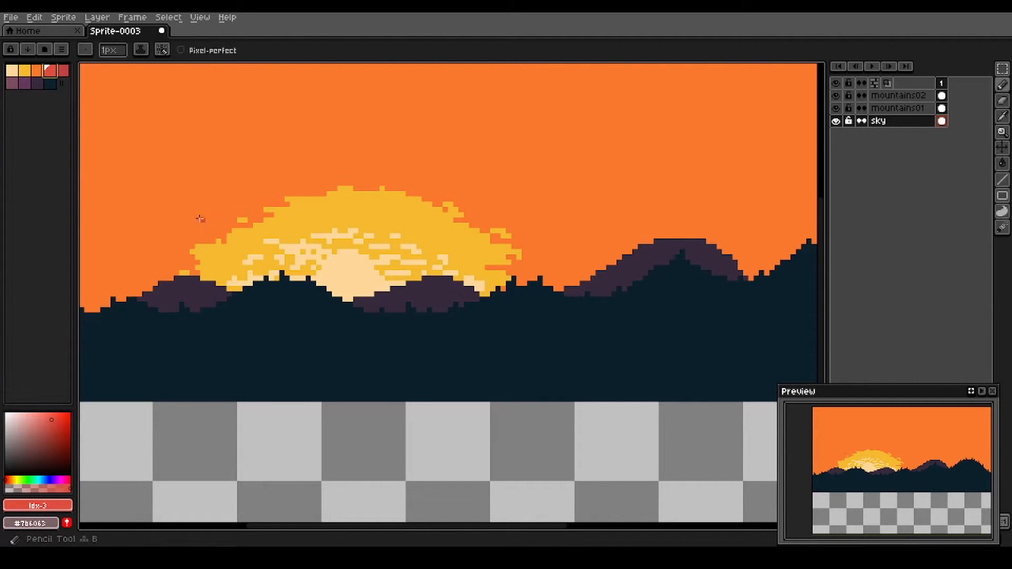
pyautogui.click(65, 71)
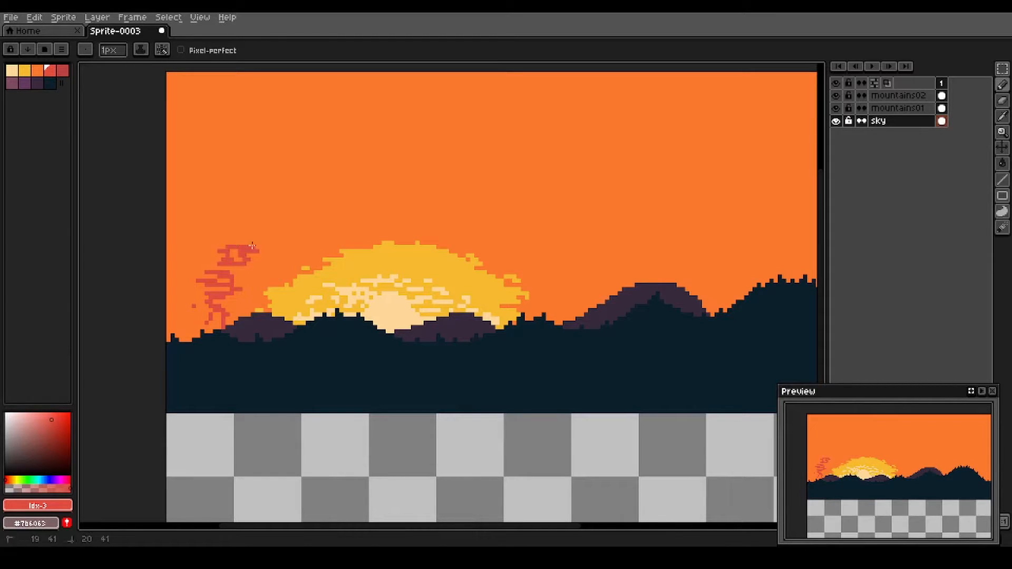
pyautogui.click(267, 231)
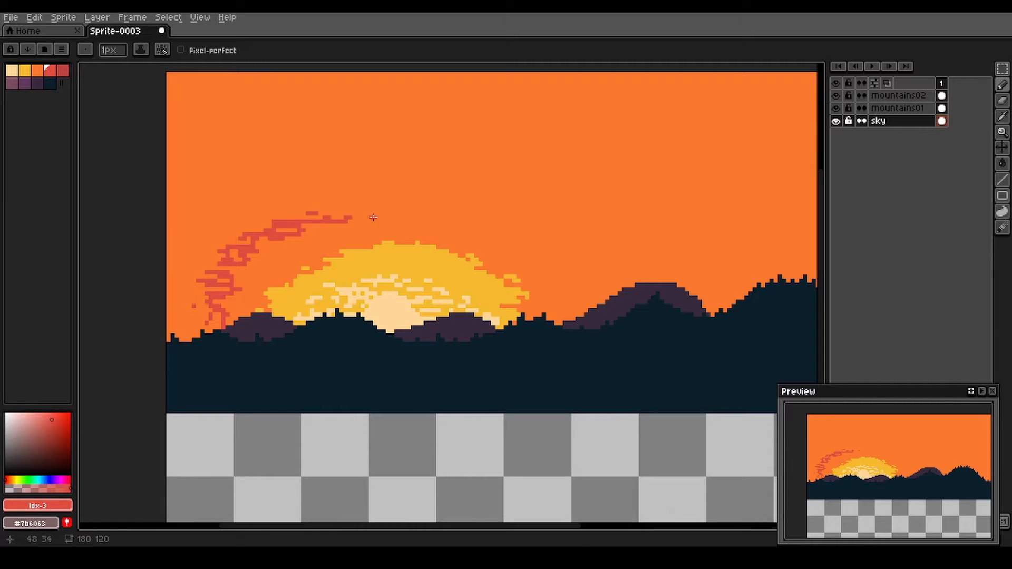
pyautogui.moveTo(373, 217); pyautogui.dragTo(437, 217)
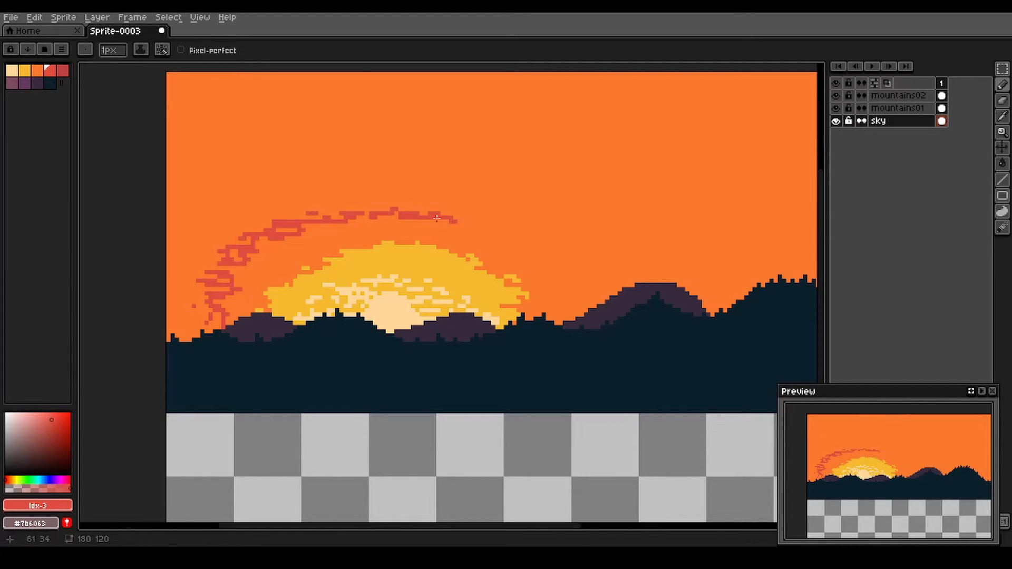
pyautogui.moveTo(438, 220); pyautogui.dragTo(587, 258)
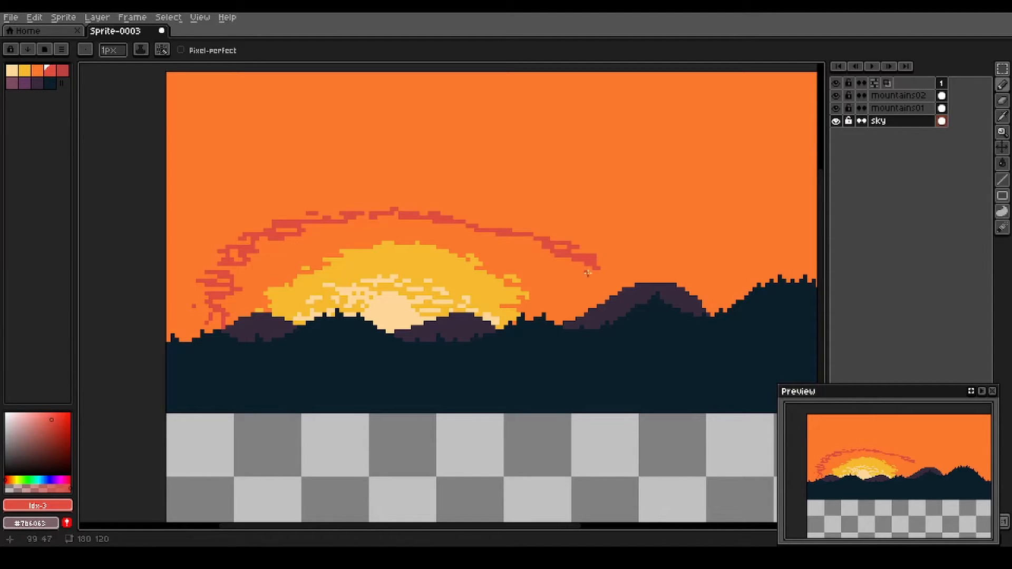
pyautogui.click(587, 274)
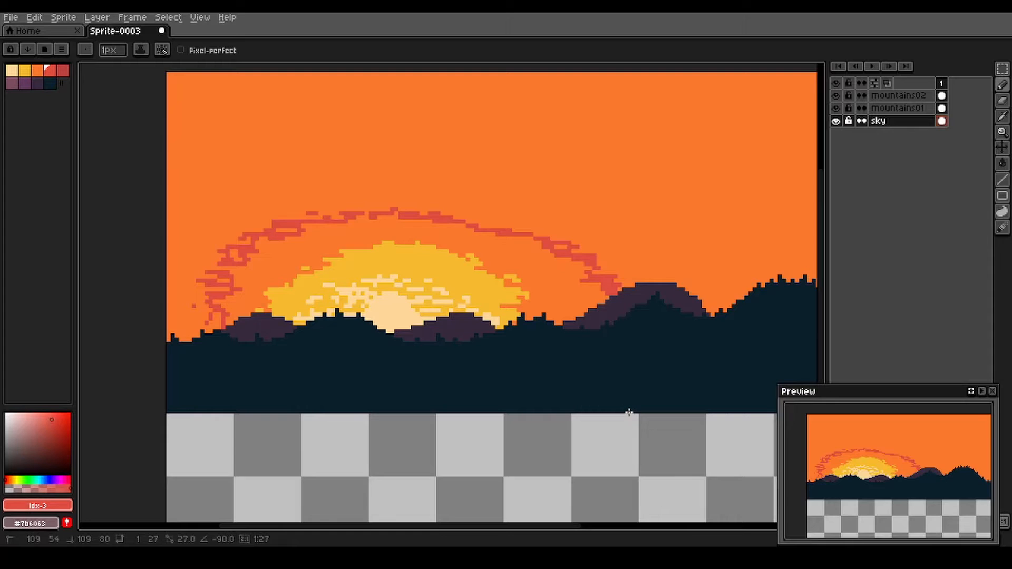
pyautogui.moveTo(224, 329)
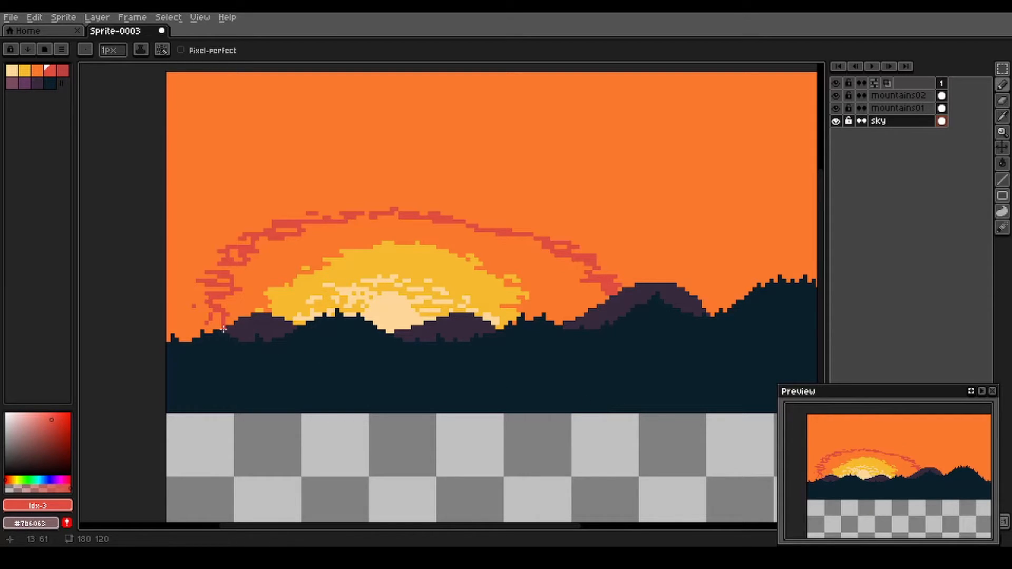
pyautogui.moveTo(220, 412)
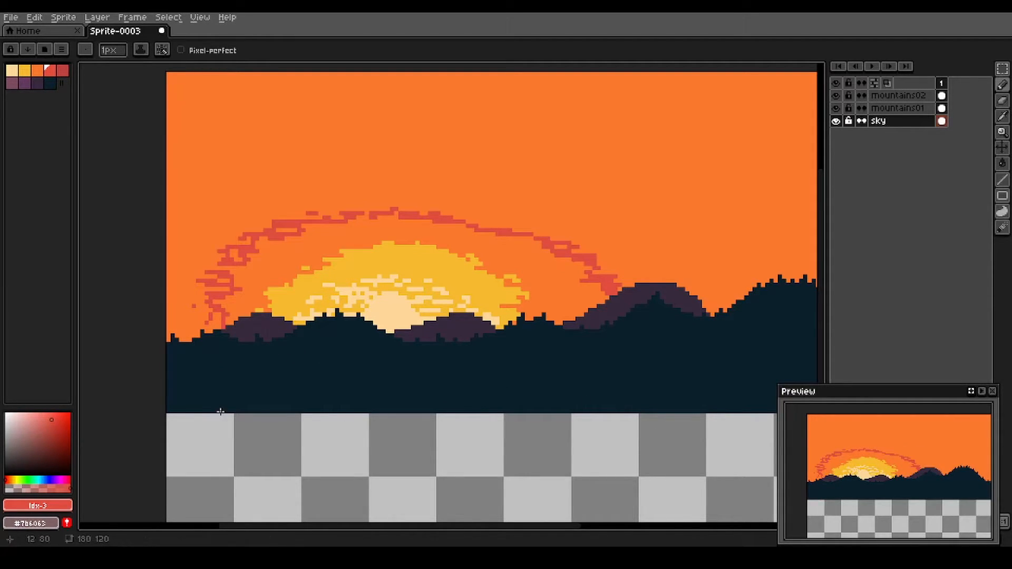
pyautogui.moveTo(366, 215)
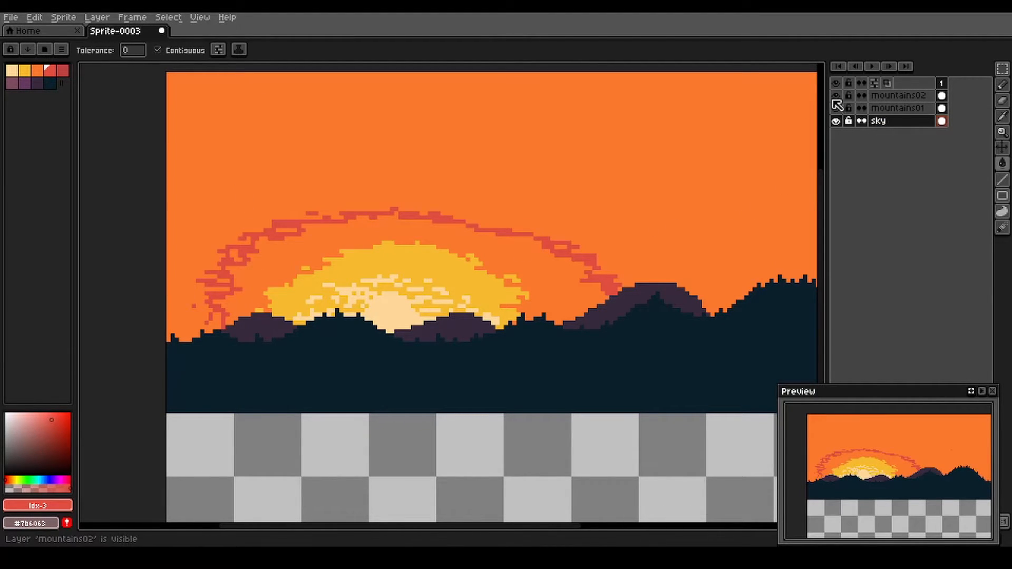
# Fill the orange sky with red, keeping an orange glow band around the yellow sun
pyautogui.click(836, 108)
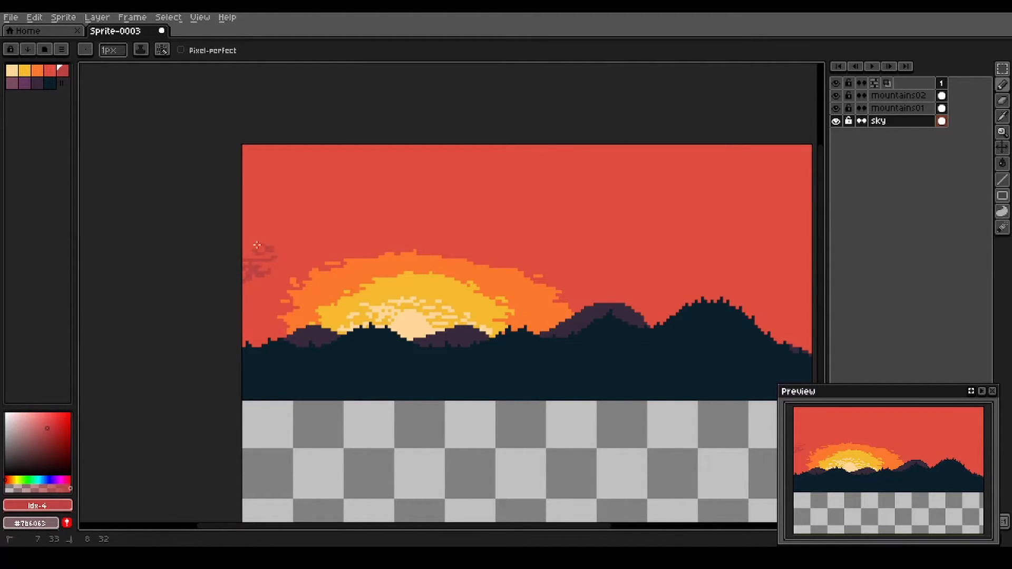
# Paint two thin darker-red cloud streaks arcing across the upper sky from the left edge
pyautogui.moveTo(257, 246); pyautogui.dragTo(336, 215)
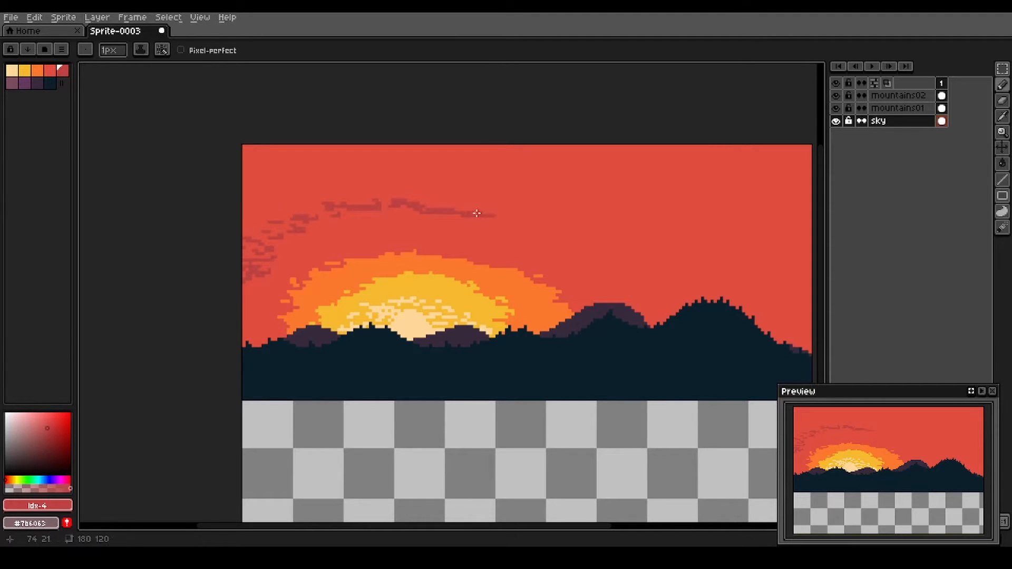
pyautogui.moveTo(474, 214); pyautogui.dragTo(571, 240)
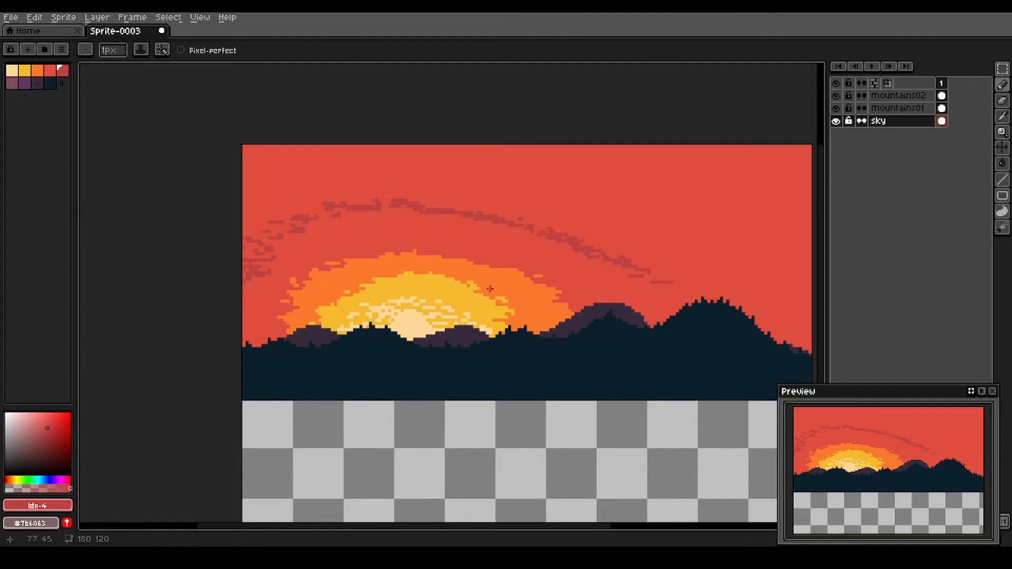
pyautogui.moveTo(433, 284)
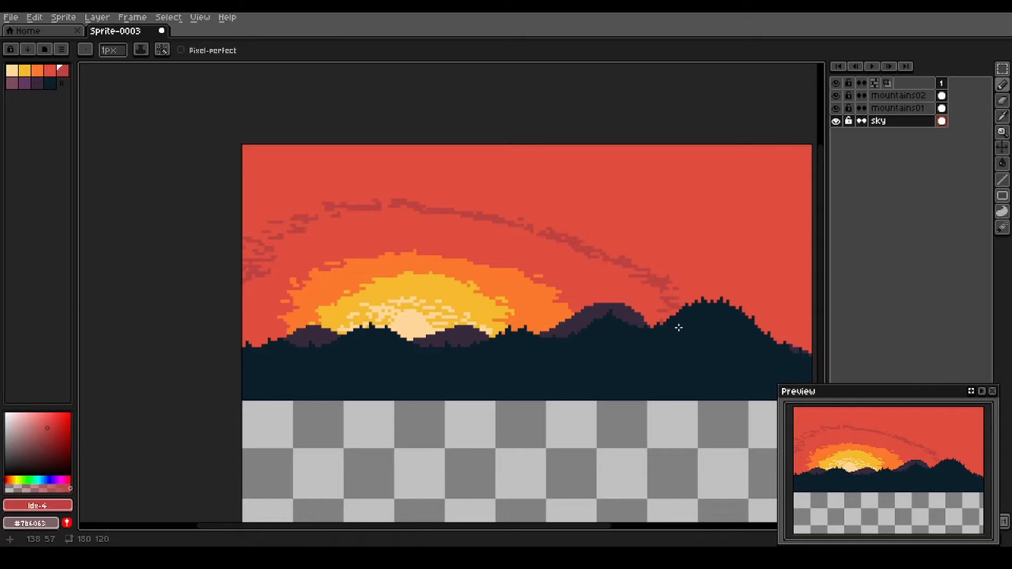
pyautogui.moveTo(674, 355)
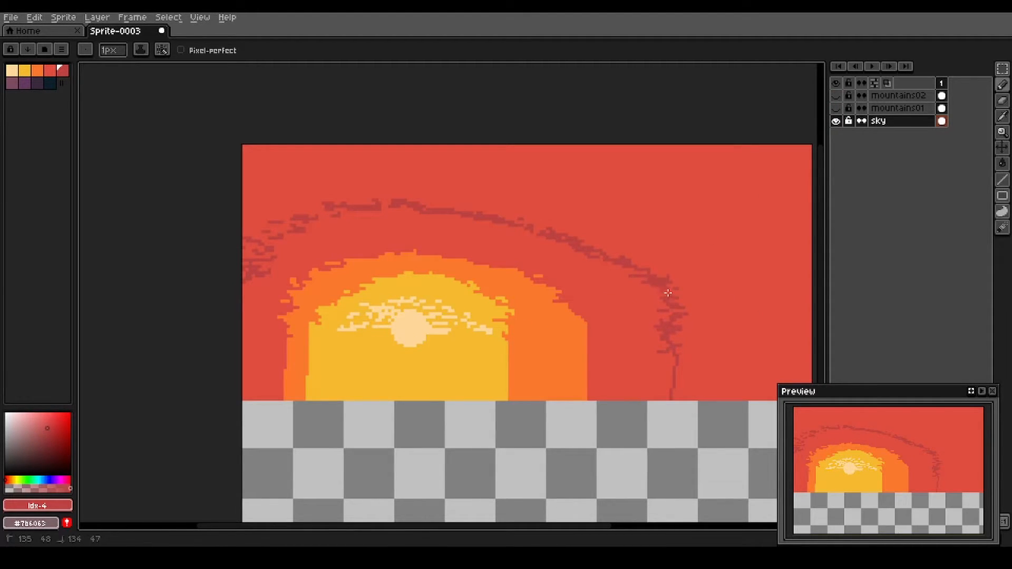
pyautogui.moveTo(528, 229)
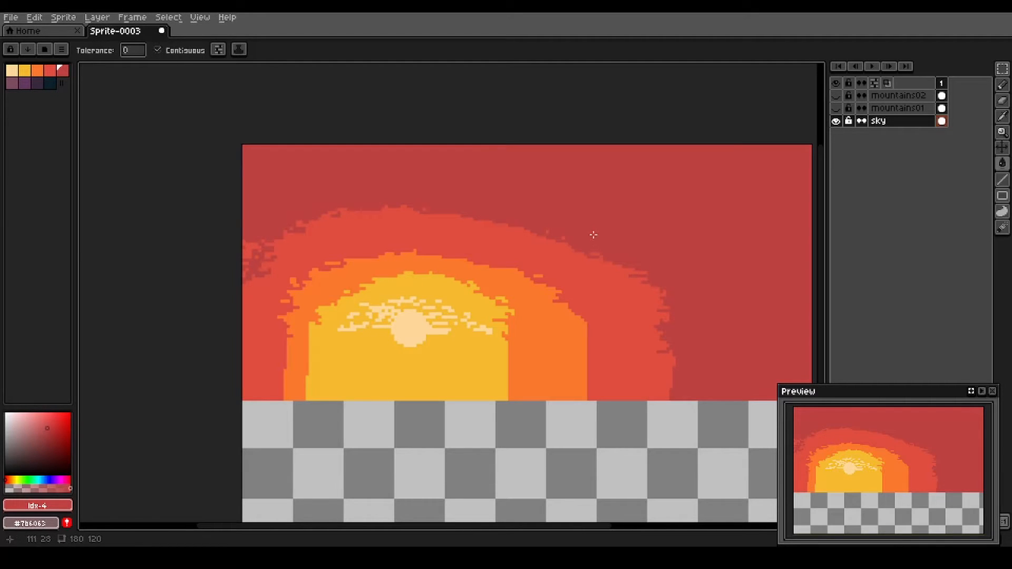
# Fill the outer sky beyond the streaks with a deeper red, leaving a lighter red band around the glow
pyautogui.click(836, 108)
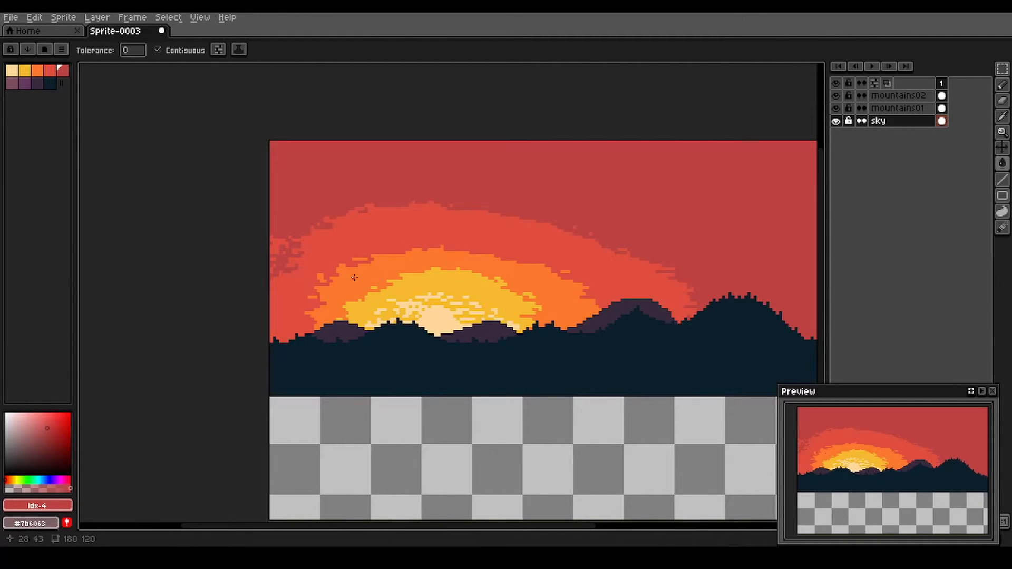
pyautogui.moveTo(365, 268)
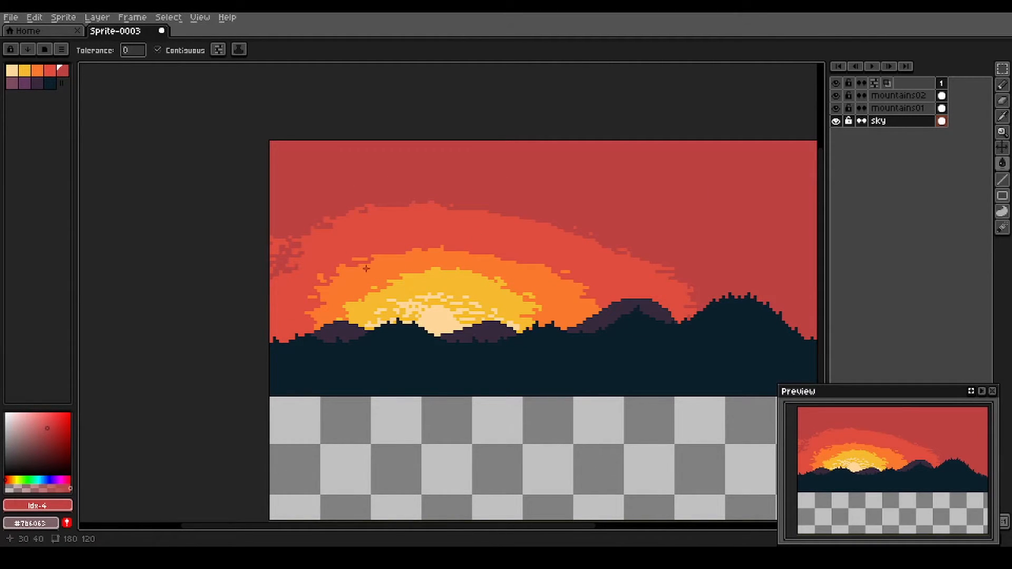
pyautogui.moveTo(468, 272)
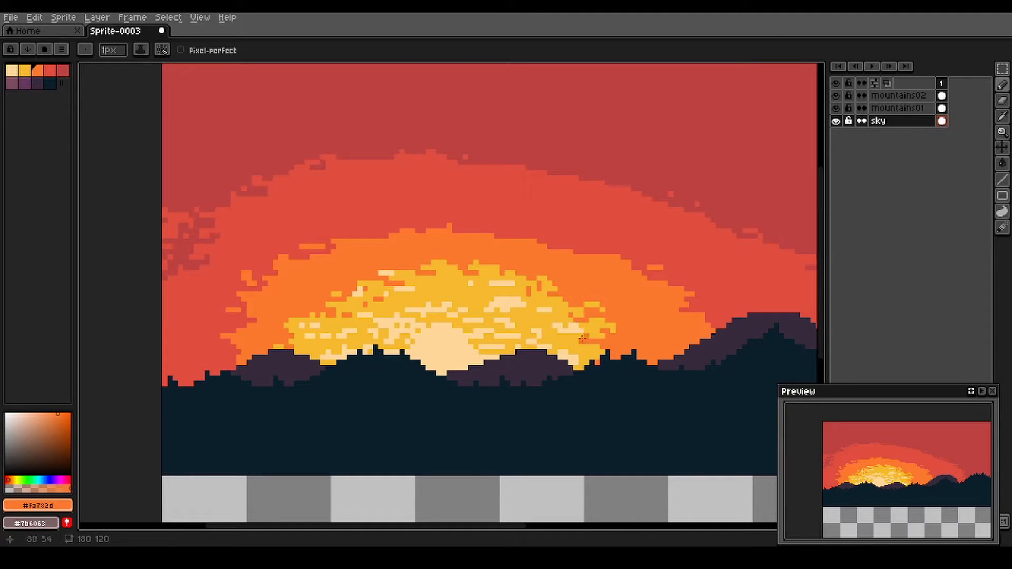
# Dab orange into the sun's glow and paint orange dashes into the red sky band
pyautogui.click(423, 283)
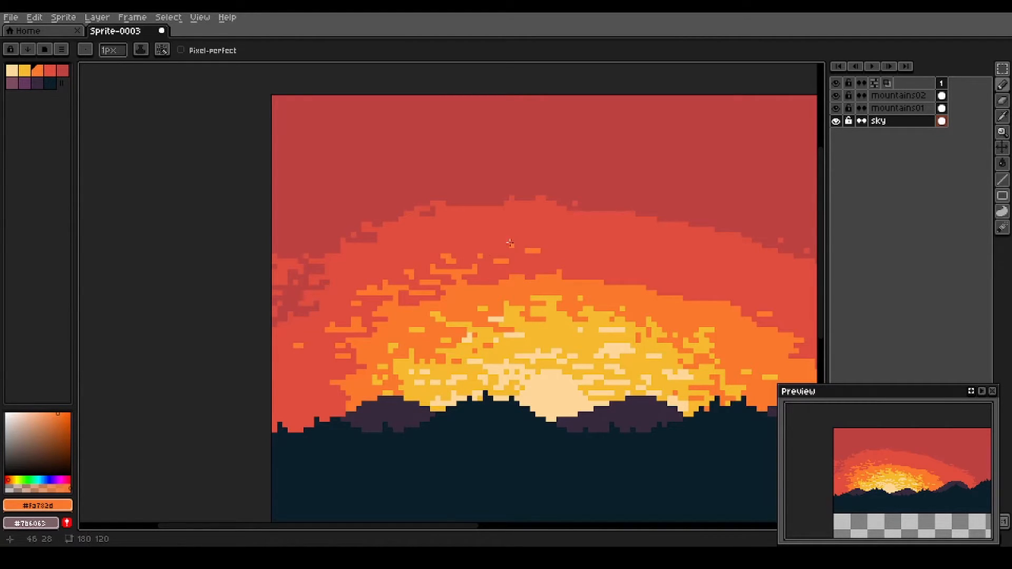
pyautogui.moveTo(510, 244); pyautogui.dragTo(674, 287)
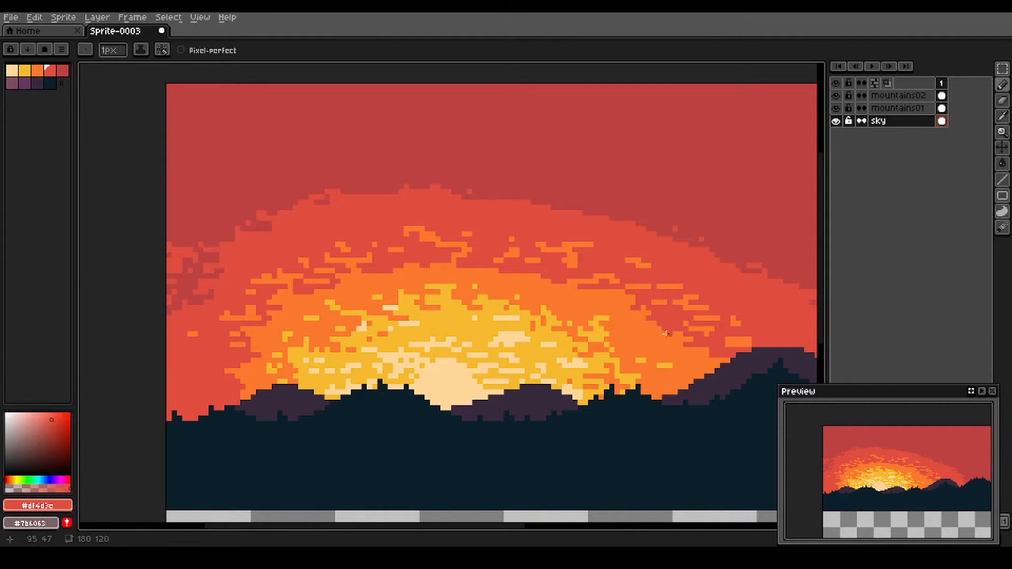
pyautogui.moveTo(603, 292)
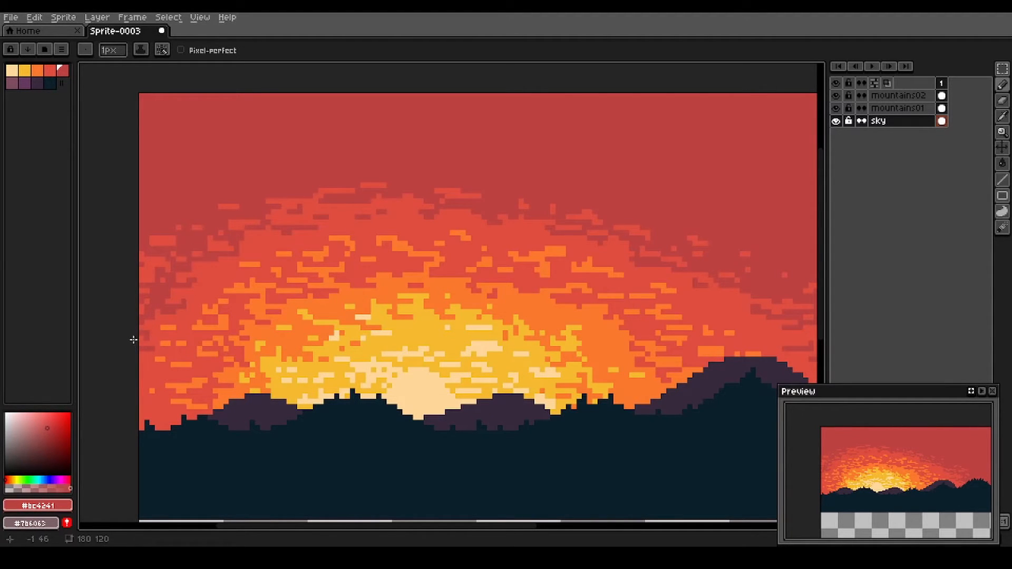
pyautogui.moveTo(140, 405)
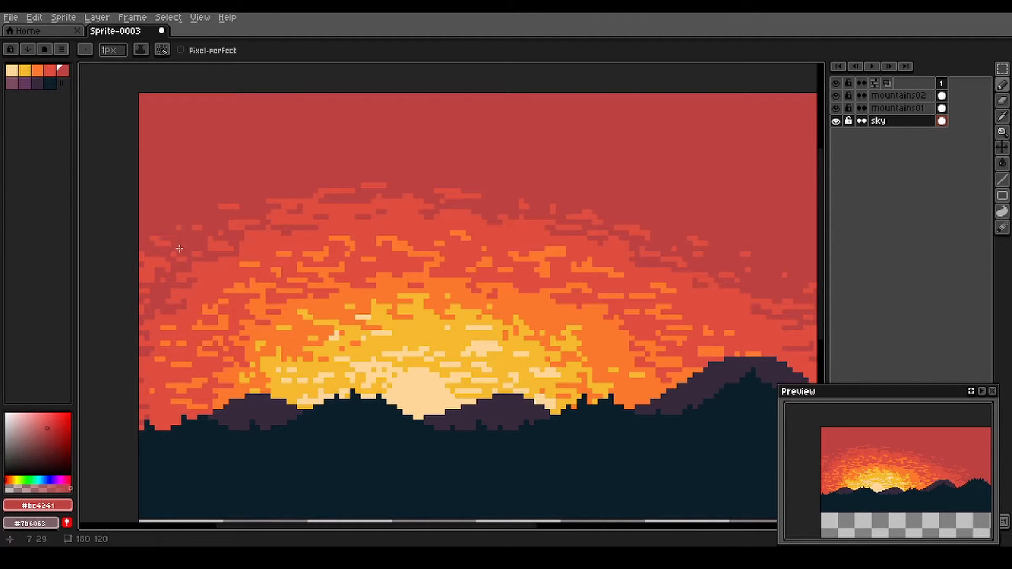
pyautogui.moveTo(291, 210)
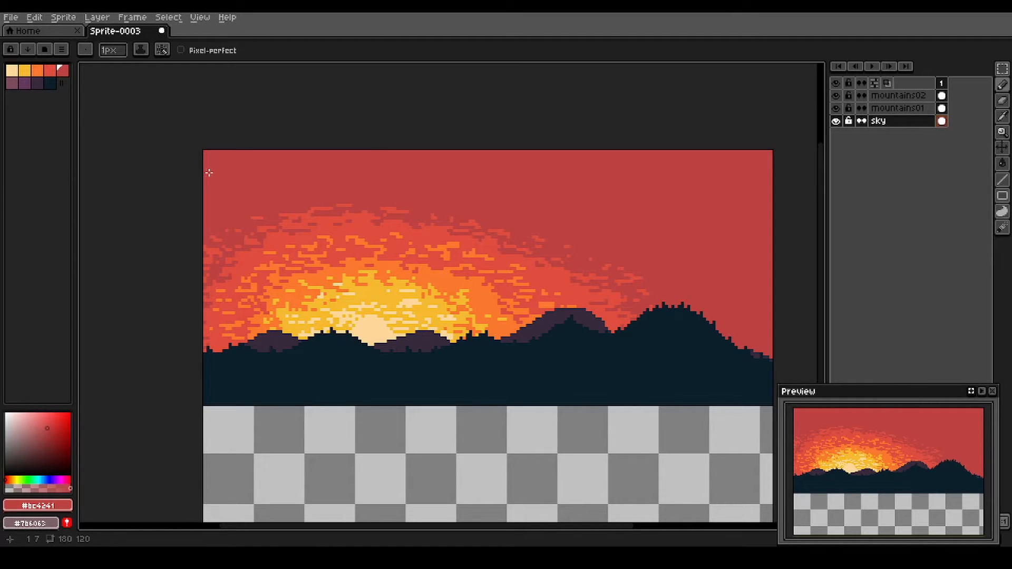
pyautogui.moveTo(200, 155)
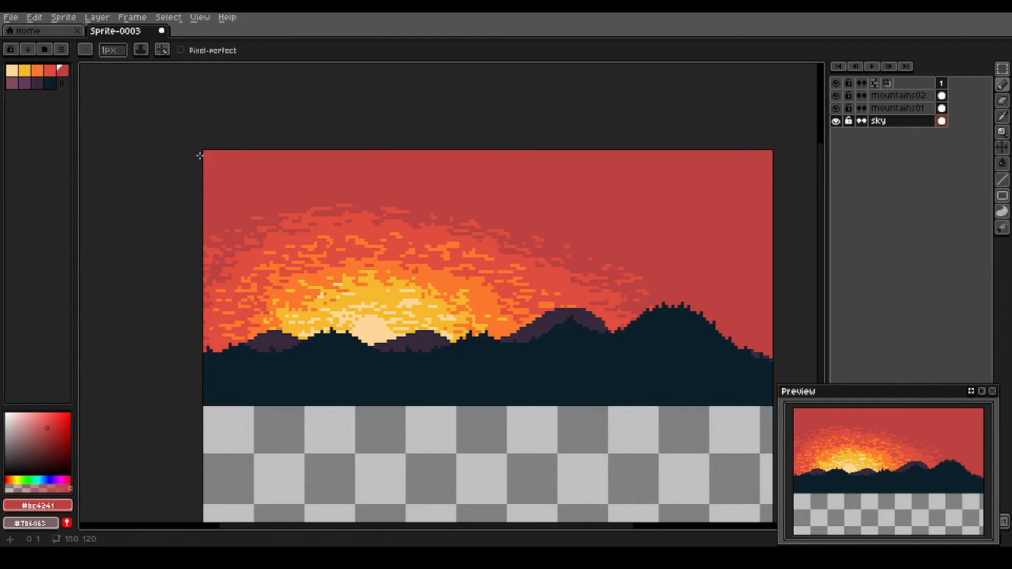
pyautogui.moveTo(441, 234)
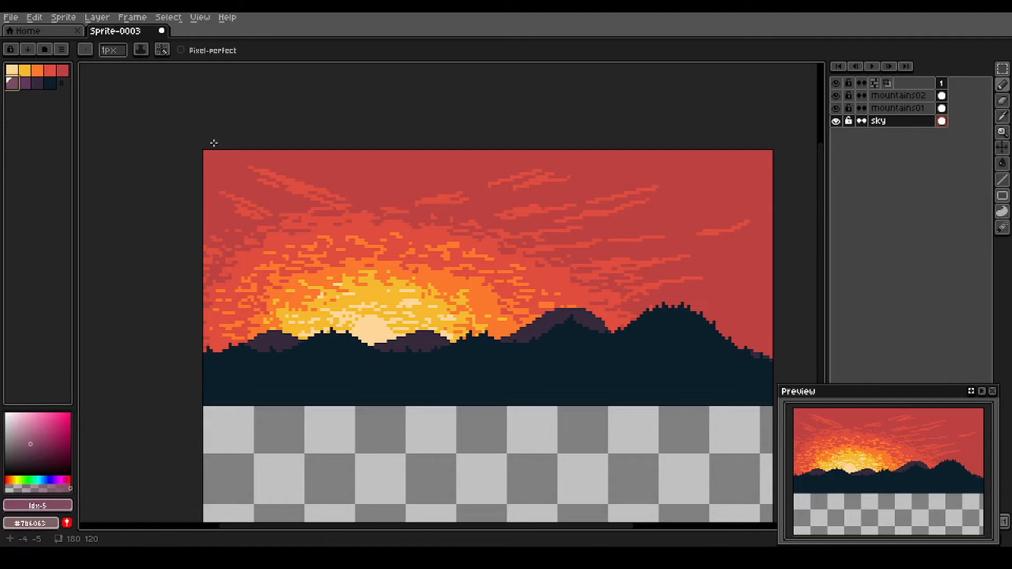
# Draw muted purple cloud streaks along the top of the sky trailing toward the right
pyautogui.moveTo(593, 168); pyautogui.dragTo(645, 153)
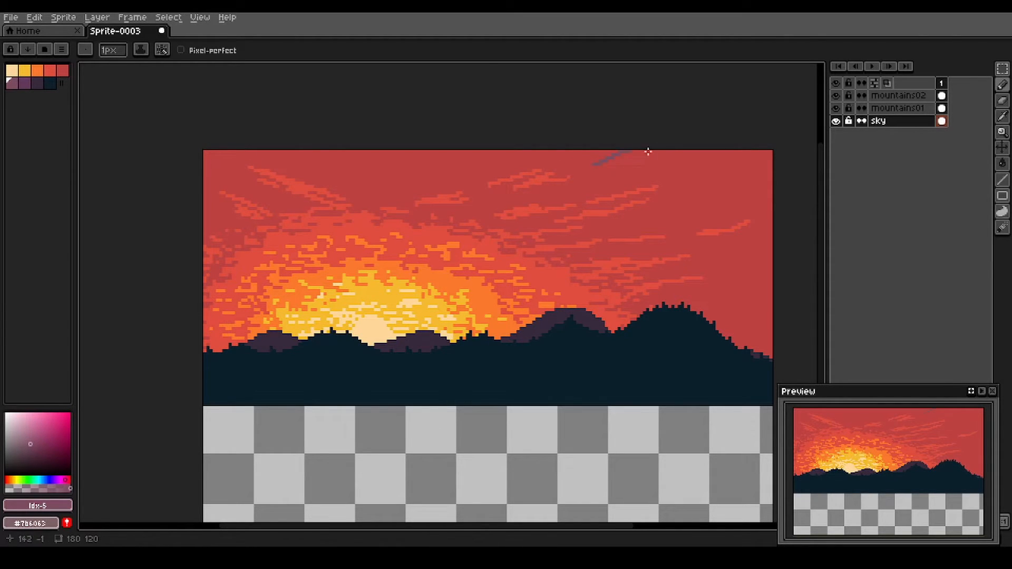
pyautogui.moveTo(648, 152); pyautogui.dragTo(740, 190)
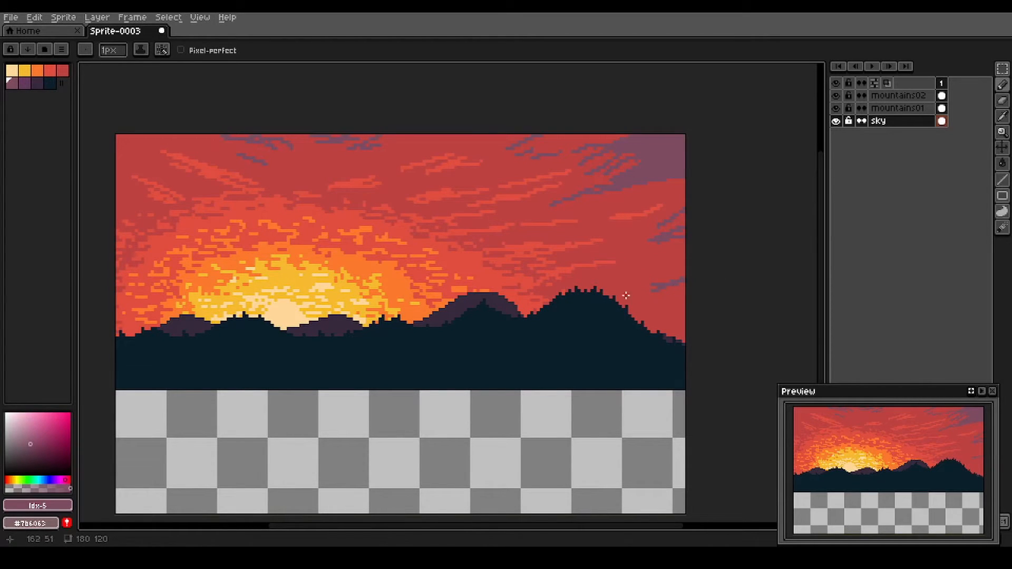
pyautogui.click(626, 271)
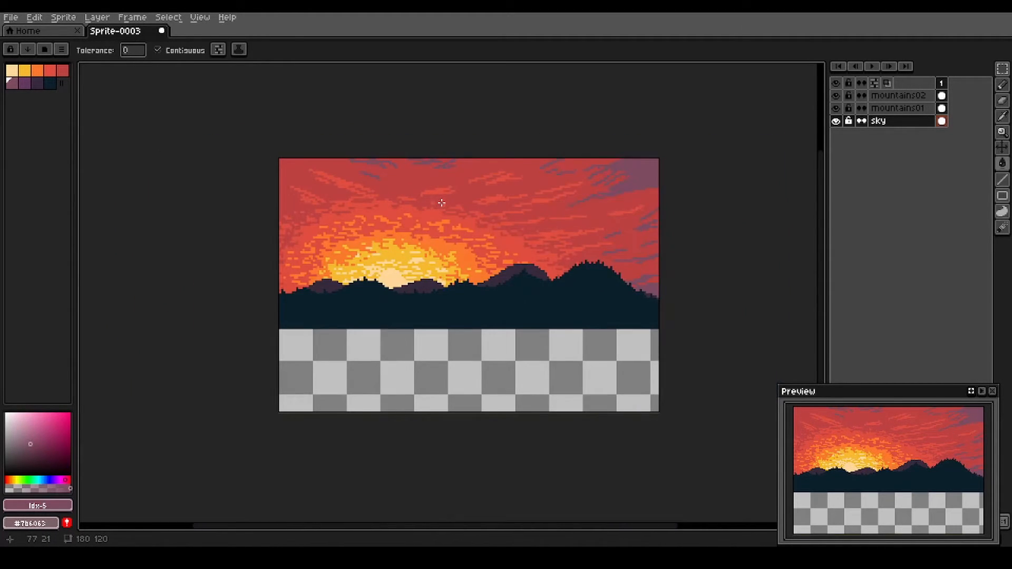
pyautogui.moveTo(295, 188)
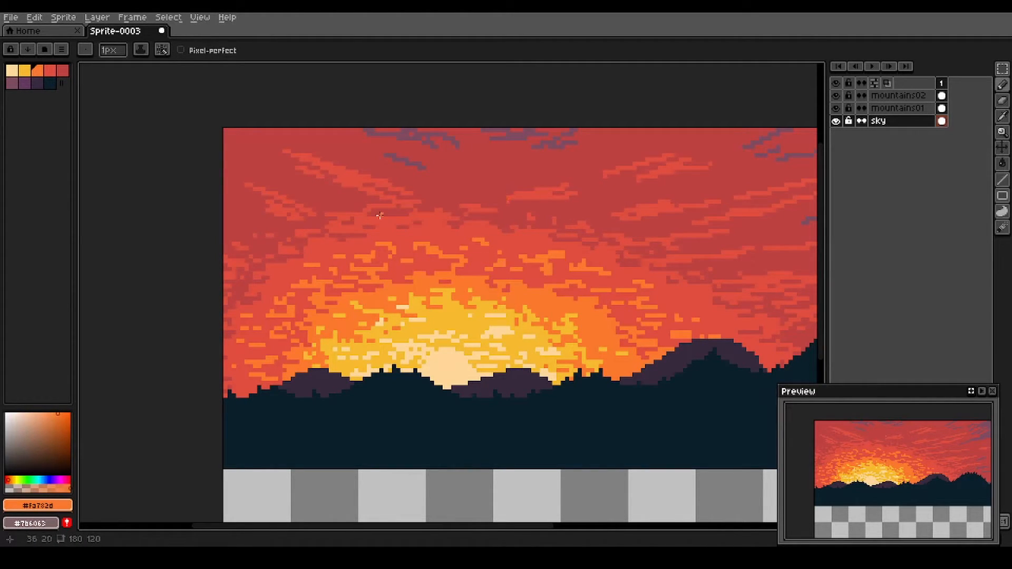
pyautogui.moveTo(379, 197)
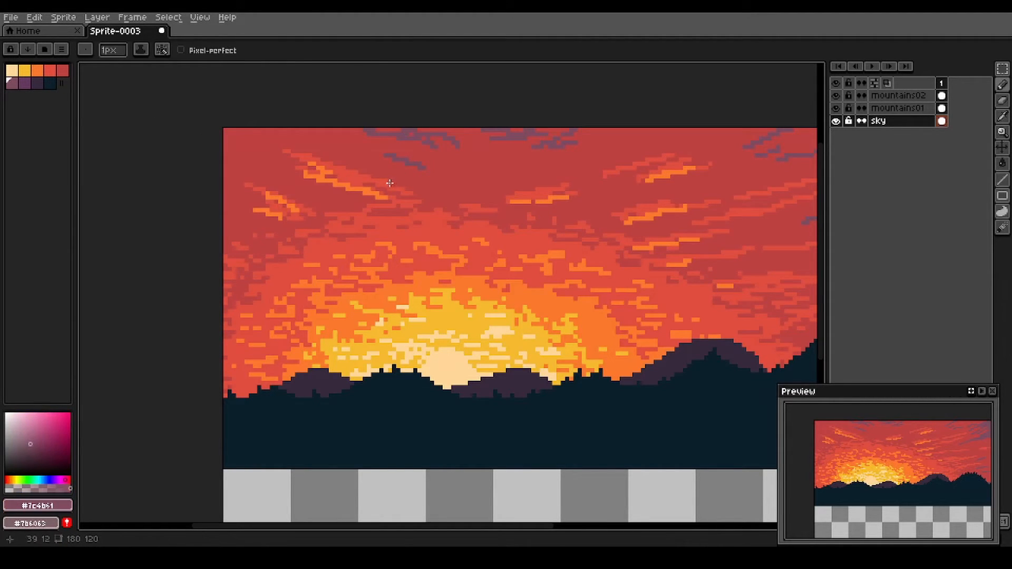
# Paint a dusky purple streak among the upper-left cloud highlights
pyautogui.moveTo(389, 183); pyautogui.dragTo(350, 169)
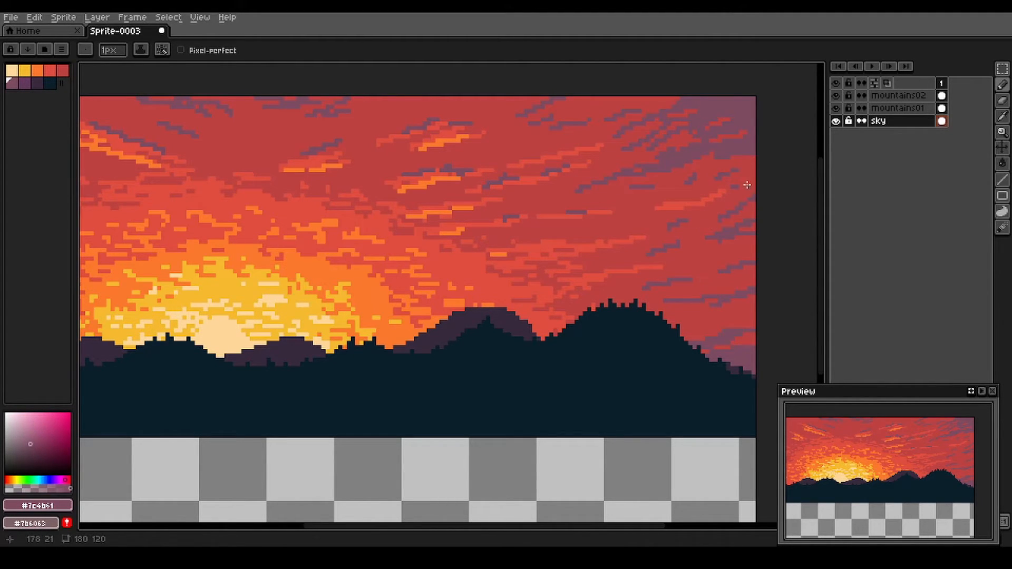
pyautogui.moveTo(747, 322)
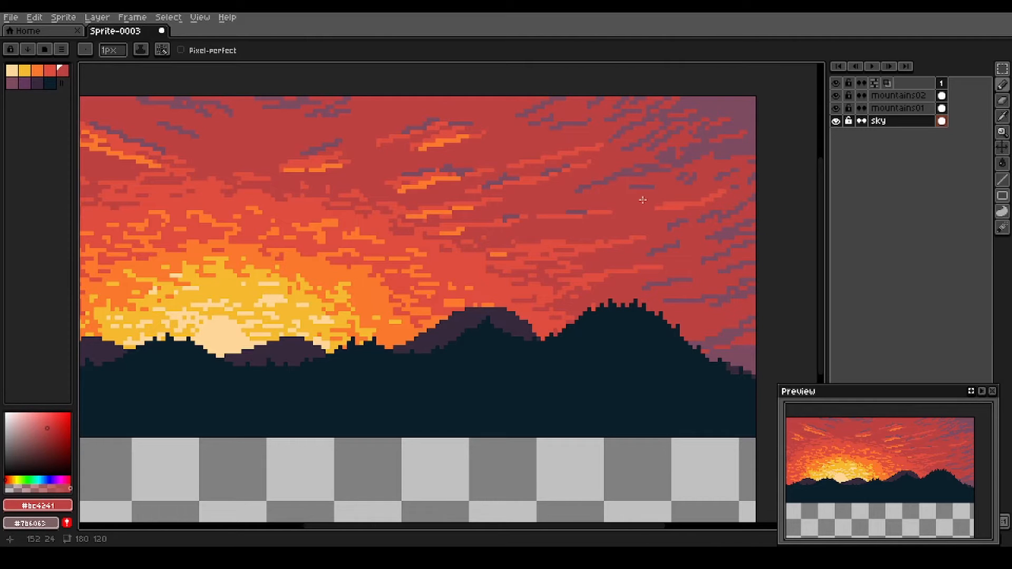
pyautogui.moveTo(566, 223)
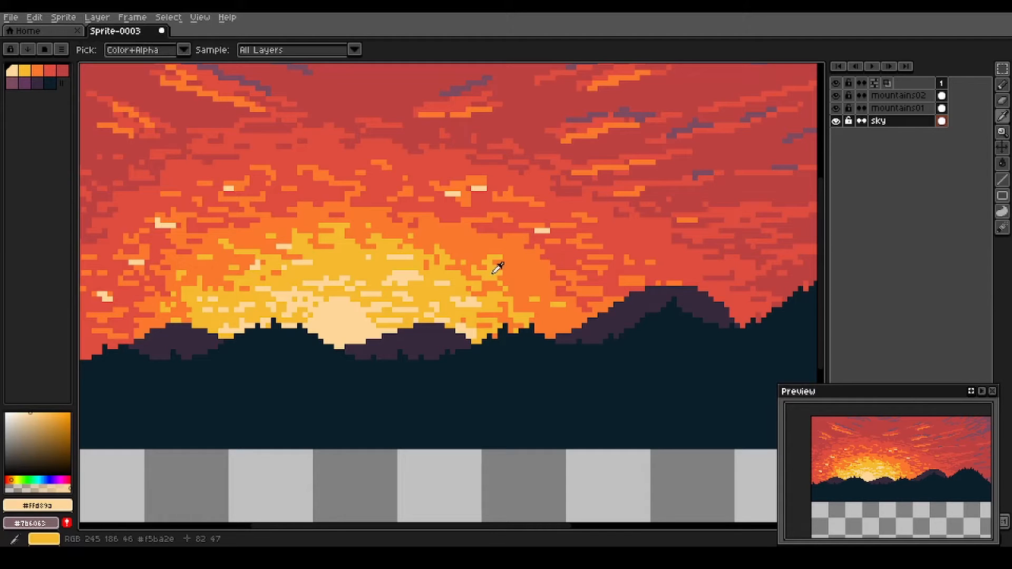
pyautogui.click(496, 268)
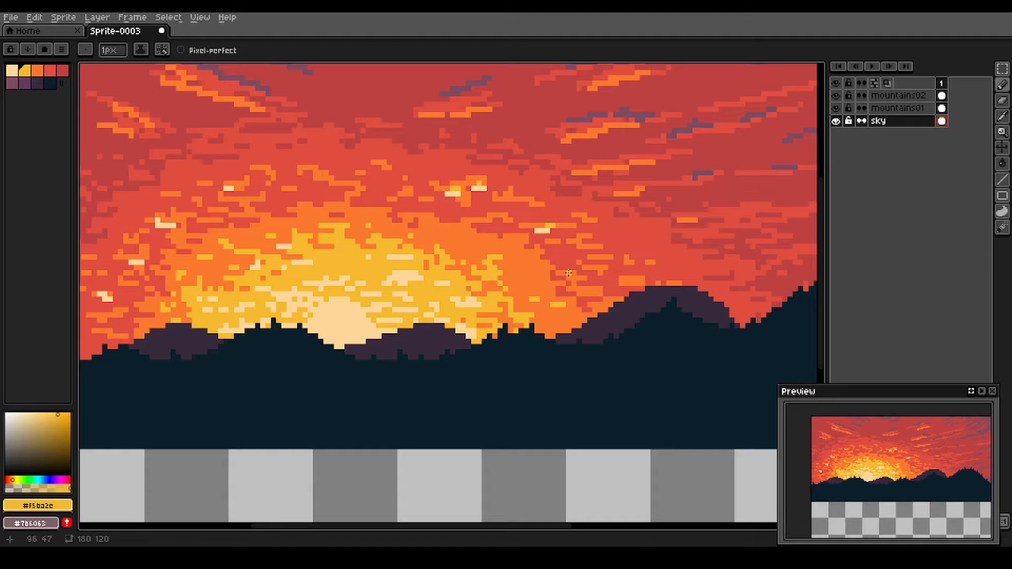
pyautogui.moveTo(221, 203)
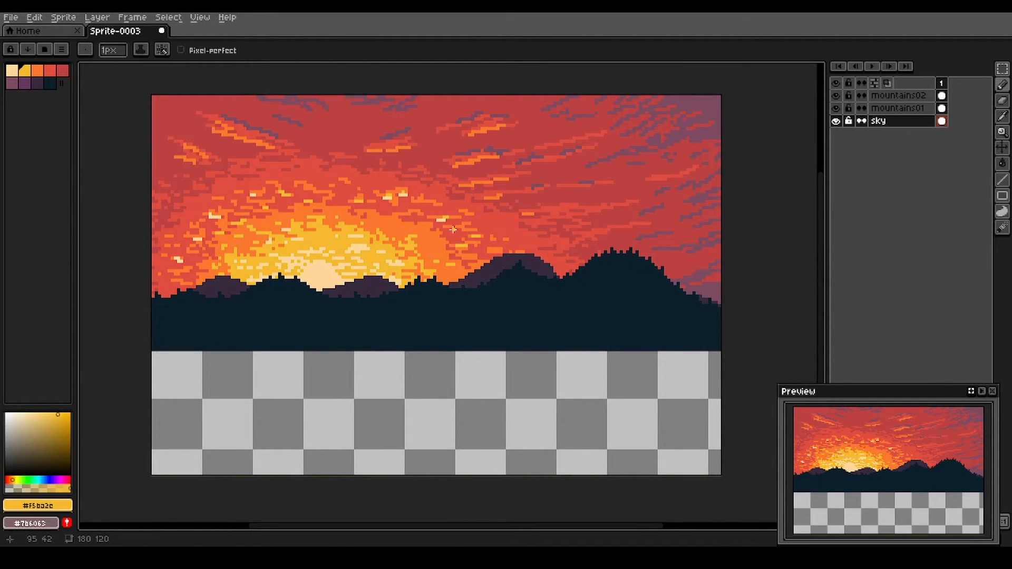
pyautogui.moveTo(426, 186)
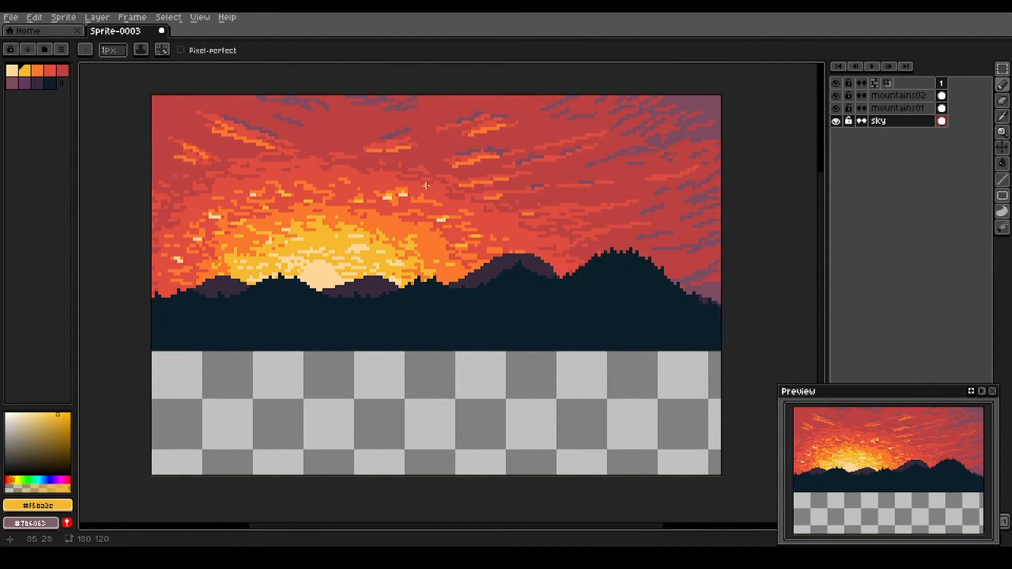
pyautogui.moveTo(469, 181)
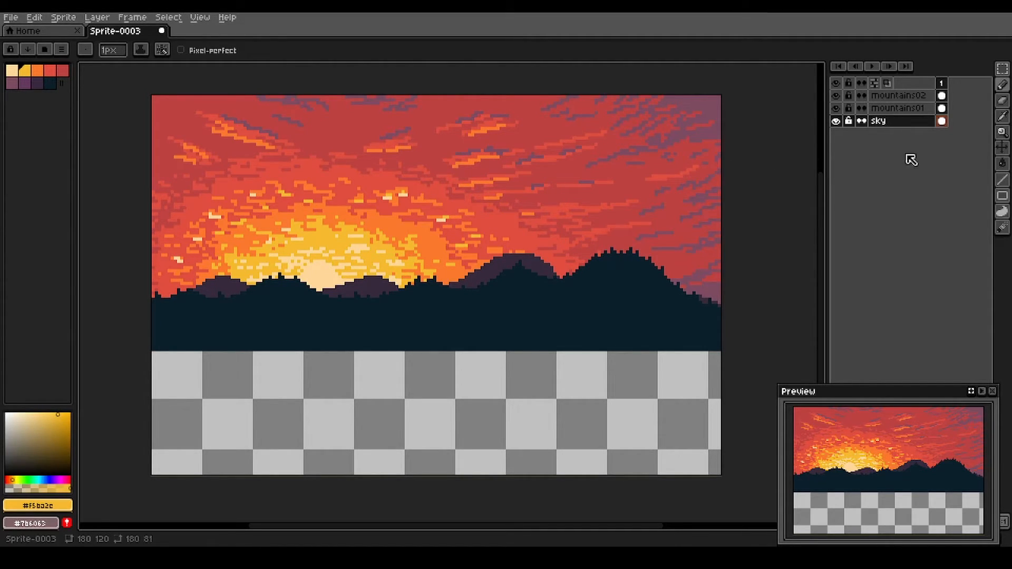
pyautogui.moveTo(857, 152)
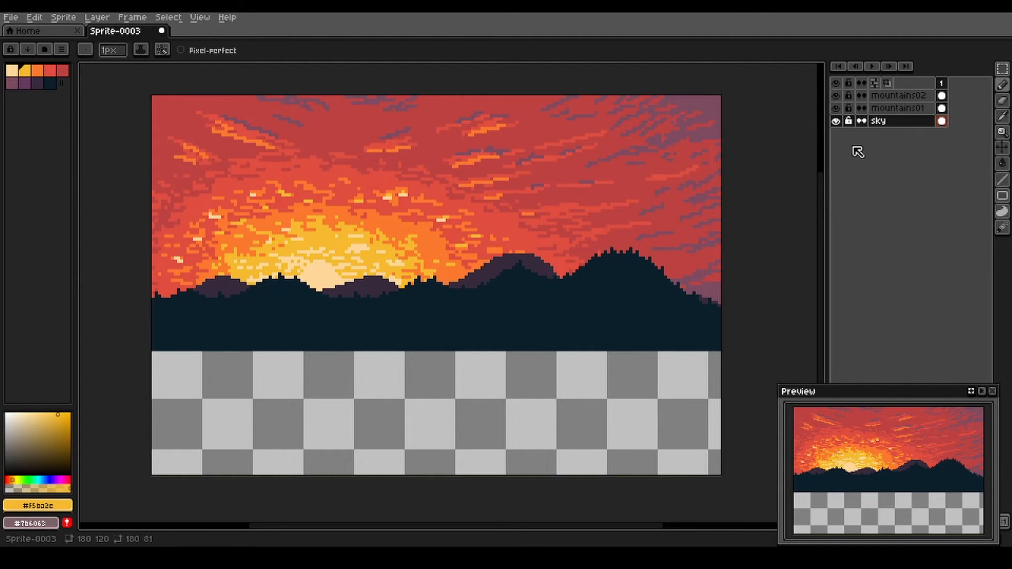
# Create a new empty layer above the mountain layers for the lake
pyautogui.doubleClick(898, 96)
pyautogui.write('lake')
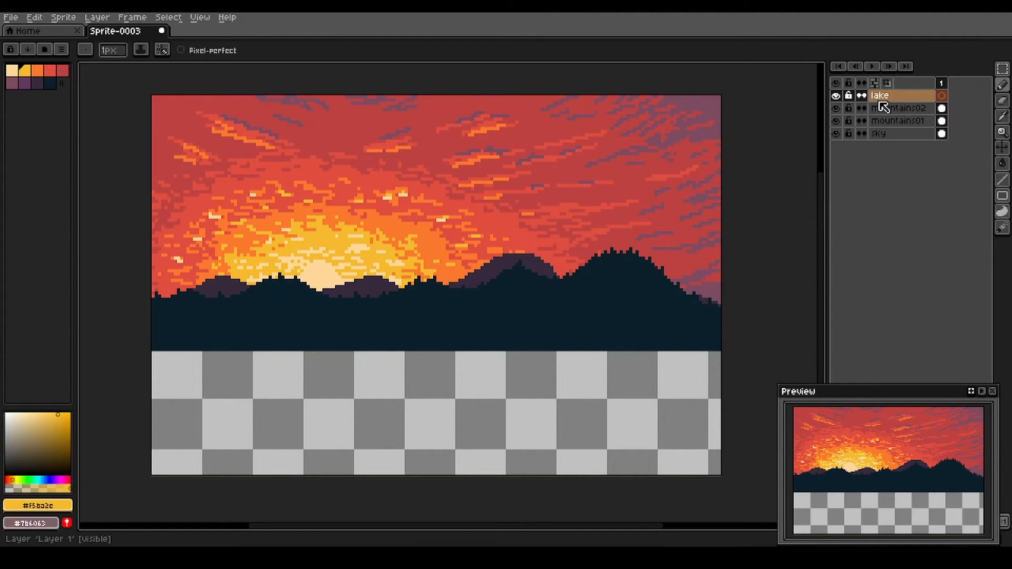
pyautogui.moveTo(139, 350)
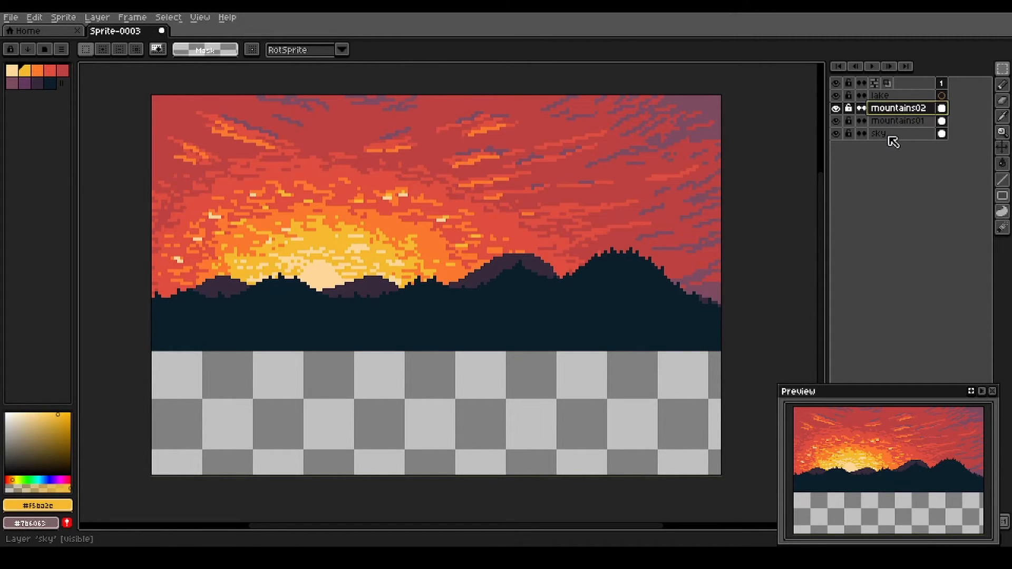
# Duplicate the mountains02, mountains01 and sky layers beneath the lake layer
pyautogui.rightClick(897, 107)
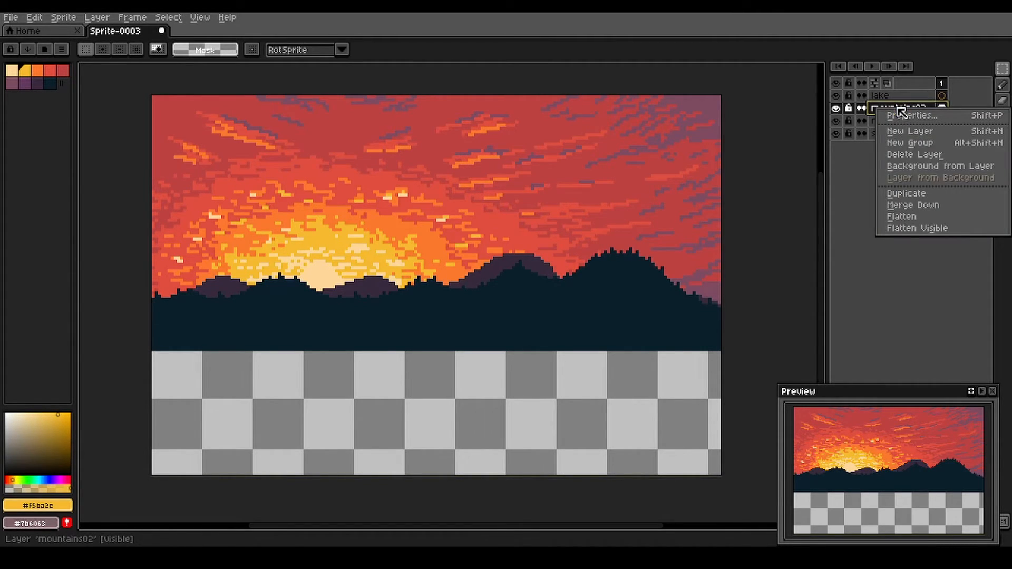
pyautogui.moveTo(906, 194)
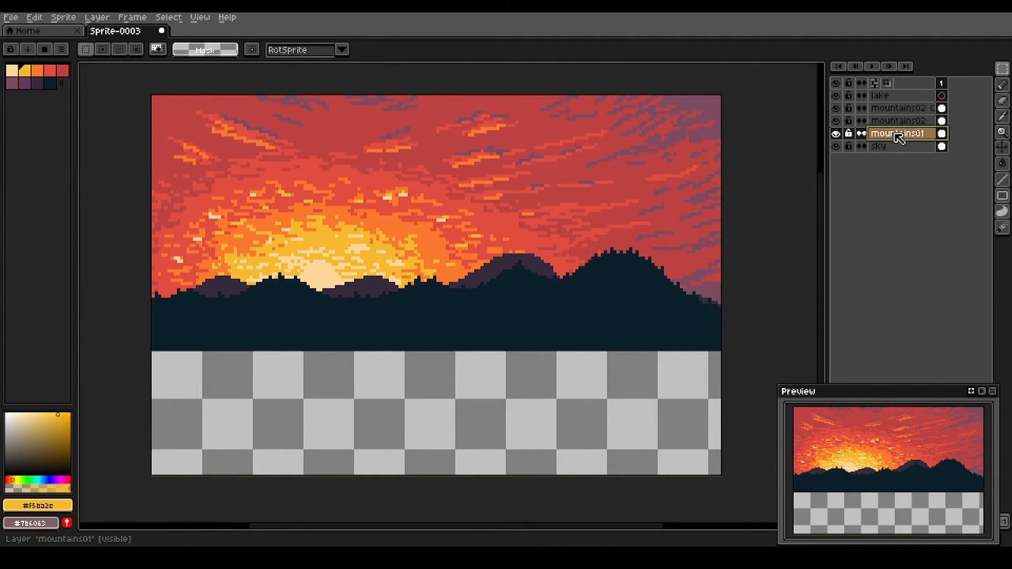
pyautogui.rightClick(897, 133)
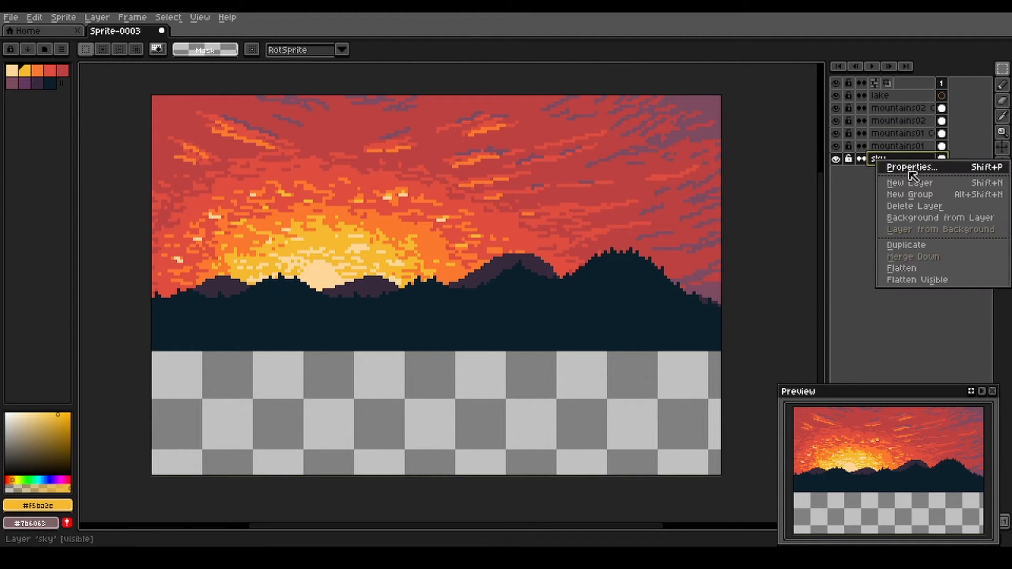
pyautogui.click(905, 245)
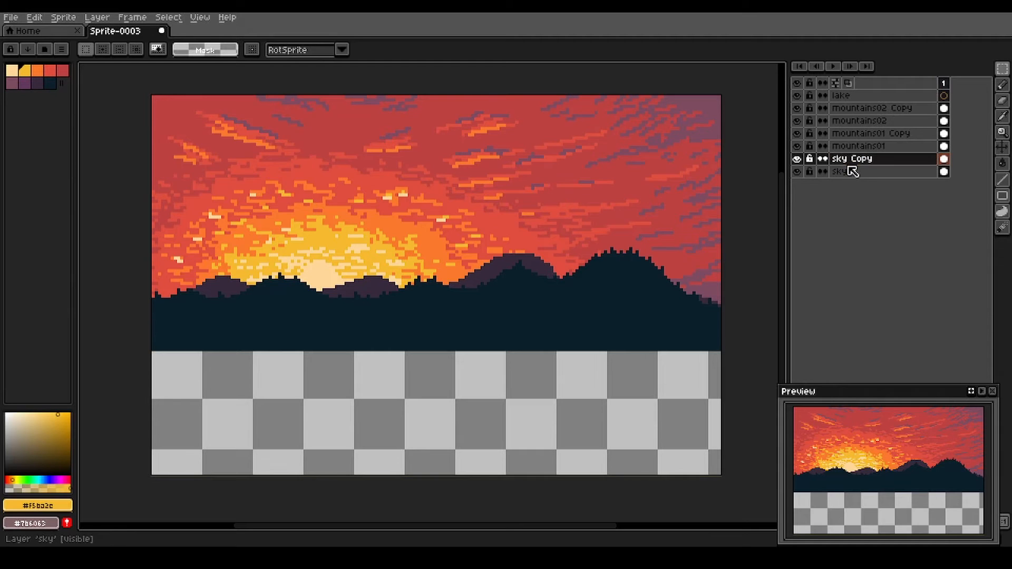
# Reorder the sky Copy and merge it down into the mountain copies below
pyautogui.doubleClick(852, 159)
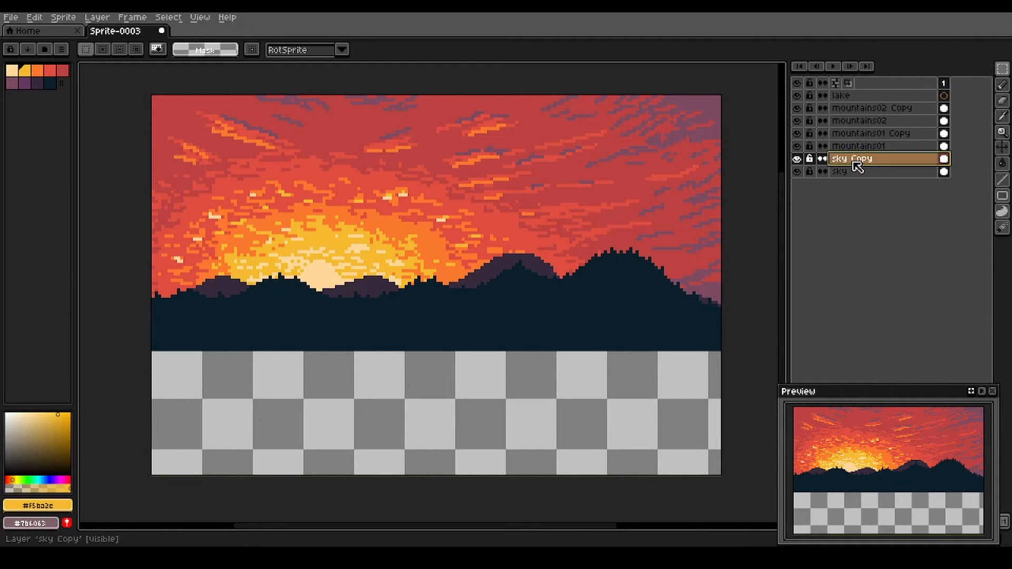
pyautogui.doubleClick(855, 159)
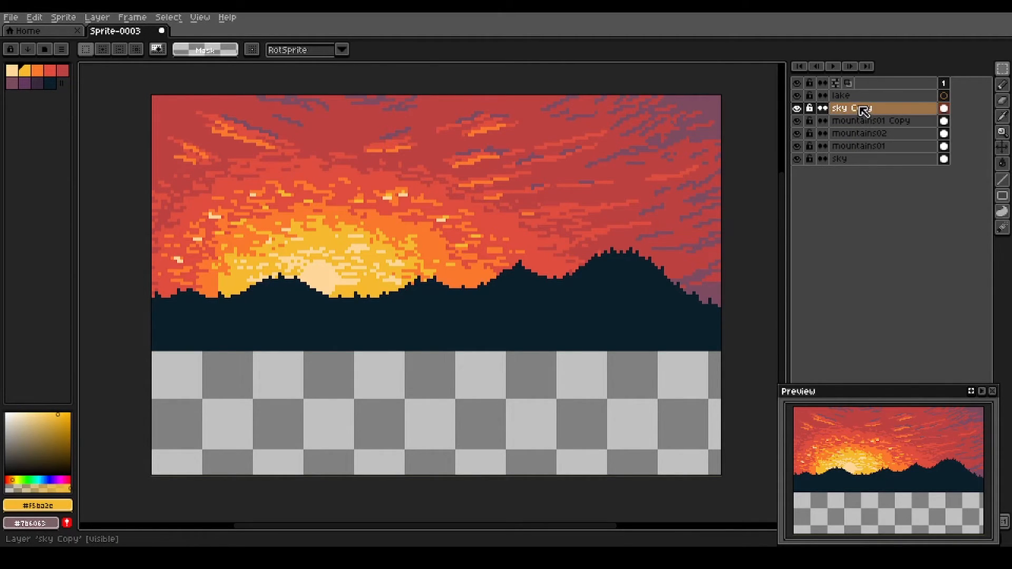
pyautogui.rightClick(850, 108)
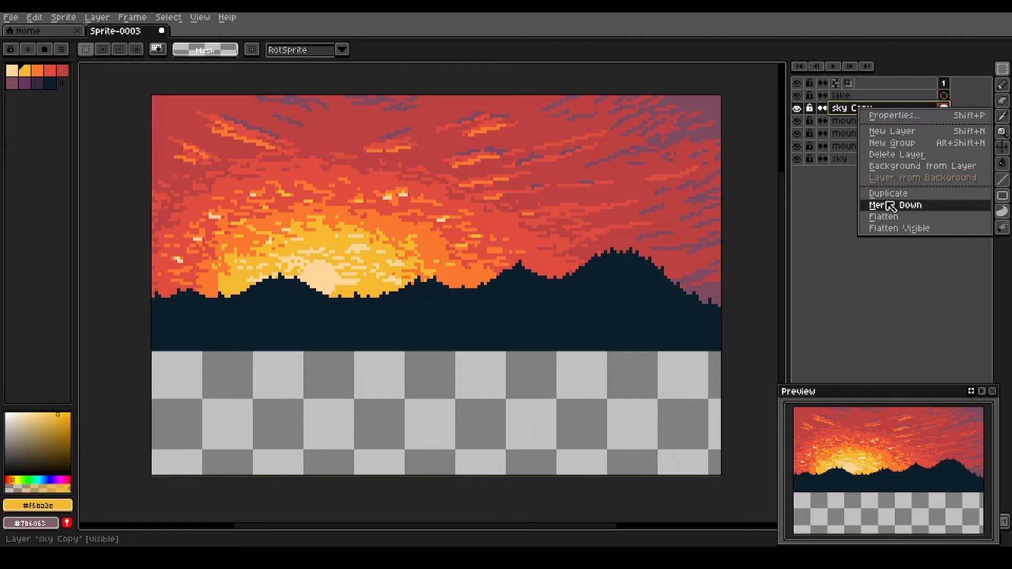
pyautogui.click(894, 205)
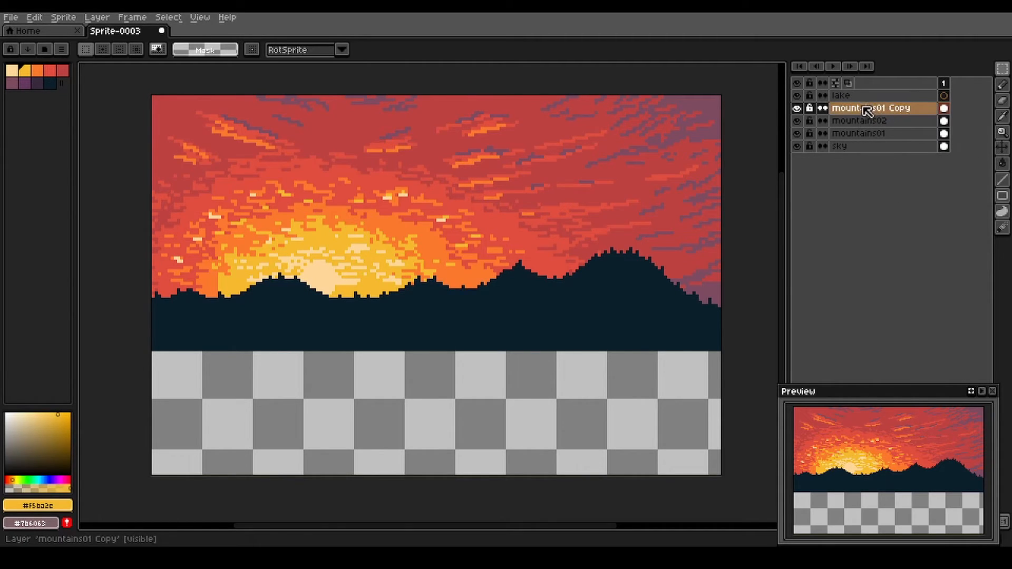
# Rename the merged copy layer to 'lake' via its properties
pyautogui.rightClick(868, 107)
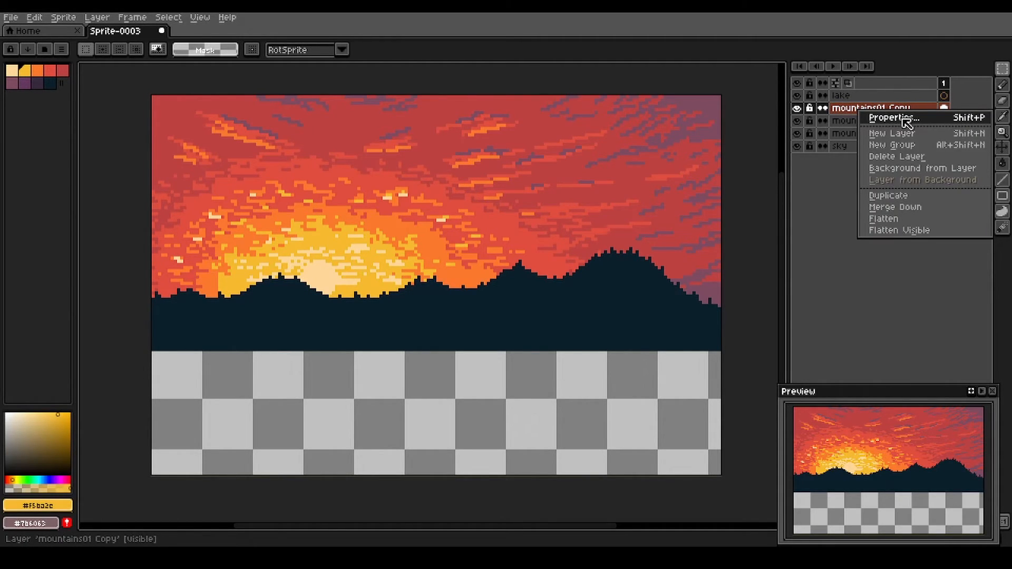
pyautogui.click(893, 117)
pyautogui.write('lake')
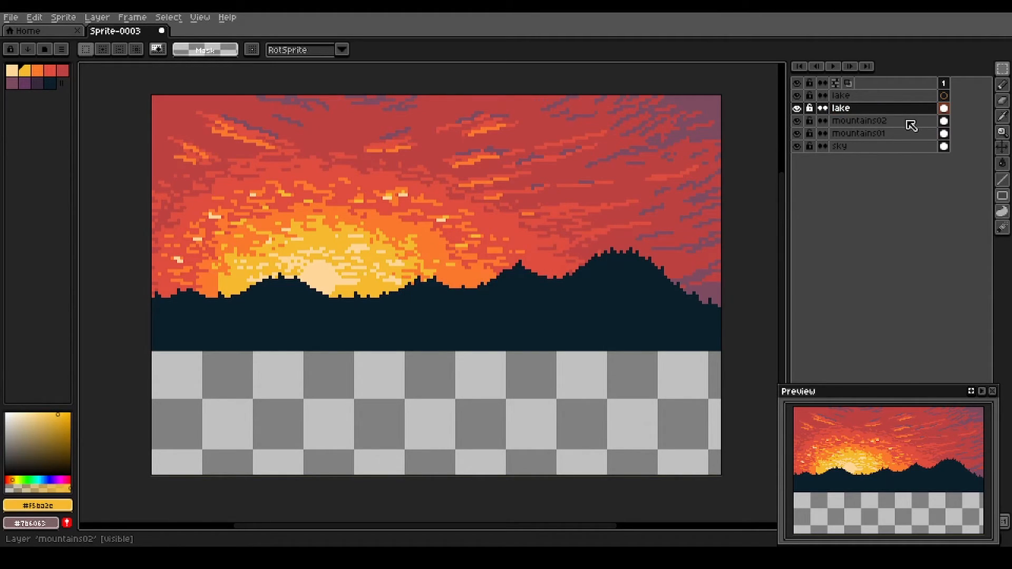
pyautogui.moveTo(895, 134)
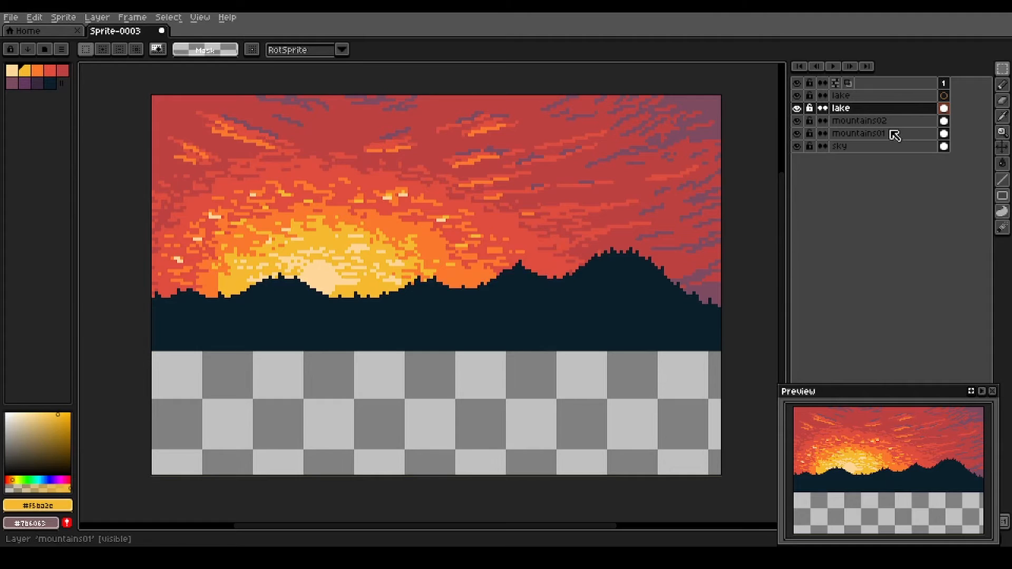
# Rename the merged layer 'lake_reflection' and flip it vertically into the lower canvas
pyautogui.doubleClick(841, 108)
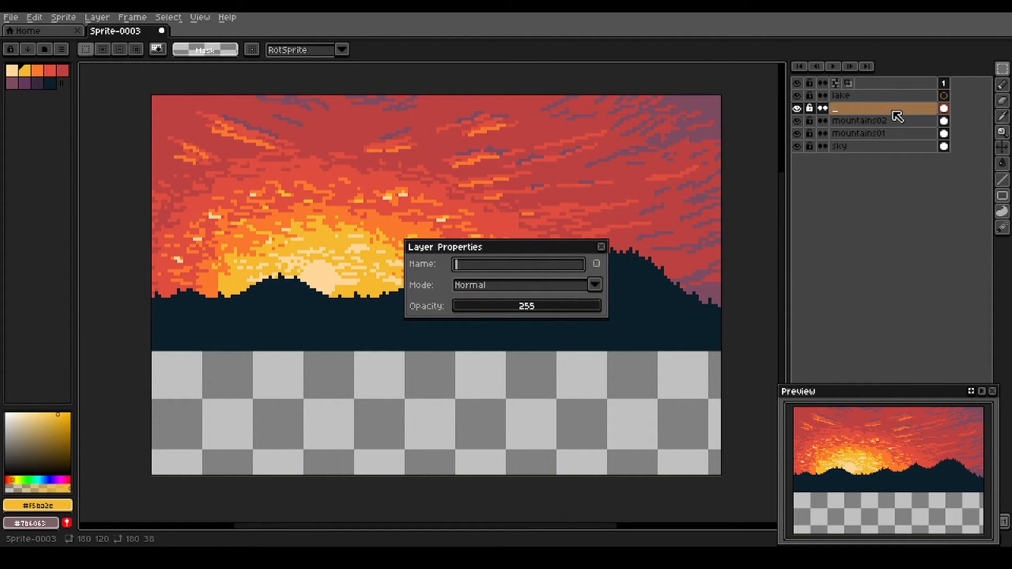
pyautogui.write('lake_ref')
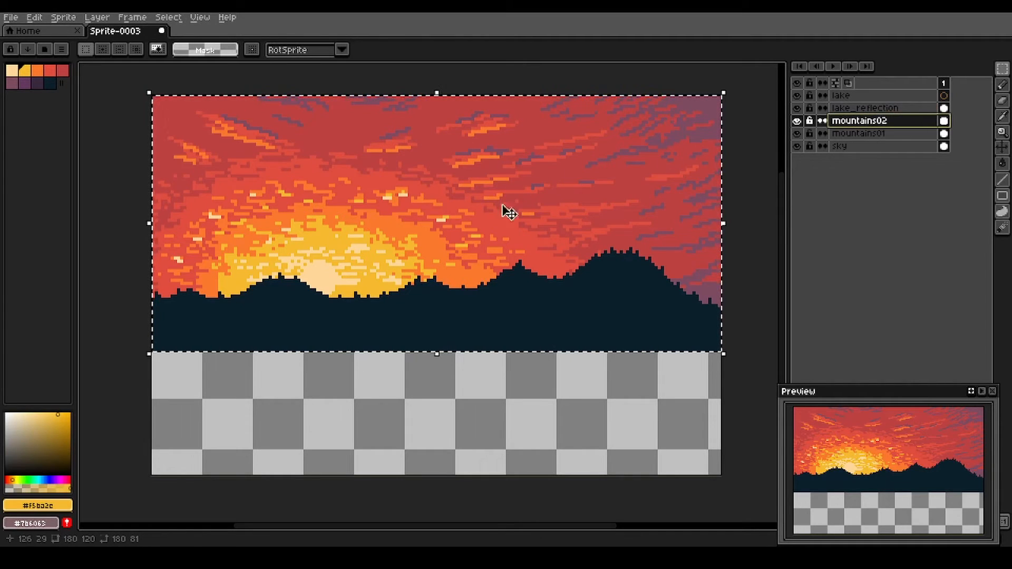
pyautogui.moveTo(459, 188)
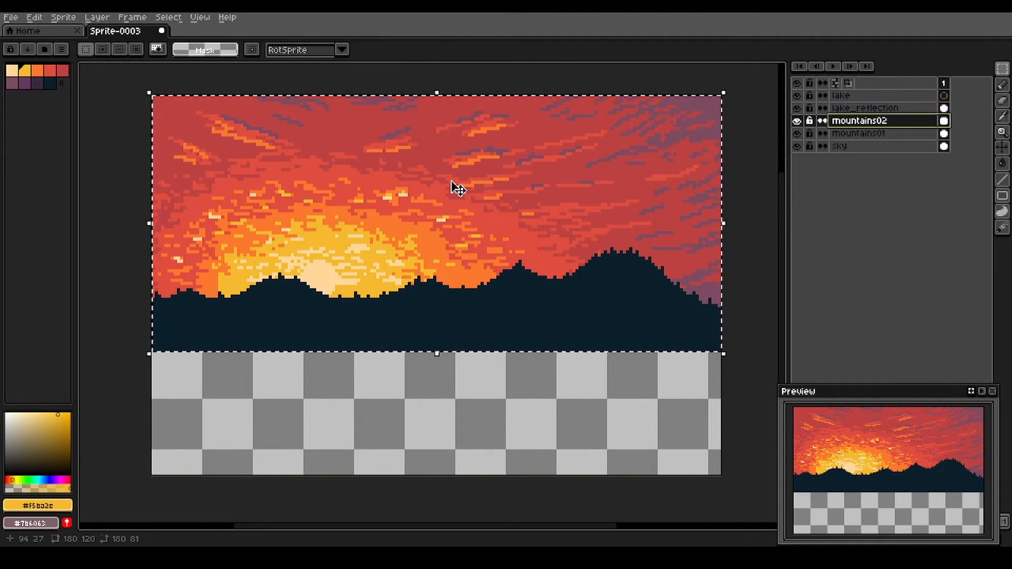
pyautogui.moveTo(454, 199)
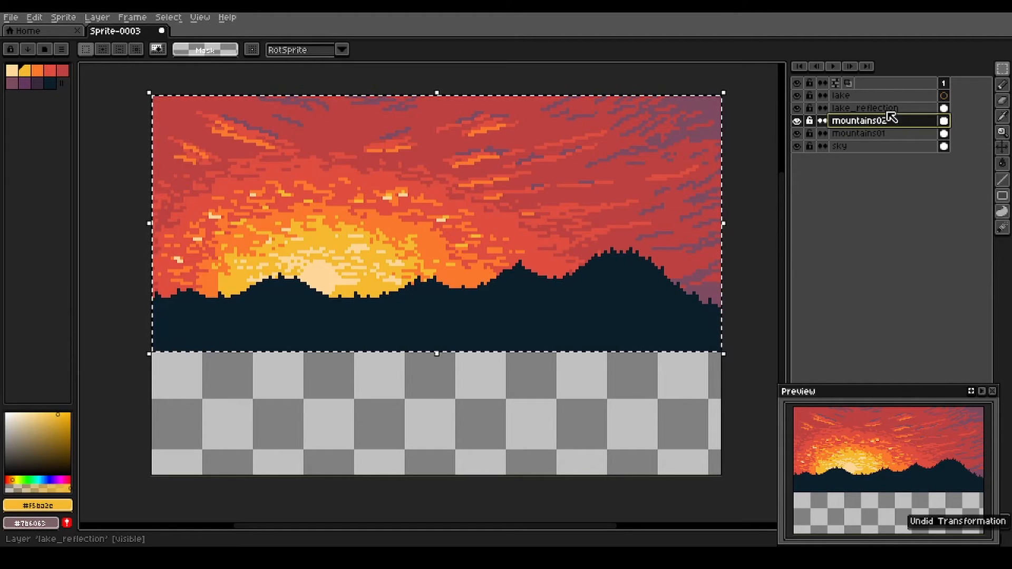
pyautogui.click(865, 107)
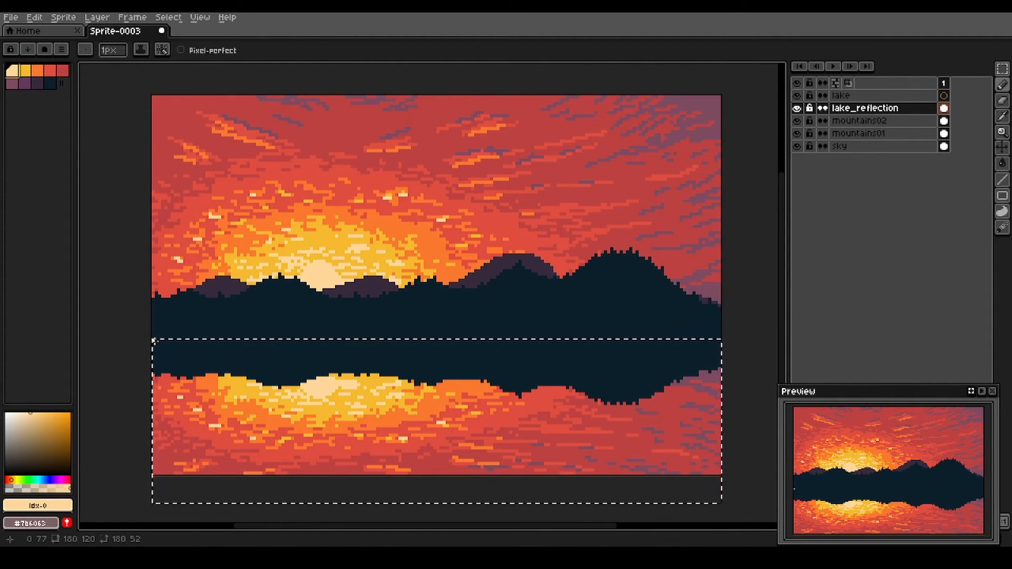
# Draw a thin pale yellow waterline across the canvas, then bring up the lake layer's options
pyautogui.moveTo(155, 350); pyautogui.dragTo(587, 366)
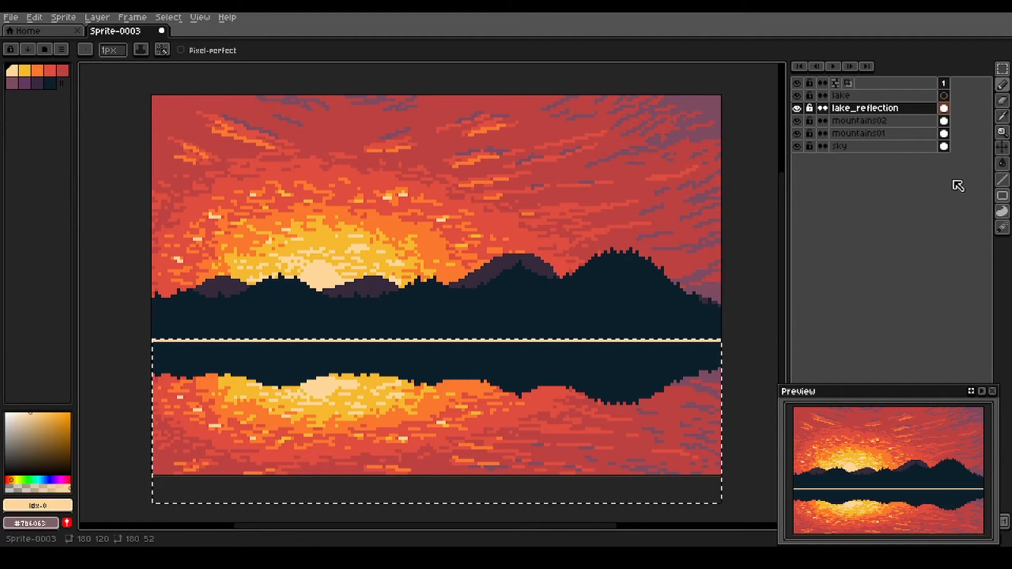
pyautogui.doubleClick(840, 96)
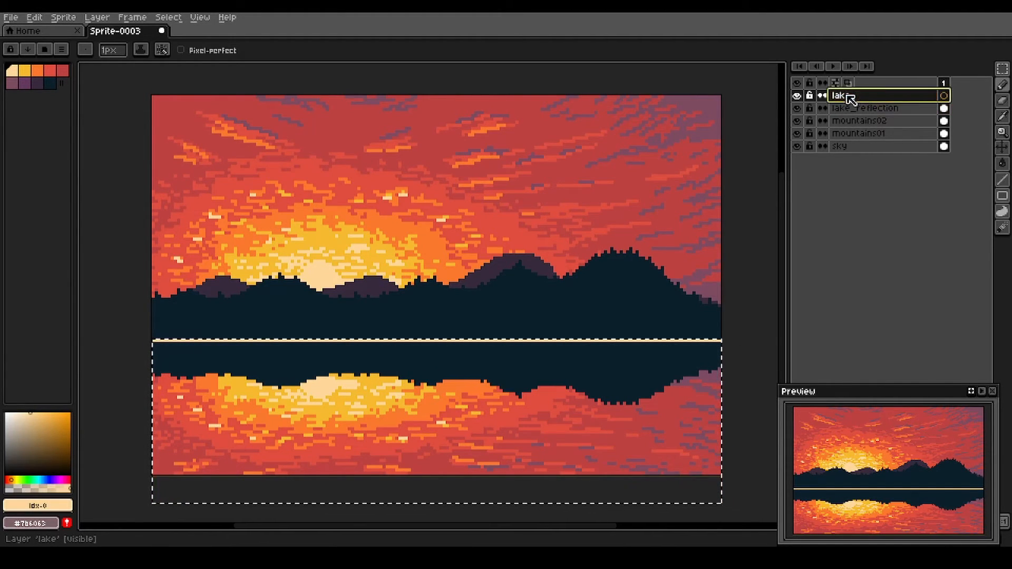
pyautogui.rightClick(839, 95)
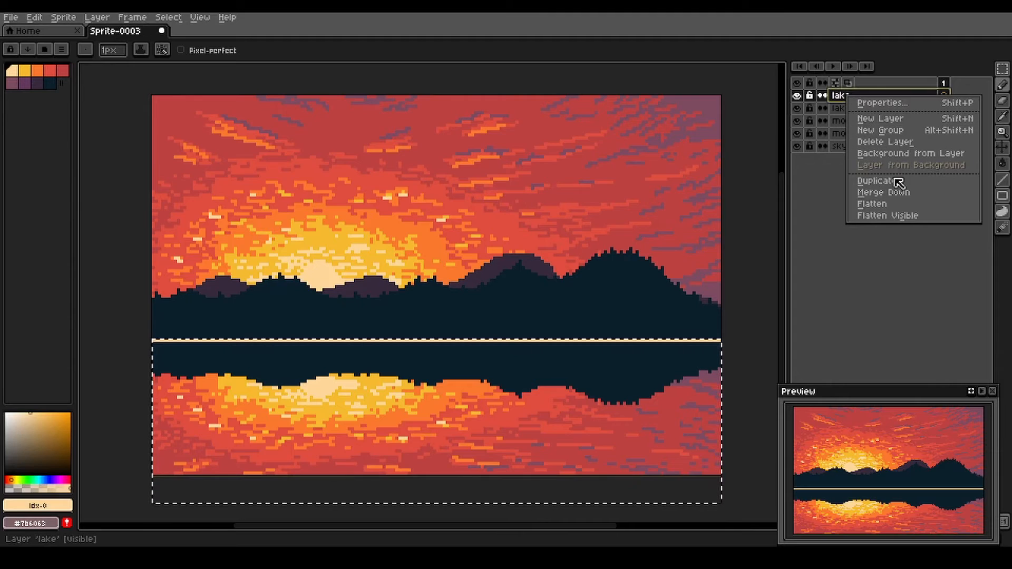
pyautogui.moveTo(885, 141)
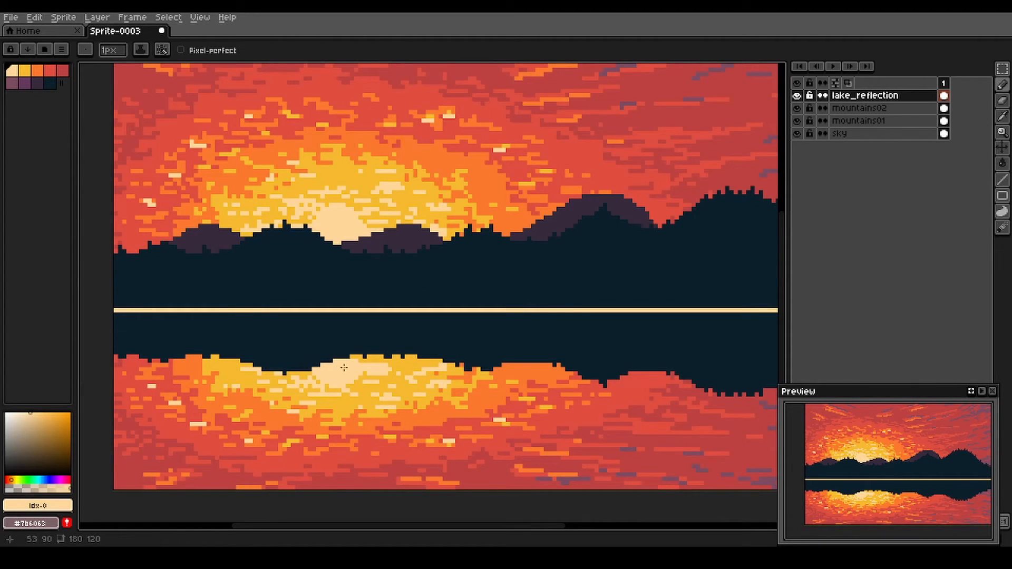
pyautogui.moveTo(335, 336)
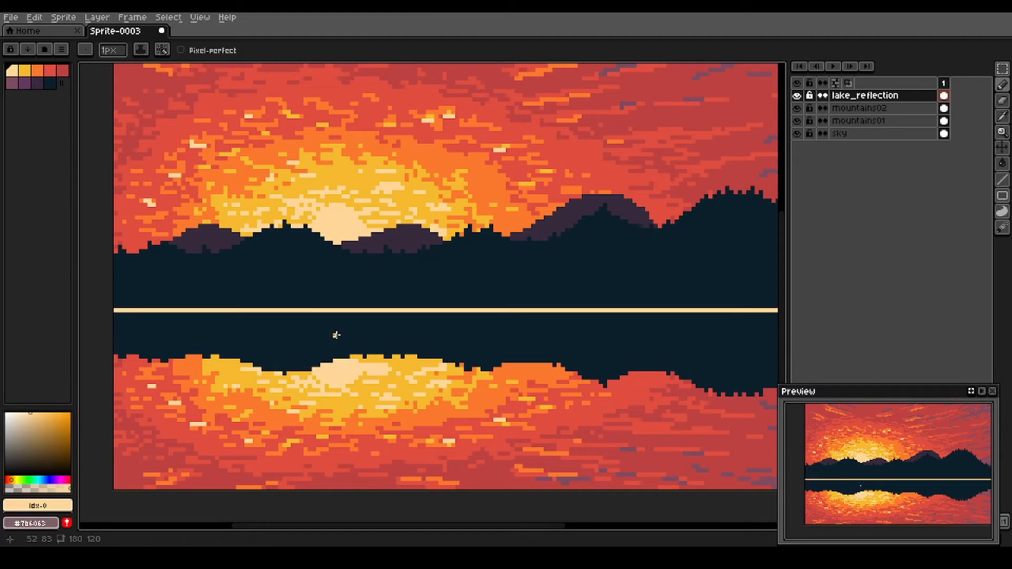
pyautogui.moveTo(343, 328)
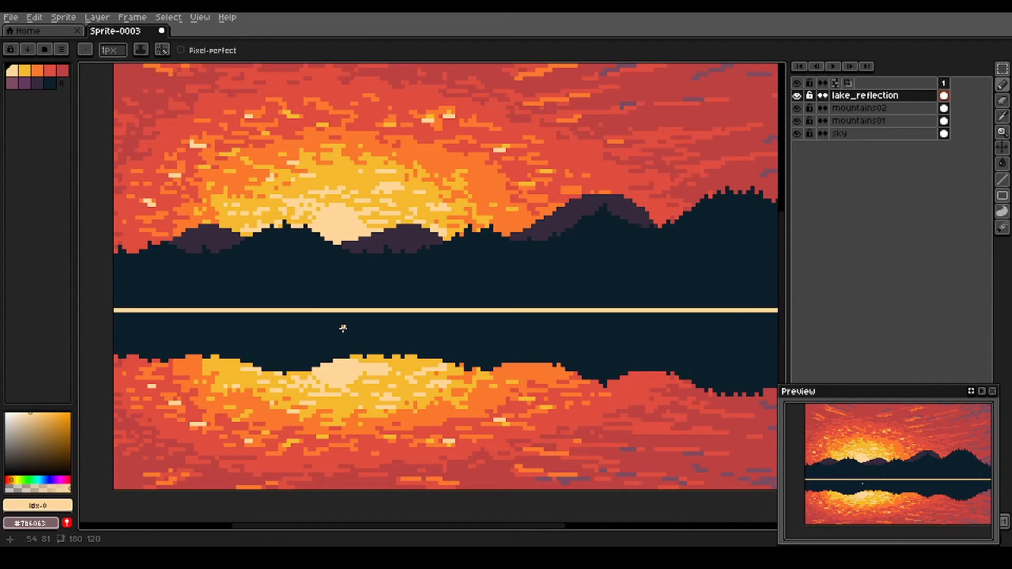
pyautogui.moveTo(347, 327)
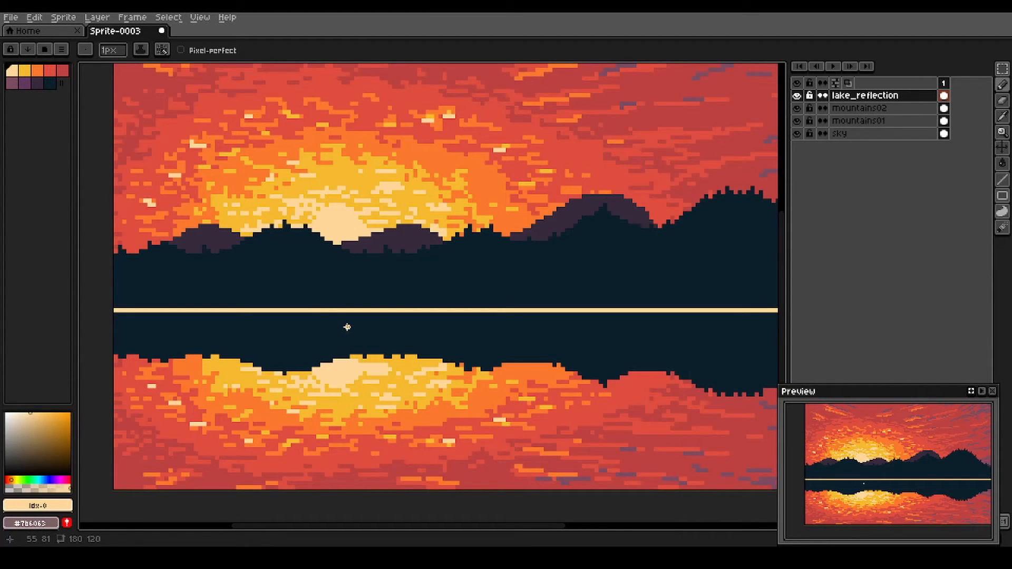
pyautogui.moveTo(354, 347)
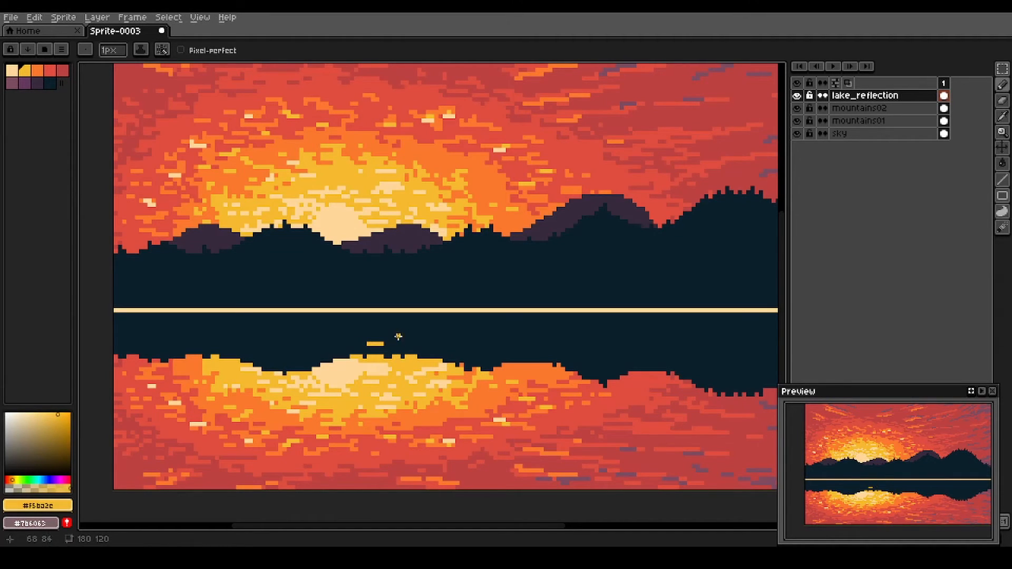
# Dab yellow, orange and red glints over the dark water band on the lake_reflection layer
pyautogui.moveTo(397, 338); pyautogui.dragTo(204, 341)
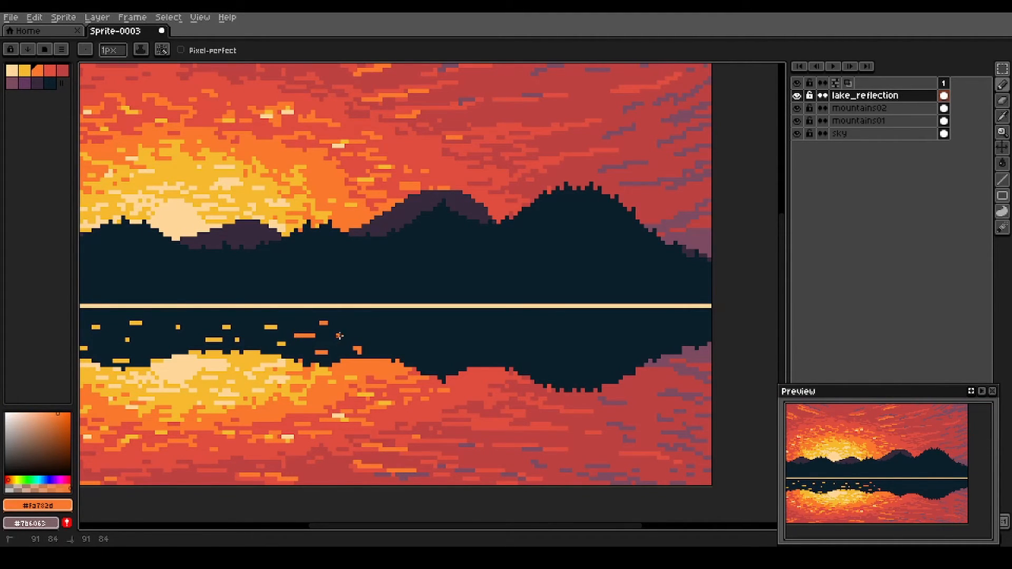
pyautogui.click(349, 349)
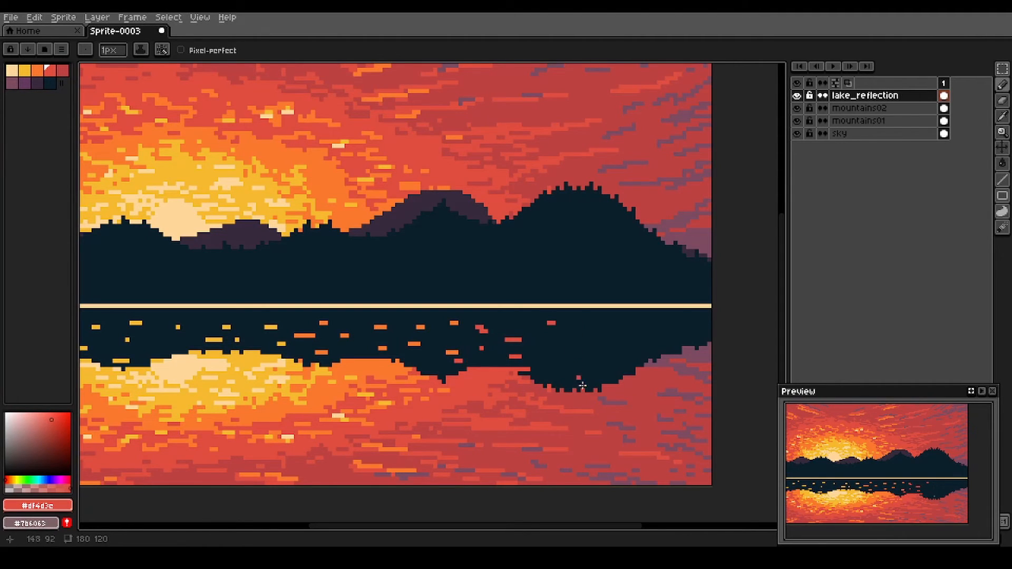
pyautogui.click(578, 381)
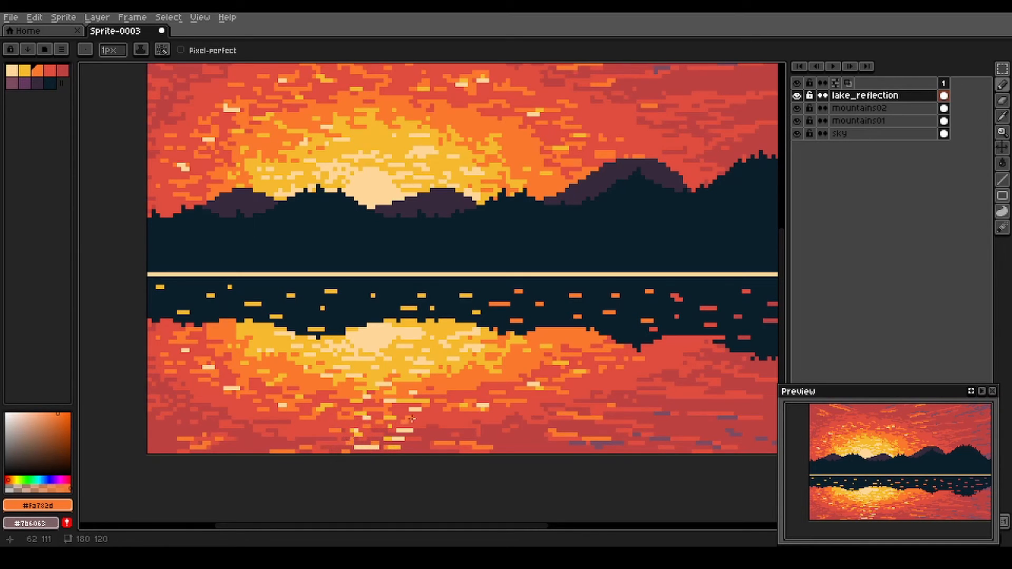
pyautogui.moveTo(334, 364)
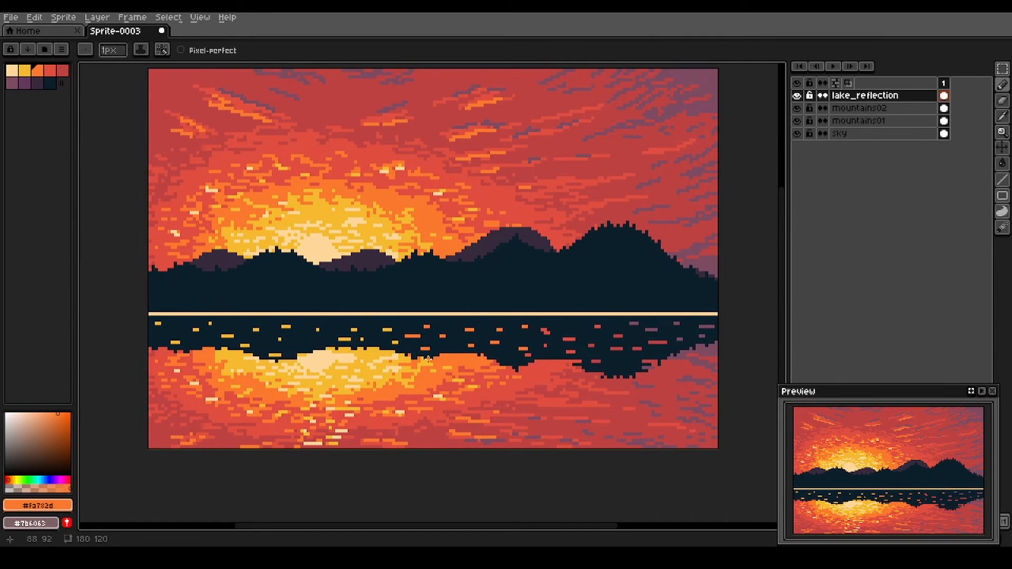
pyautogui.moveTo(464, 316)
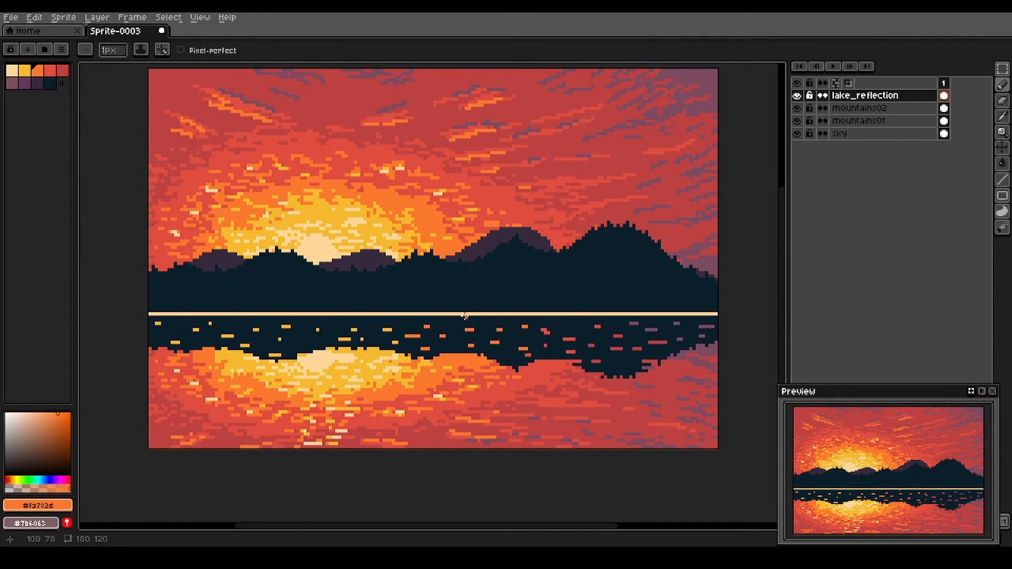
pyautogui.moveTo(491, 303)
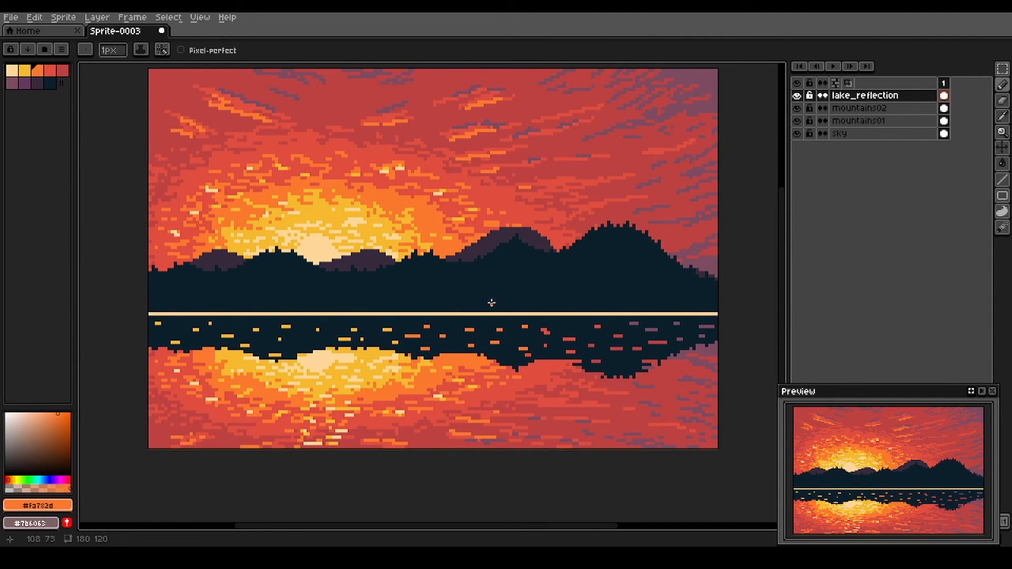
pyautogui.moveTo(366, 231)
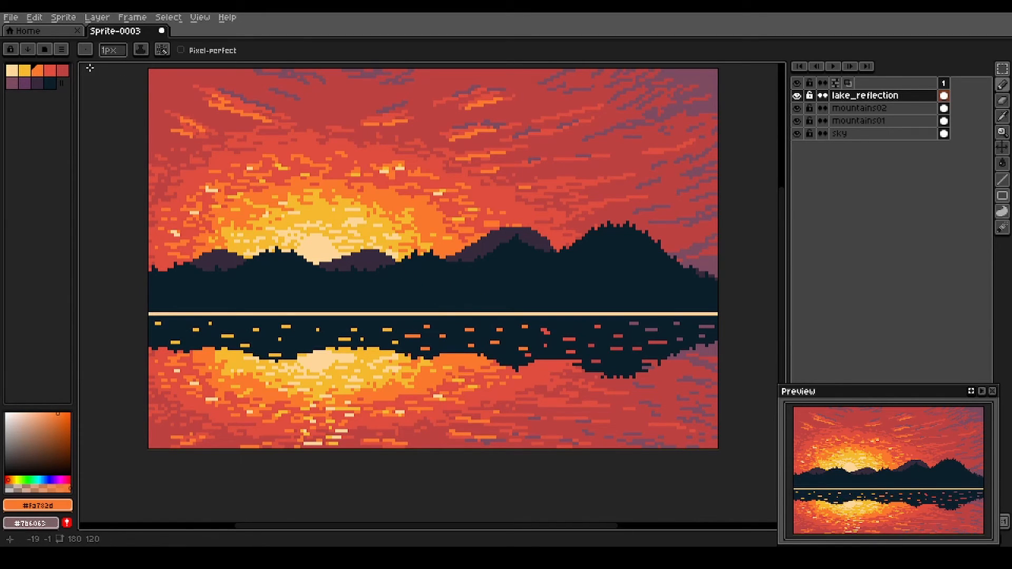
# Bring up the Convolution Matrix filter from Edit > FX and dismiss it without applying
pyautogui.click(33, 17)
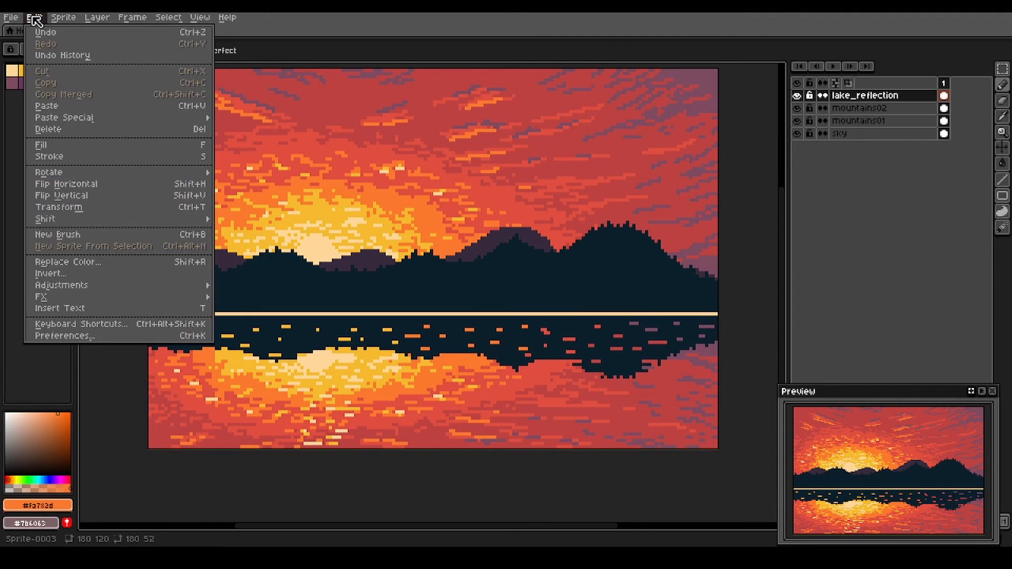
pyautogui.moveTo(52, 273)
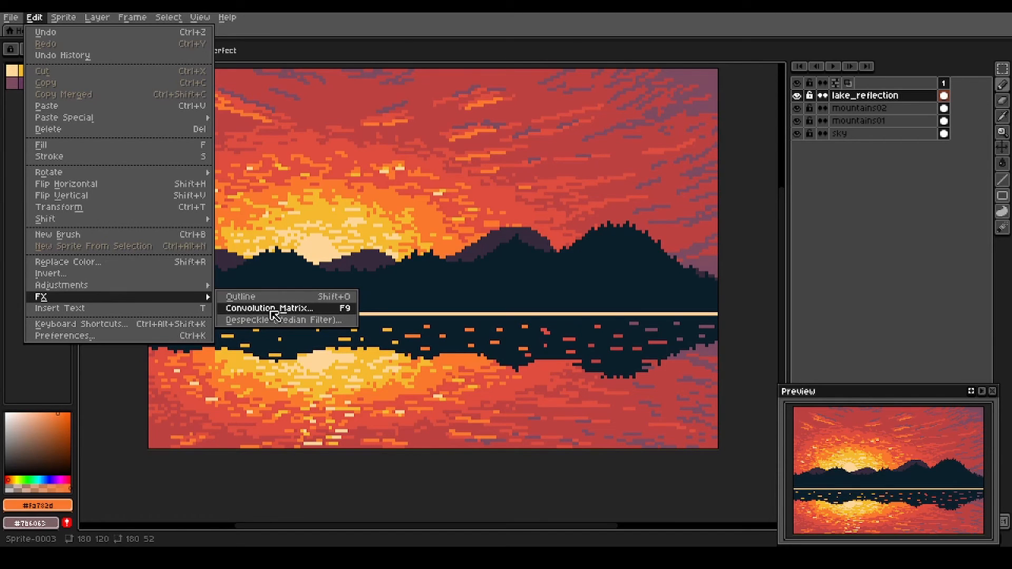
pyautogui.click(270, 308)
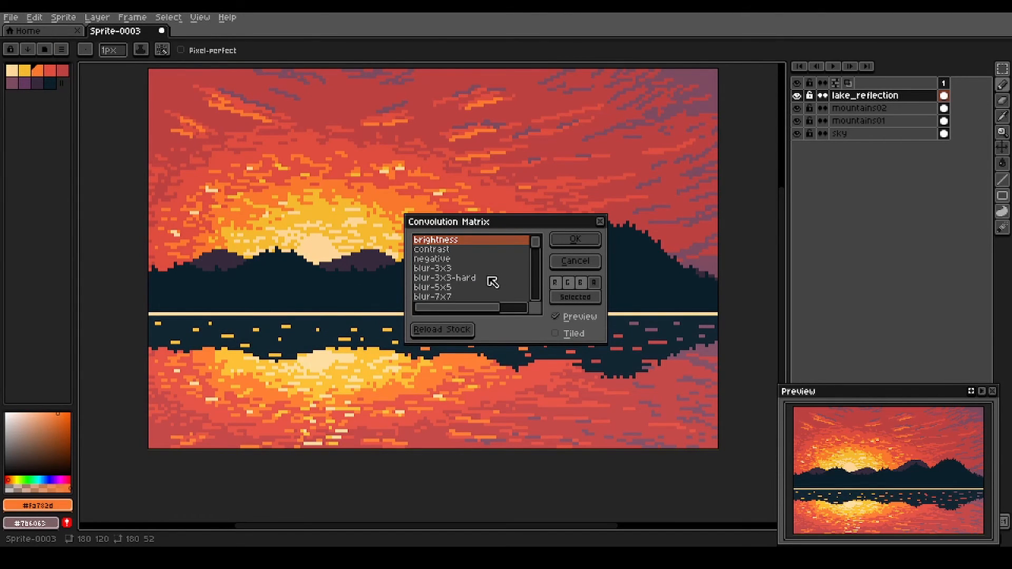
pyautogui.click(572, 239)
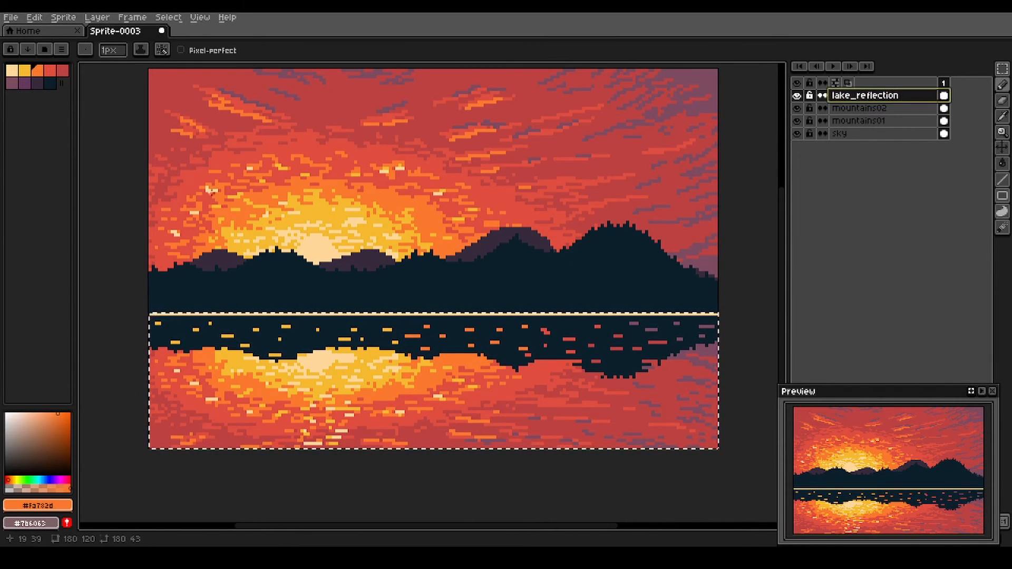
# Apply the blur-3x3-hard convolution to the lake reflection below the shoreline
pyautogui.click(33, 17)
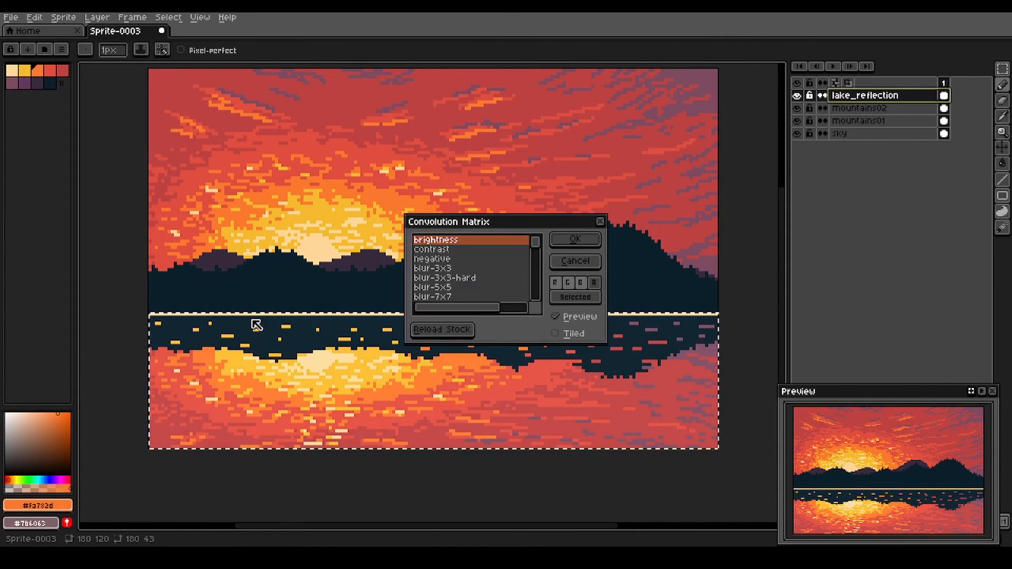
pyautogui.click(445, 277)
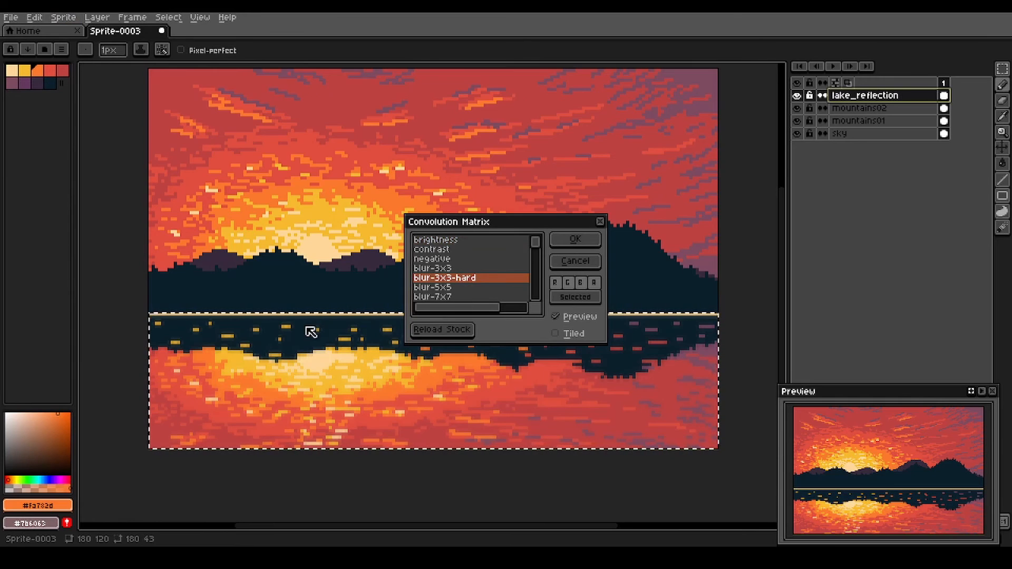
pyautogui.moveTo(489, 283)
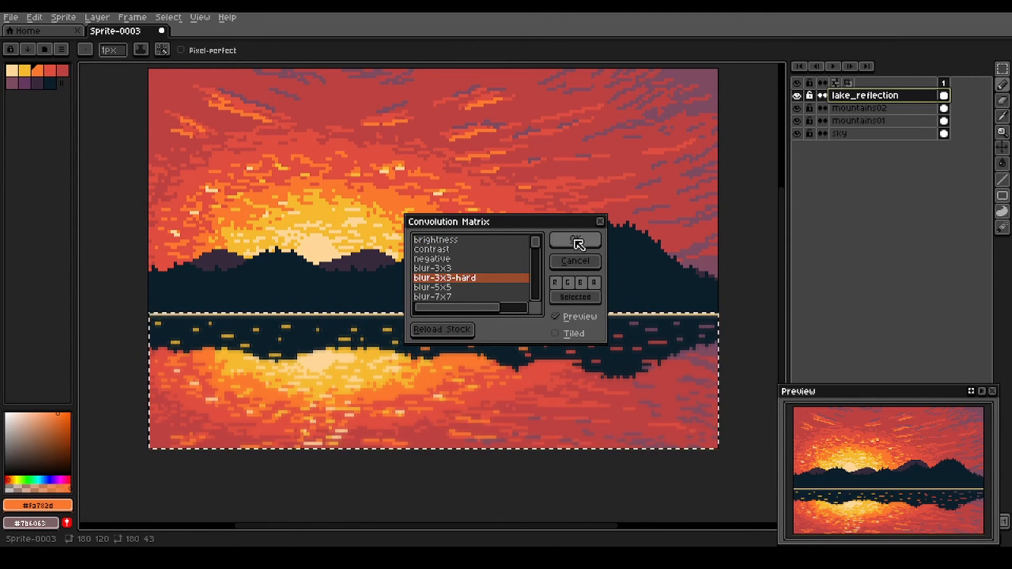
pyautogui.click(573, 241)
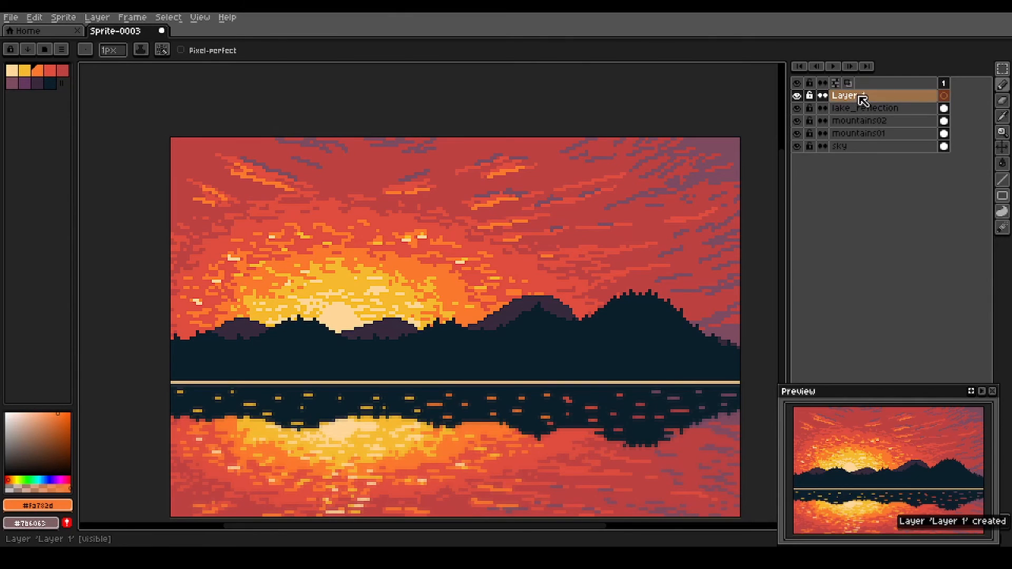
# Rename the new top layer to 'birds' and paint small dark bird shapes above the sun
pyautogui.rightClick(846, 94)
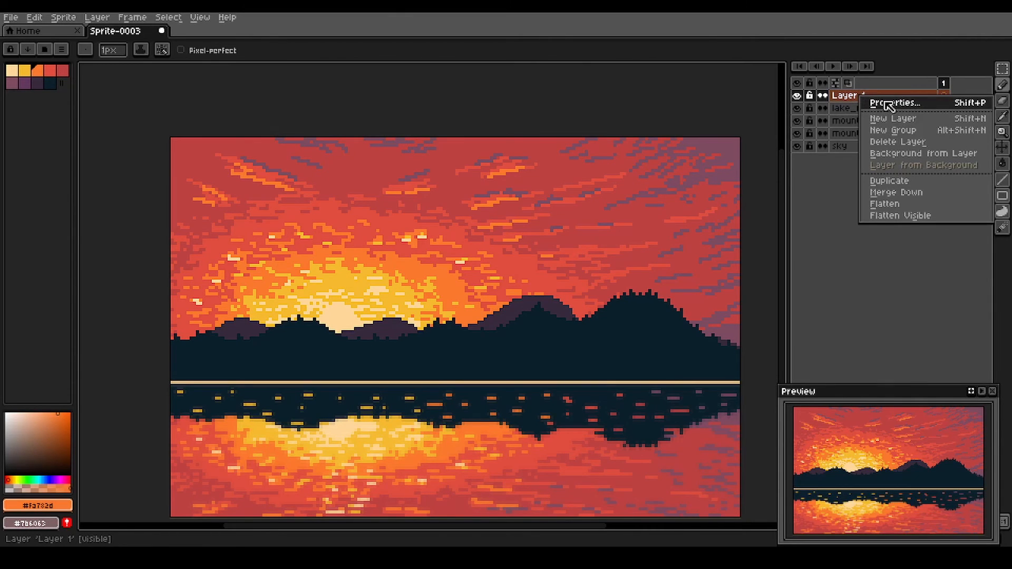
pyautogui.click(896, 103)
pyautogui.write('birds')
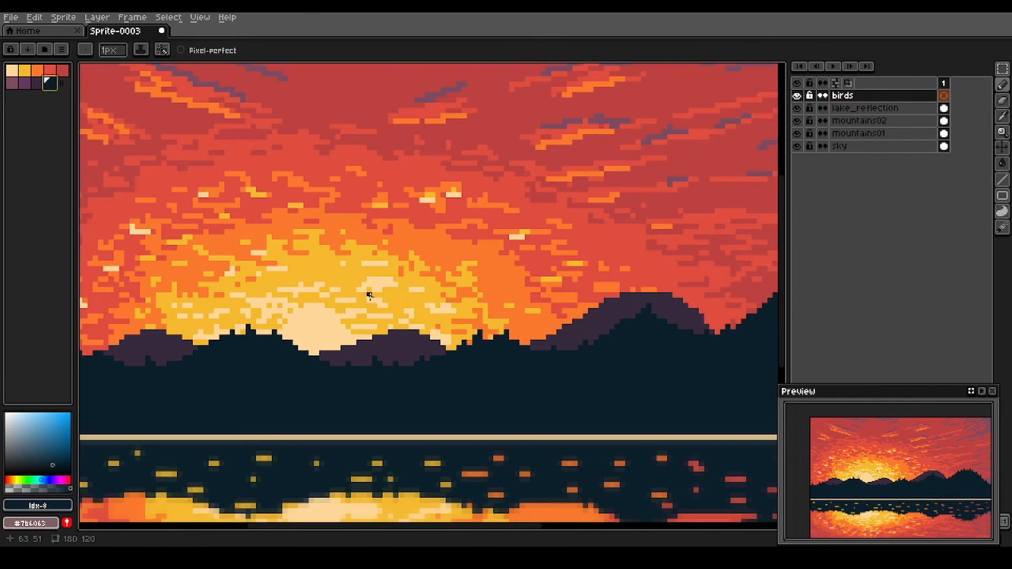
pyautogui.moveTo(388, 298)
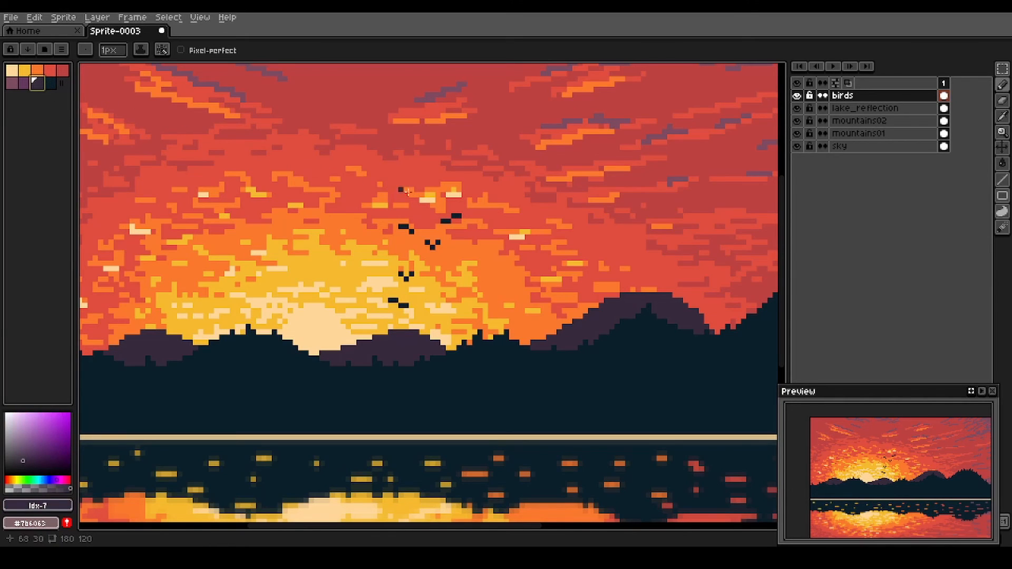
pyautogui.click(453, 191)
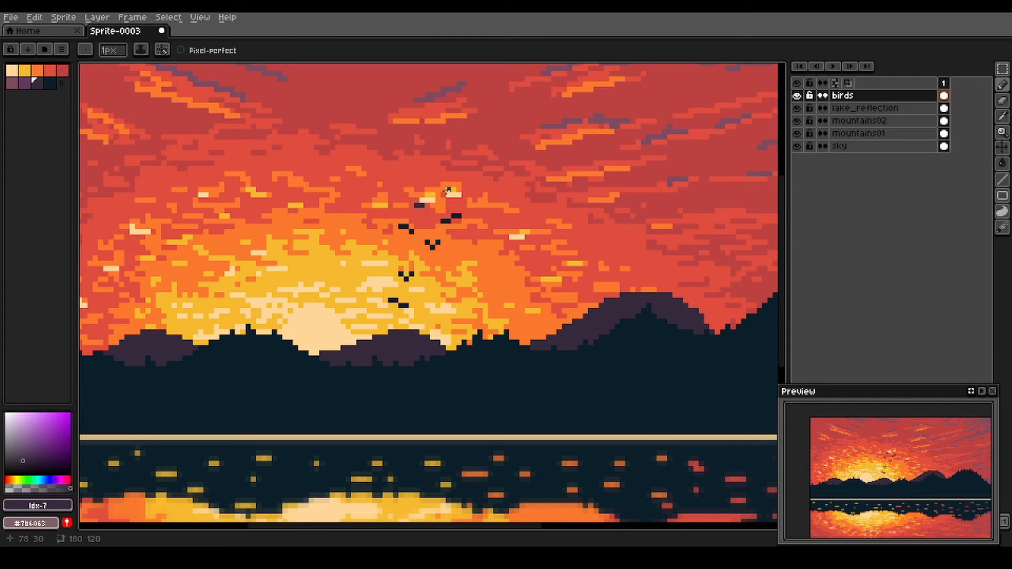
pyautogui.moveTo(426, 164)
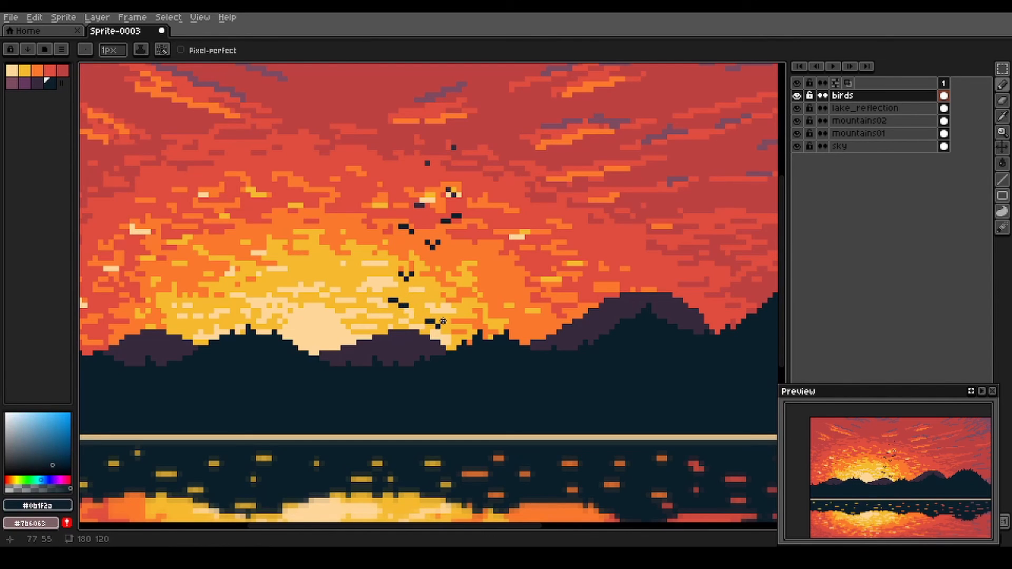
pyautogui.moveTo(274, 310)
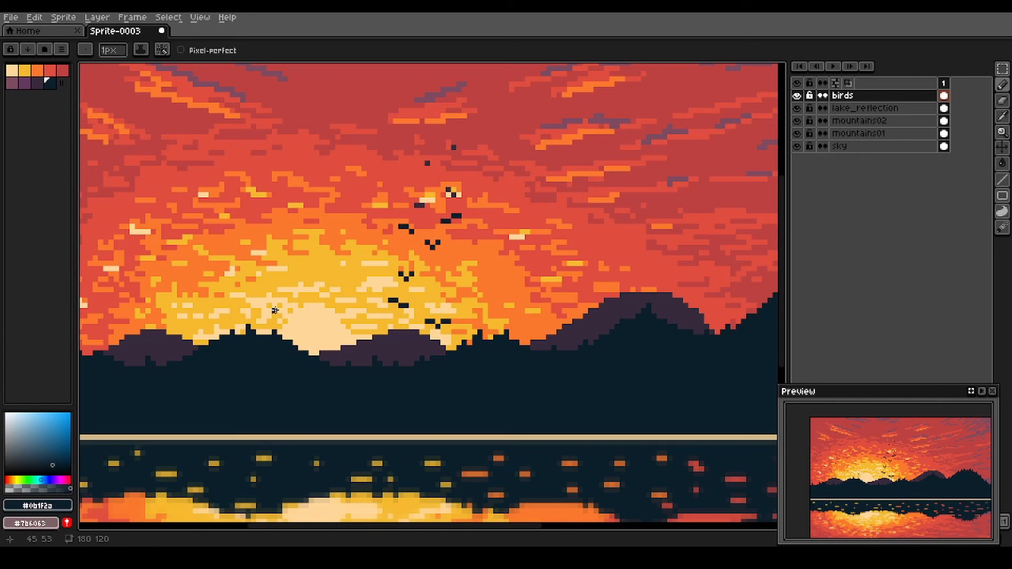